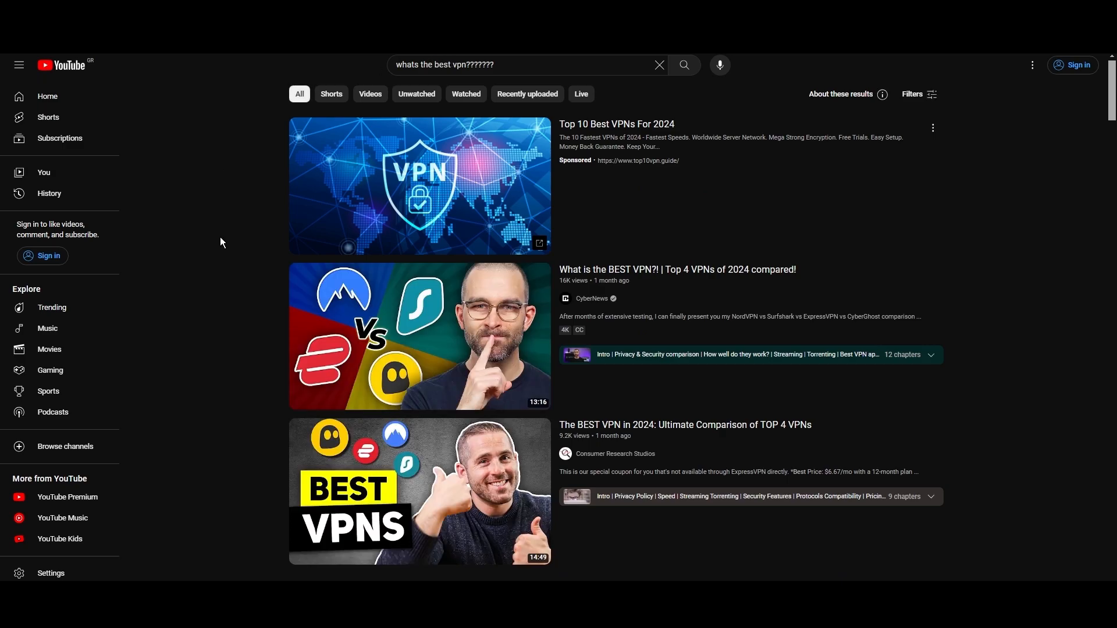
Step: Scroll the NordVPN Servers page past the server table to the address-by-city section
{"action": "scroll", "scroll_direction": "down", "scroll_amount": 3}
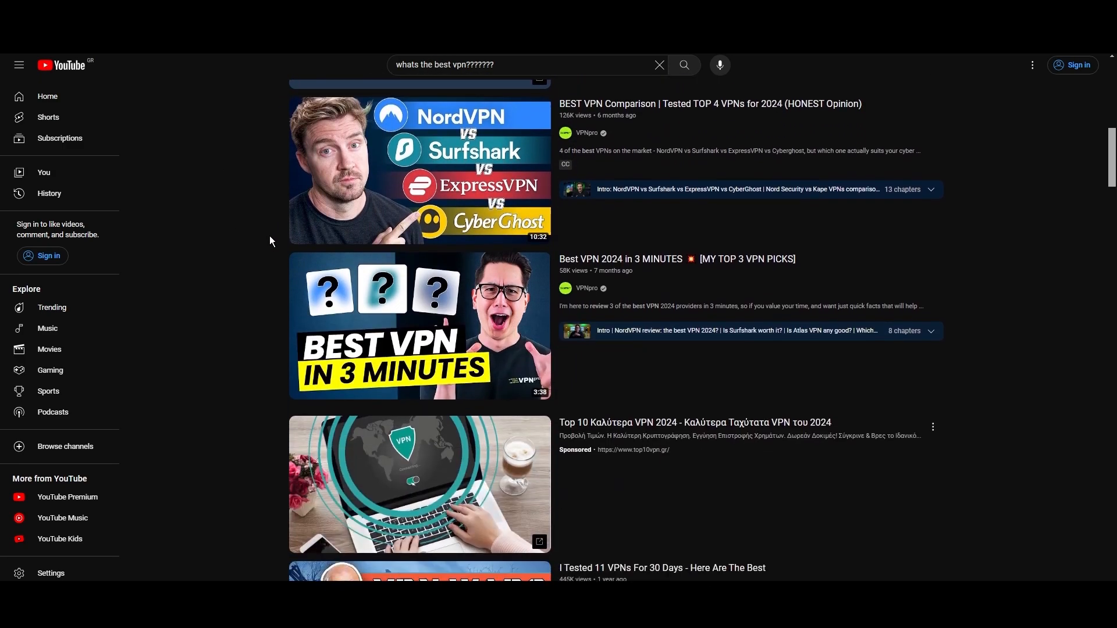
{"action": "scroll", "scroll_direction": "down", "scroll_amount": 3}
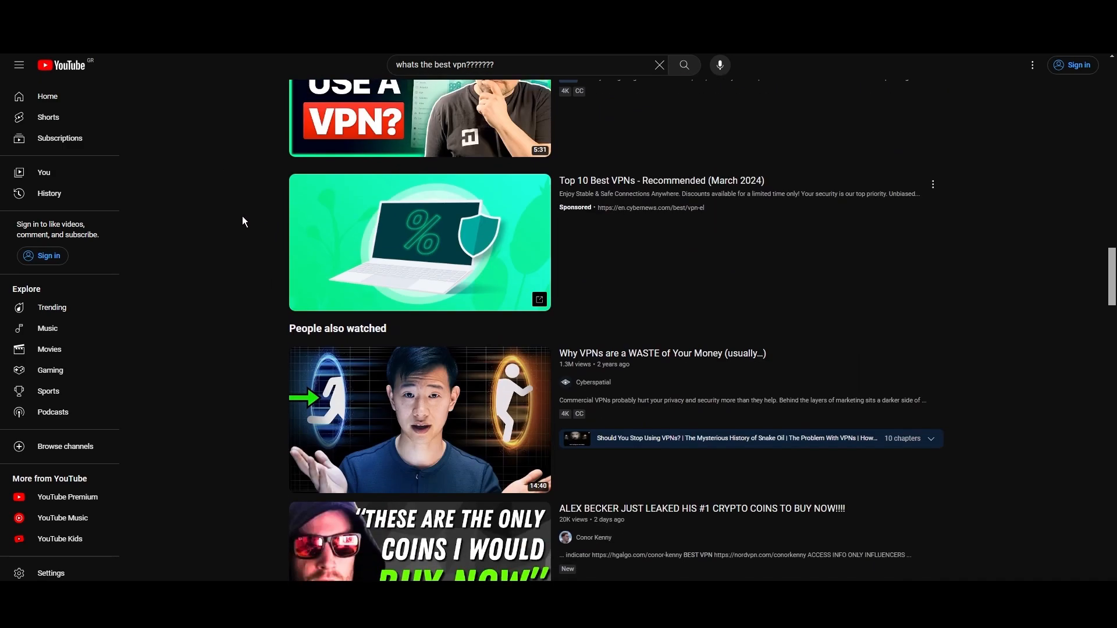
{"action": "scroll", "scroll_direction": "down", "scroll_amount": 3}
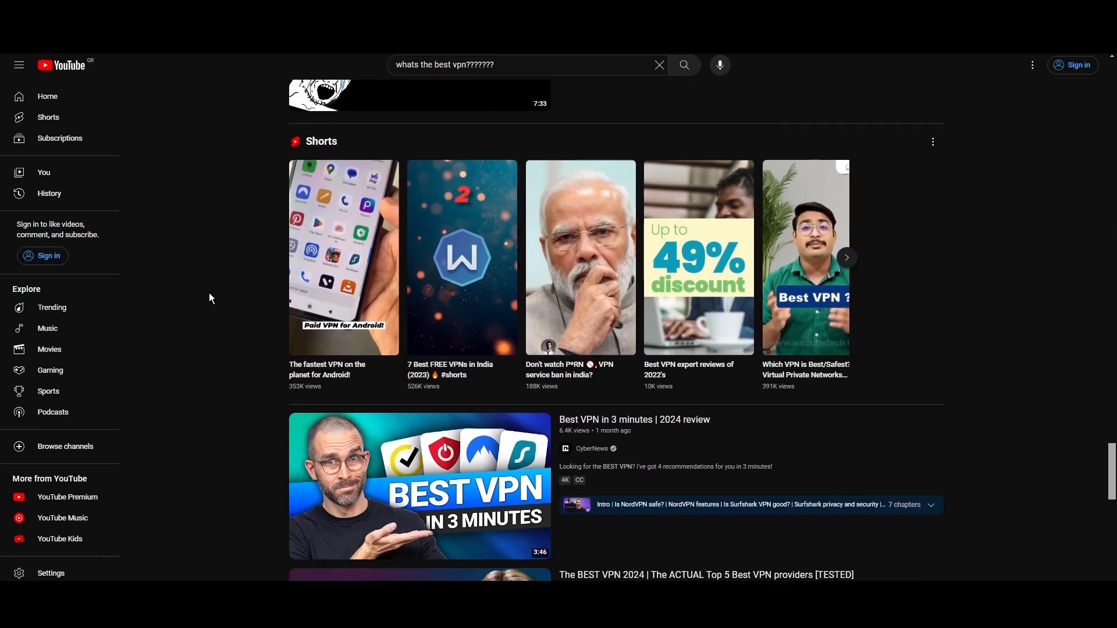
{"action": "scroll", "scroll_direction": "down", "scroll_amount": 3}
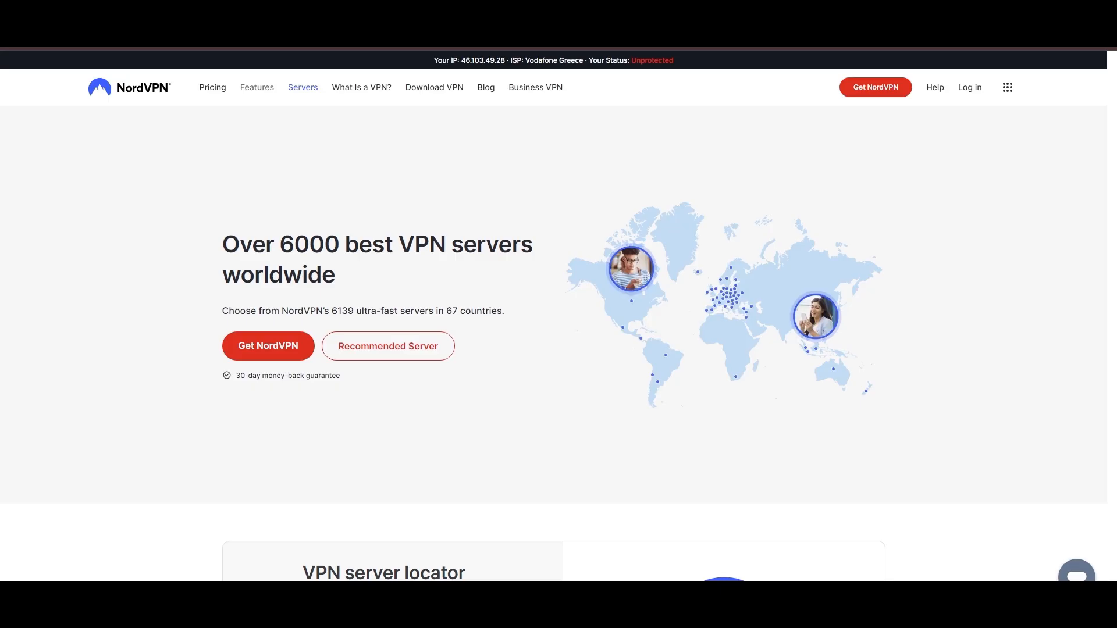
{"action": "scroll", "scroll_direction": "down", "scroll_amount": 3}
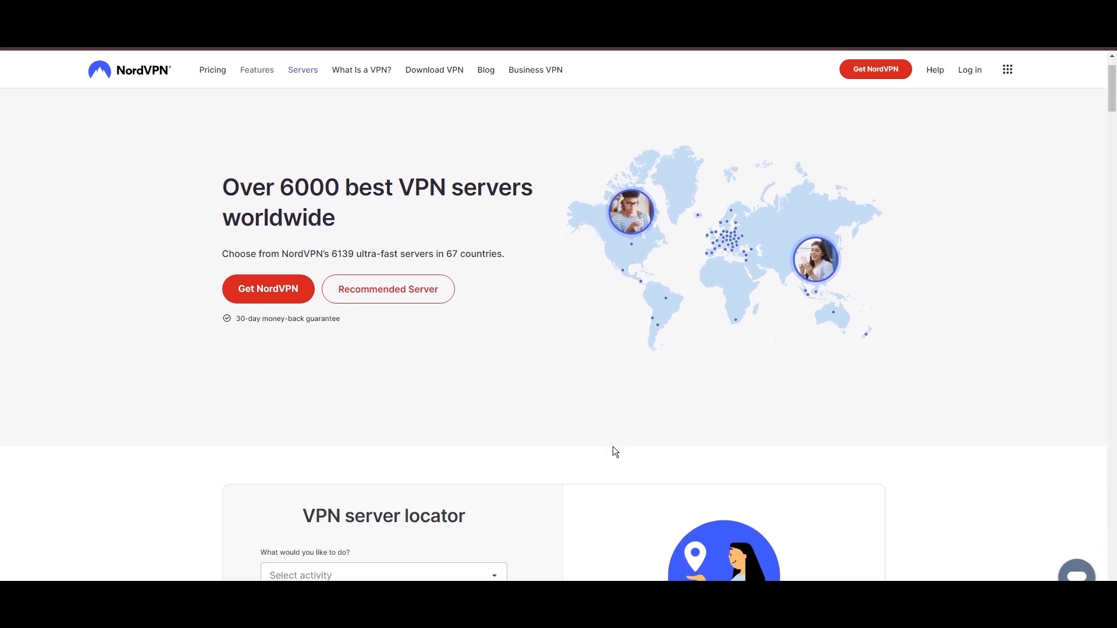
{"action": "scroll", "scroll_direction": "down", "scroll_amount": 3}
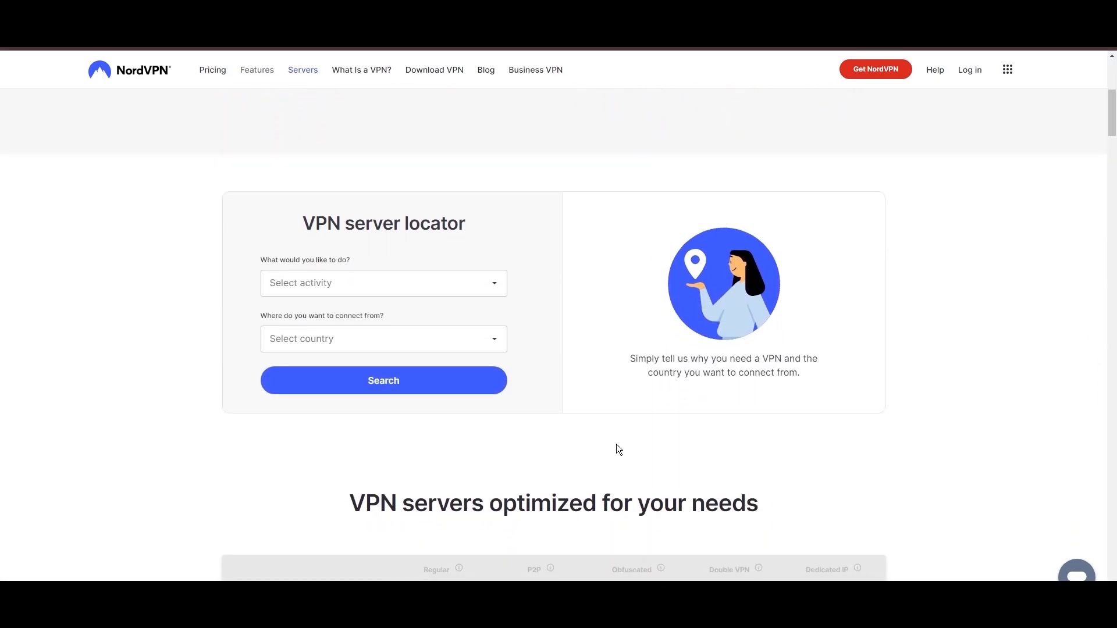
{"action": "scroll", "scroll_direction": "down", "scroll_amount": 3}
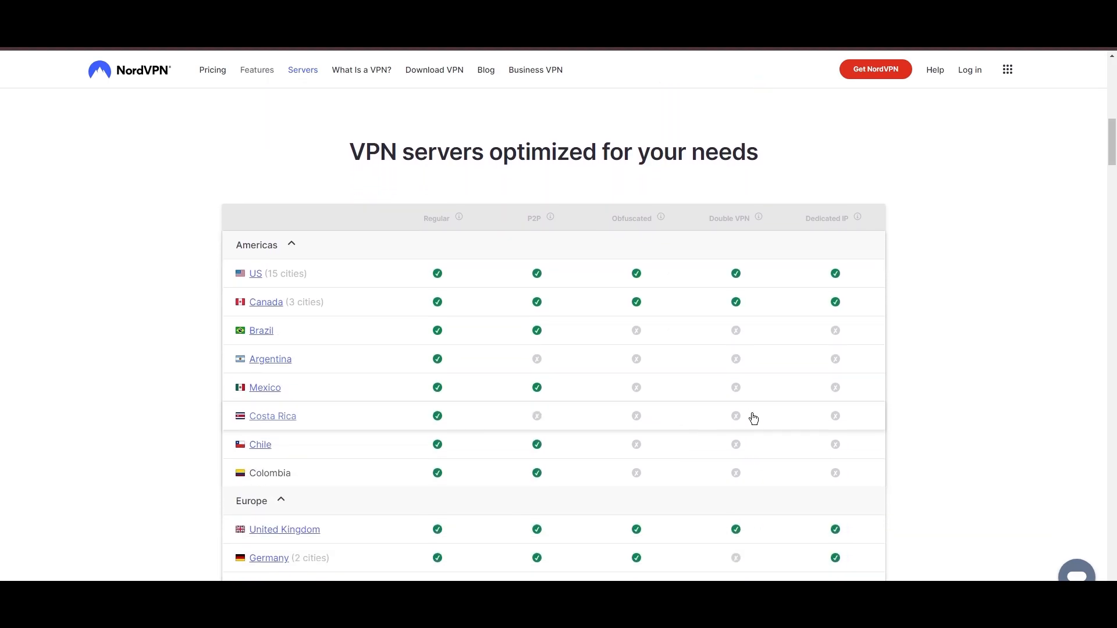
{"action": "scroll", "scroll_direction": "down", "scroll_amount": 3}
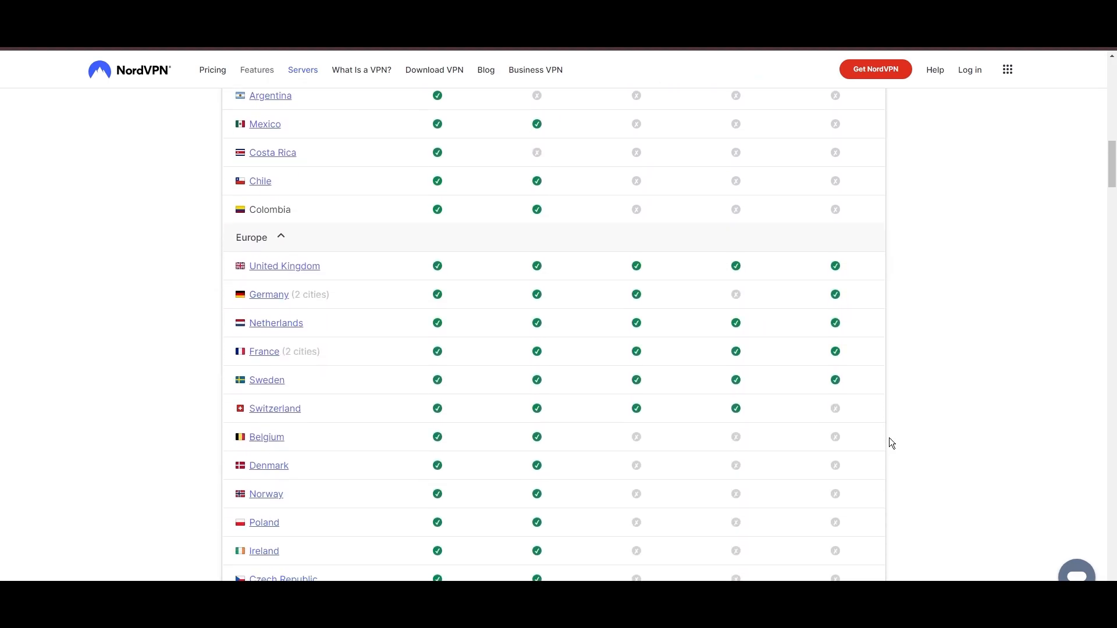
{"action": "scroll", "scroll_direction": "down", "scroll_amount": 3}
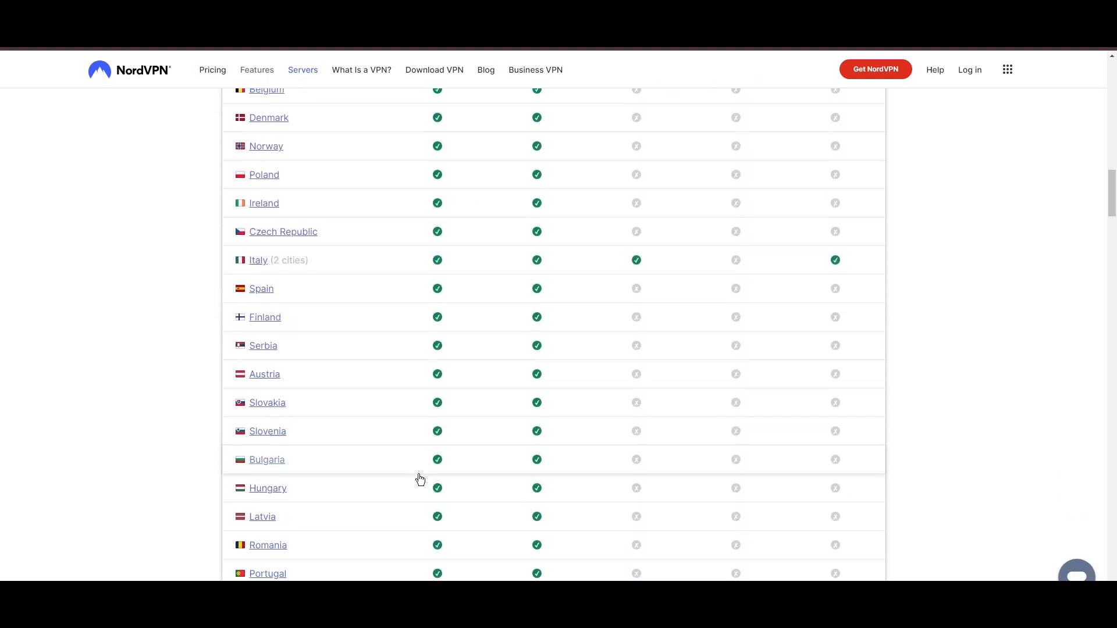
{"action": "scroll", "scroll_direction": "down", "scroll_amount": 3}
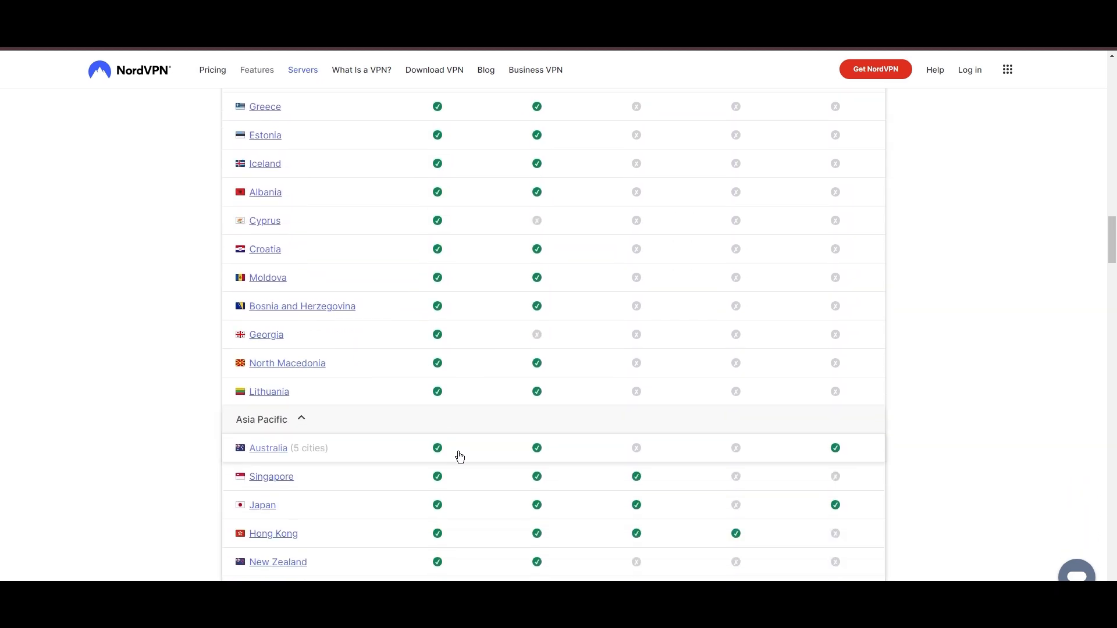
{"action": "scroll", "scroll_direction": "down", "scroll_amount": 3}
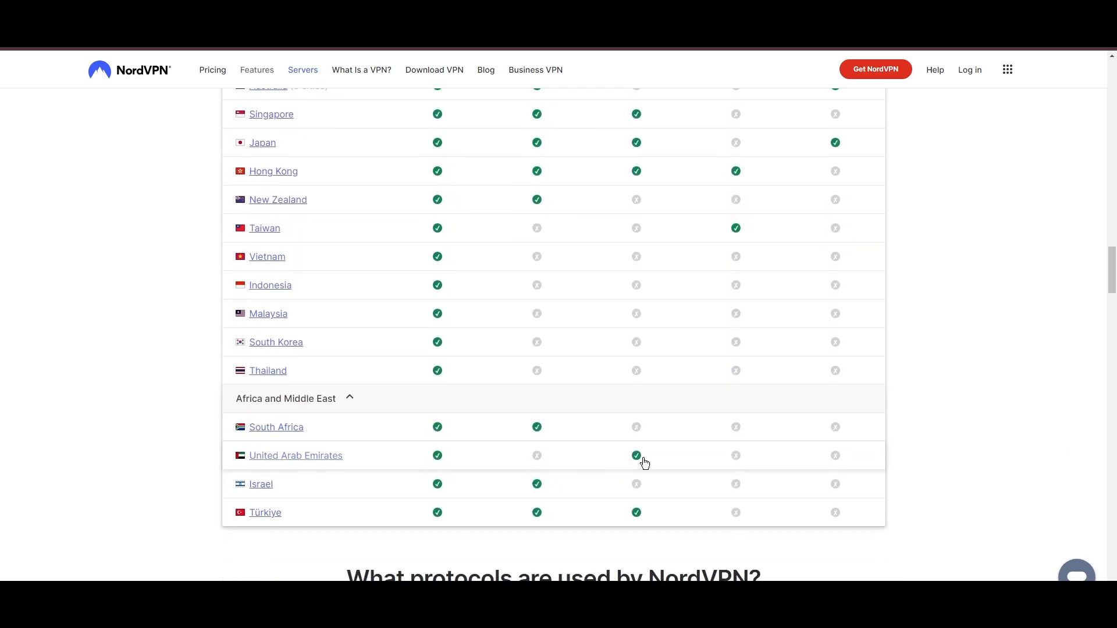
{"action": "scroll", "scroll_direction": "down", "scroll_amount": 3}
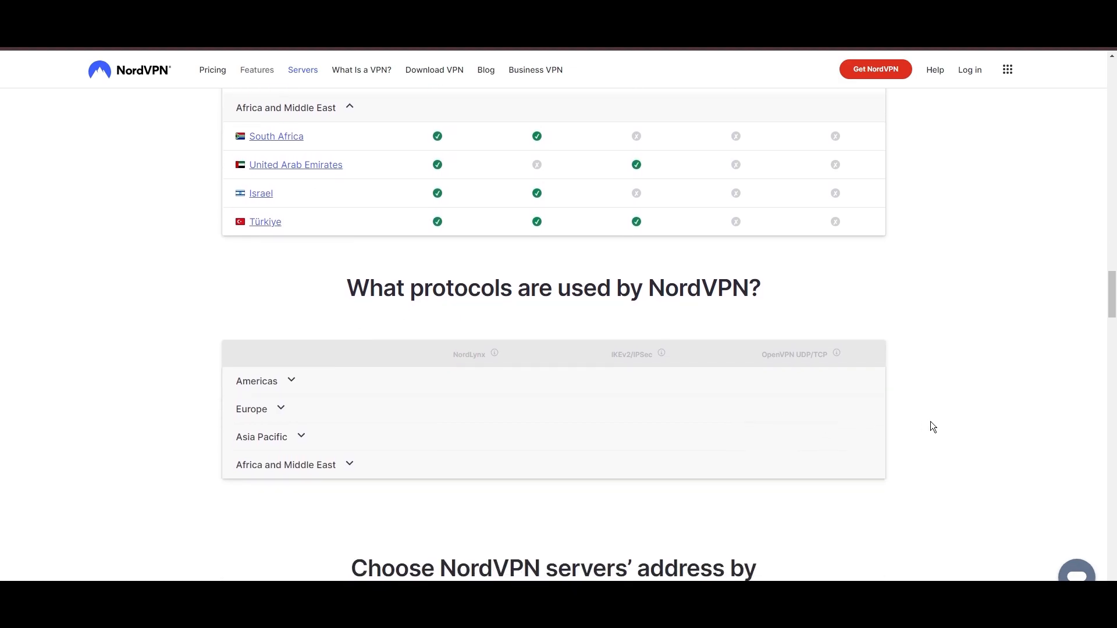
{"action": "scroll", "scroll_direction": "down", "scroll_amount": 3}
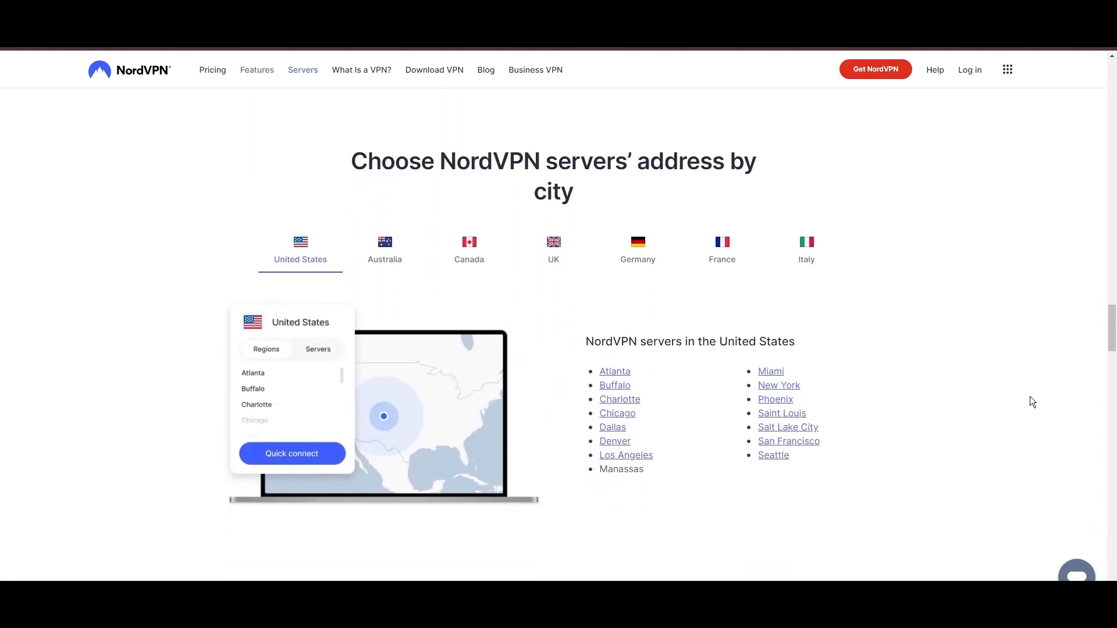
Step: Switch the address-by-city list from the United States to Canada, then France
{"action": "left_click", "coordinate": [469, 251]}
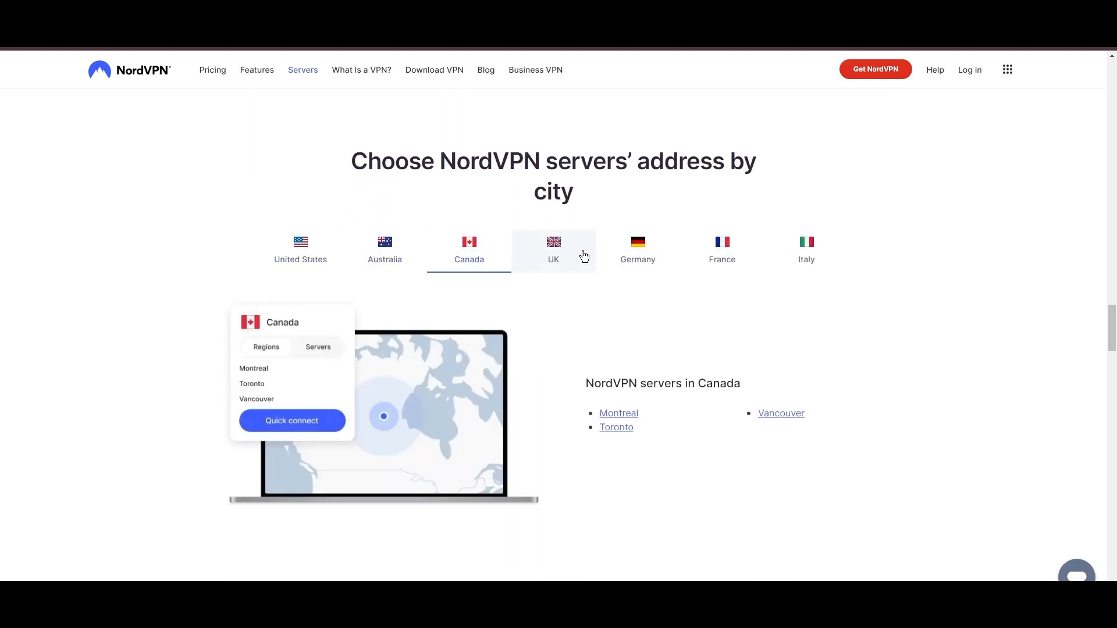
{"action": "left_click", "coordinate": [722, 249]}
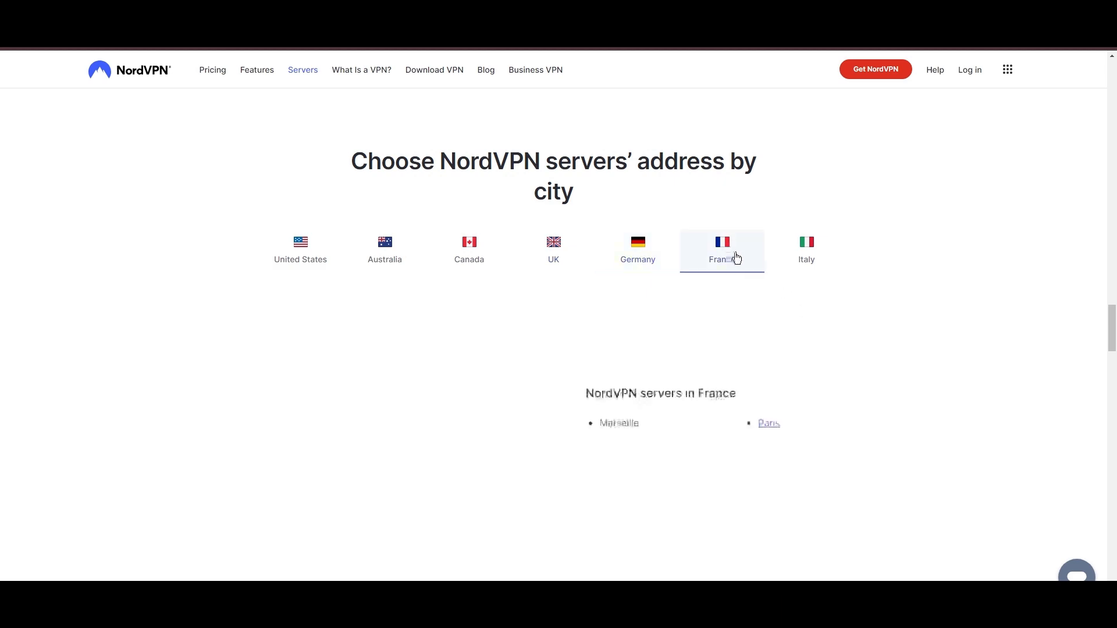
{"action": "left_click", "coordinate": [806, 249]}
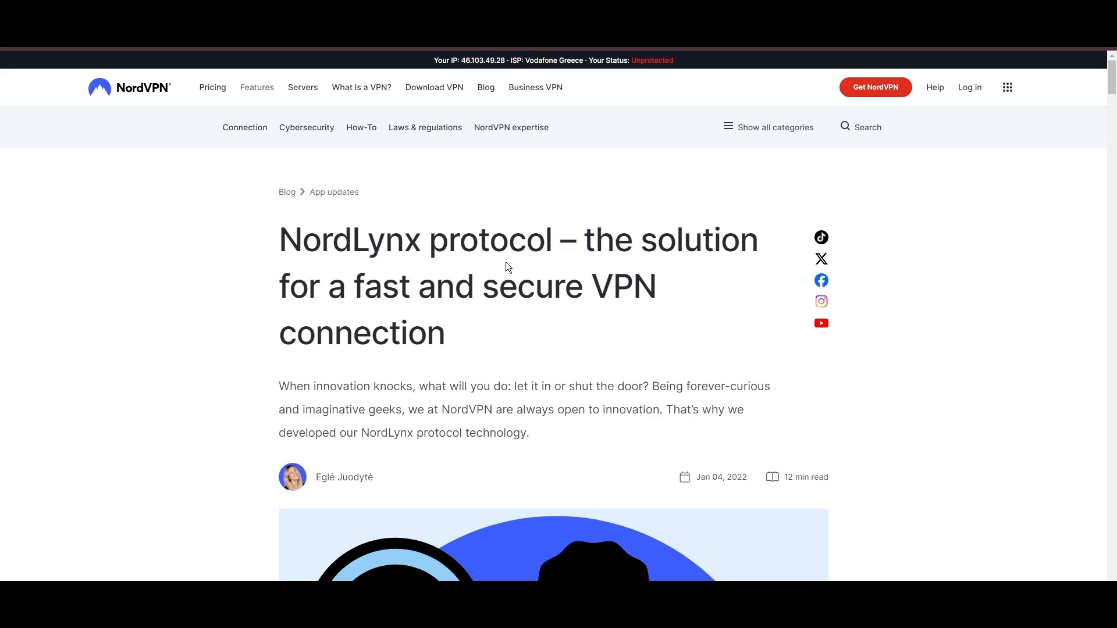
{"action": "scroll", "scroll_direction": "down", "scroll_amount": 3}
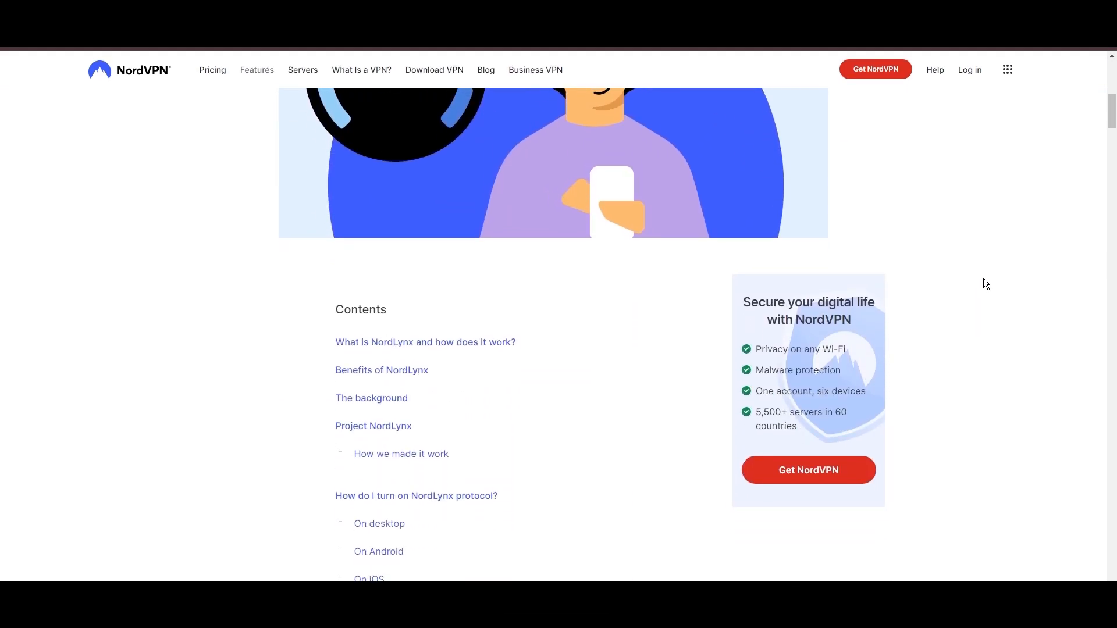
{"action": "scroll", "scroll_direction": "down", "scroll_amount": 3}
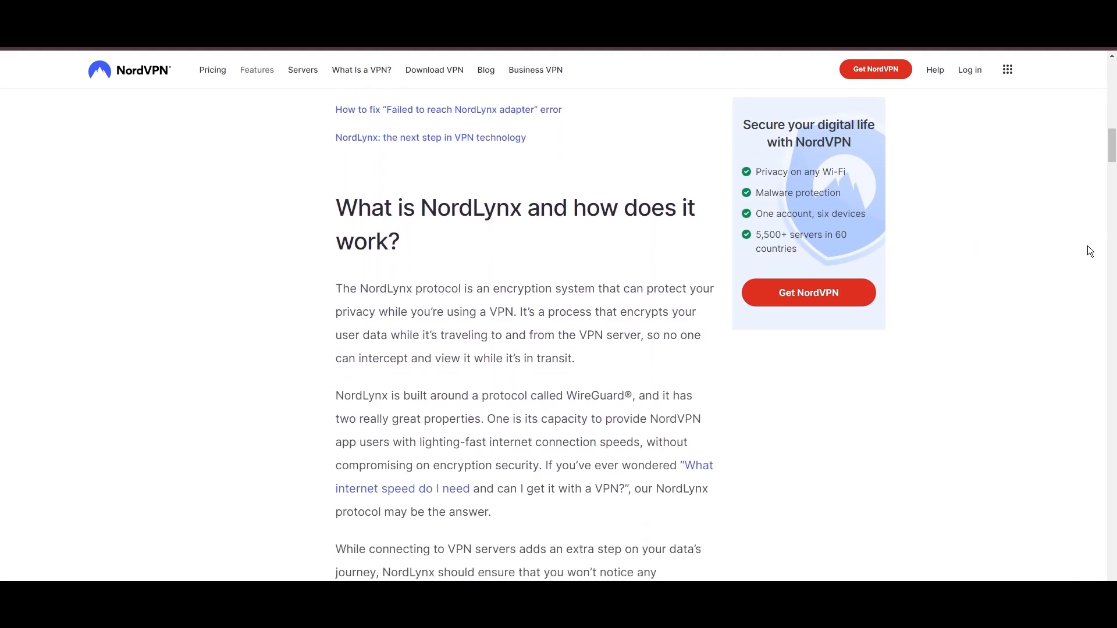
{"action": "scroll", "scroll_direction": "down", "scroll_amount": 3}
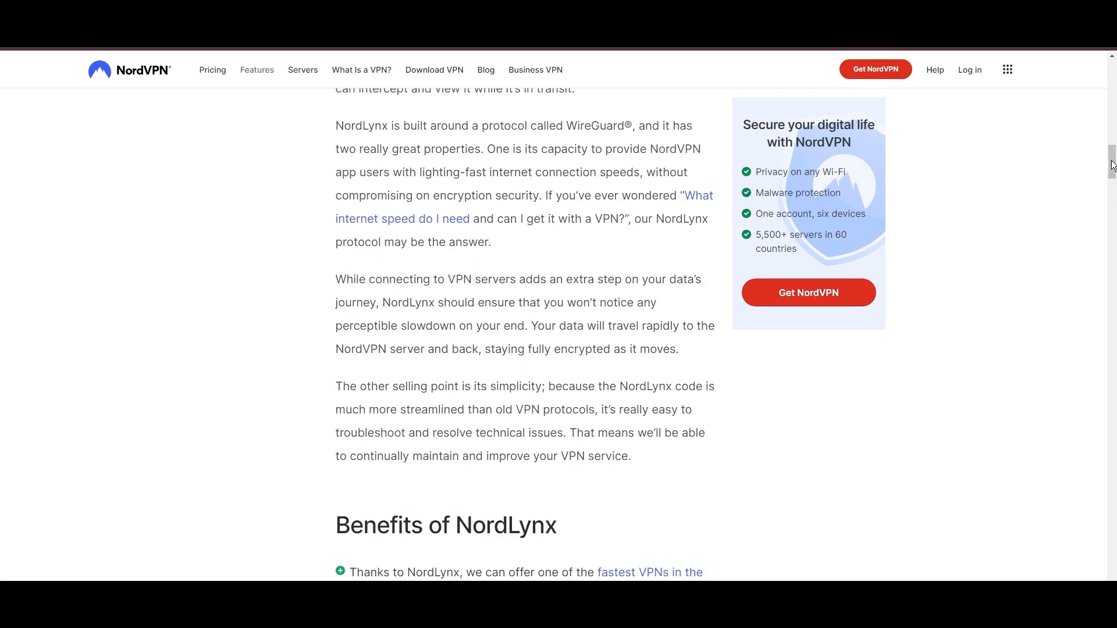
{"action": "scroll", "scroll_direction": "down", "scroll_amount": 3}
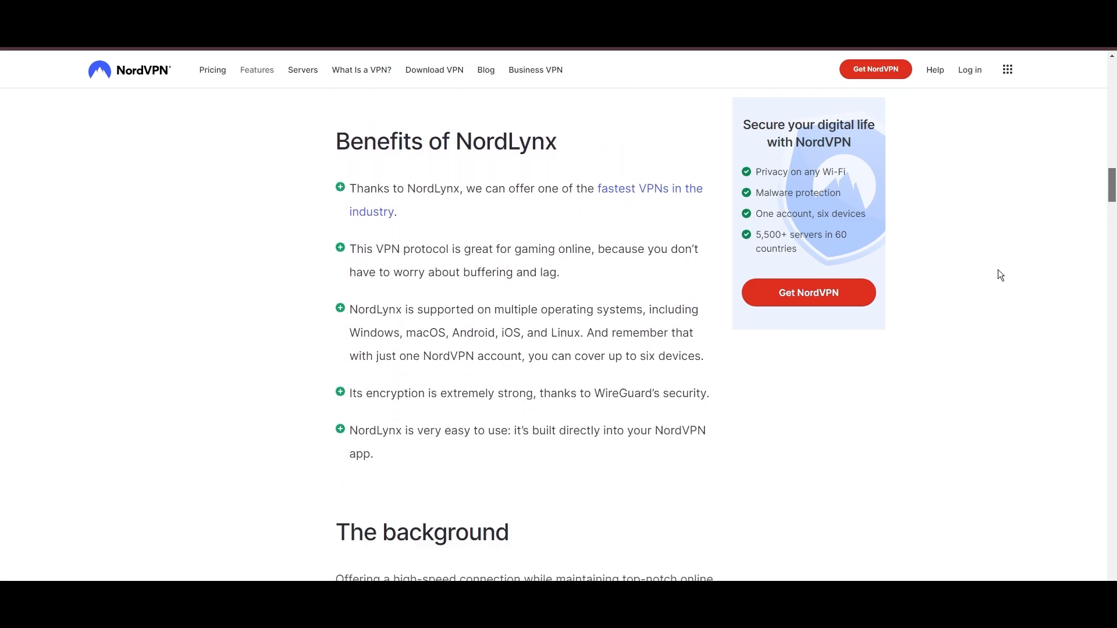
{"action": "mouse_move", "coordinate": [389, 499]}
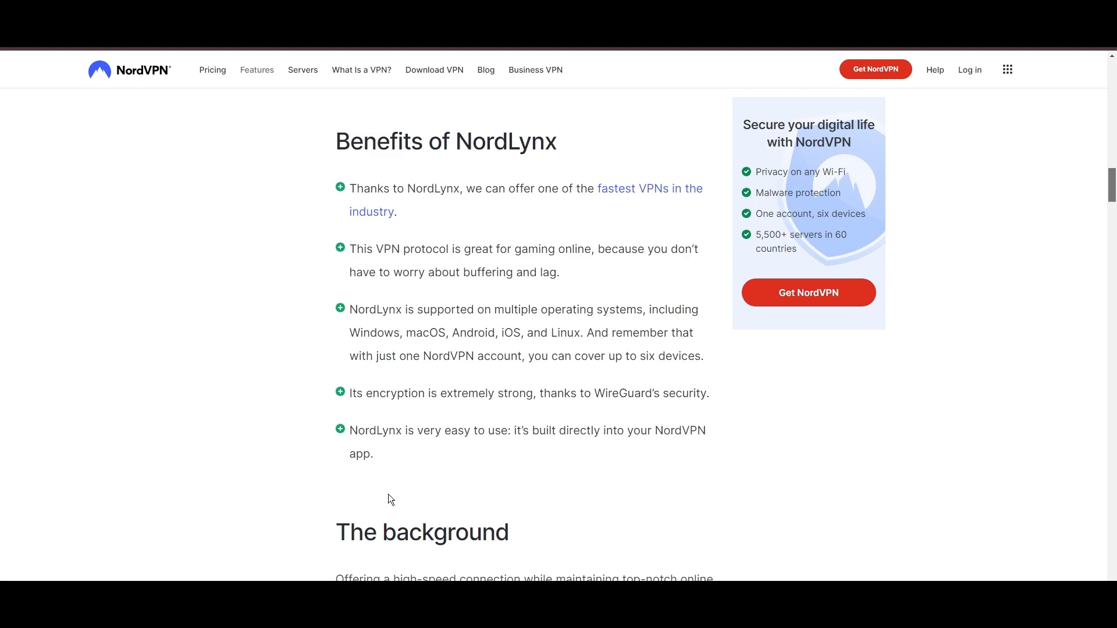
Step: Scroll down to NordVPN's Threat Protection benefits section
{"action": "scroll", "scroll_direction": "down", "scroll_amount": 3}
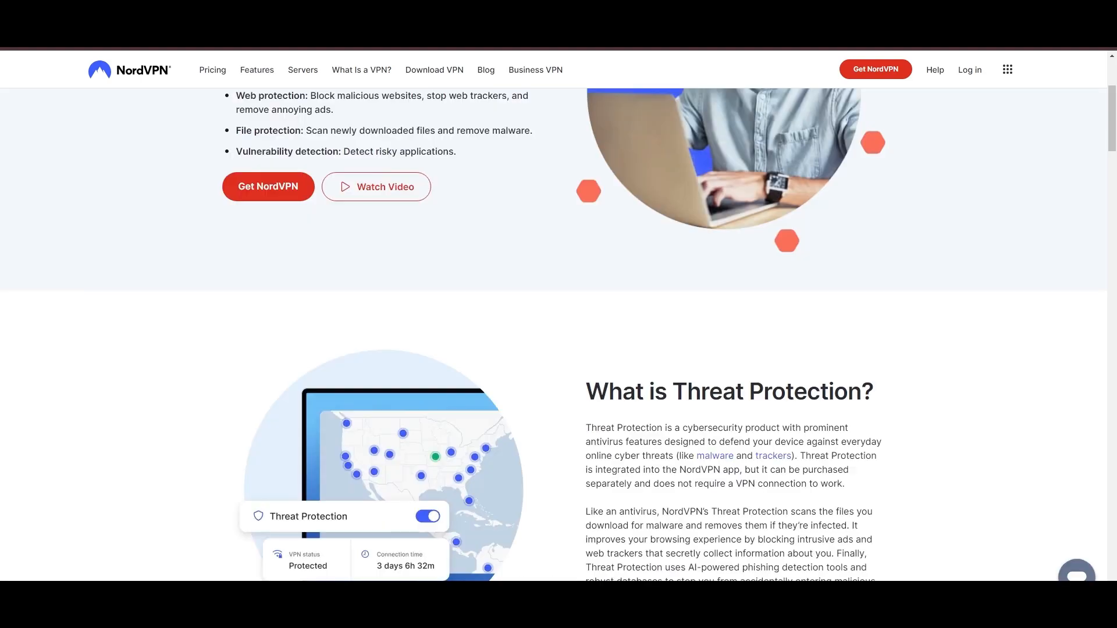
{"action": "scroll", "scroll_direction": "down", "scroll_amount": 3}
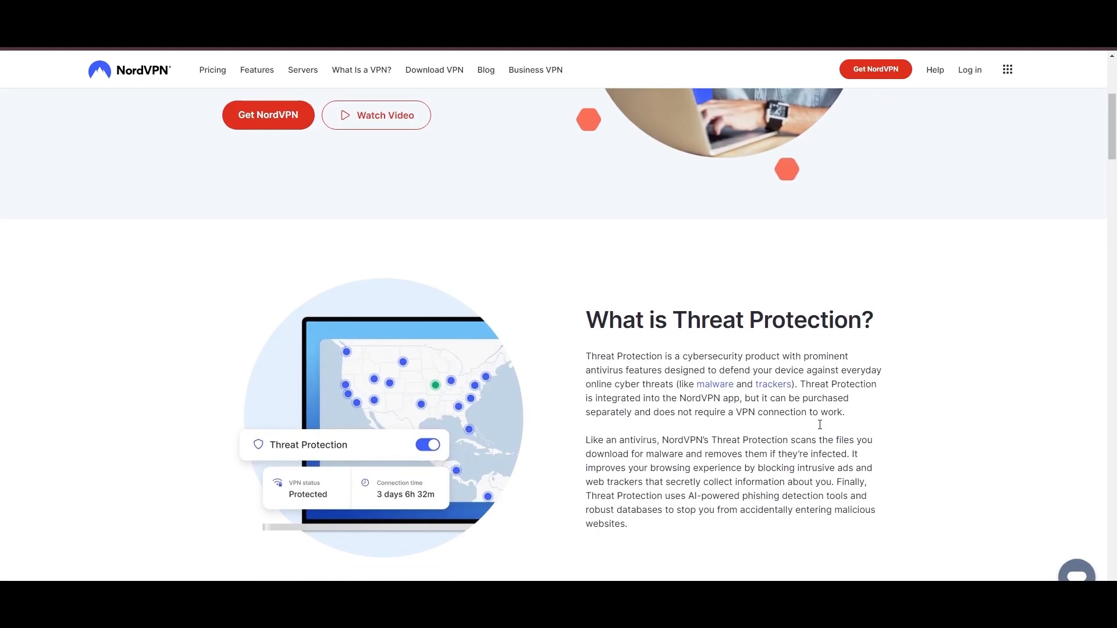
{"action": "scroll", "scroll_direction": "down", "scroll_amount": 3}
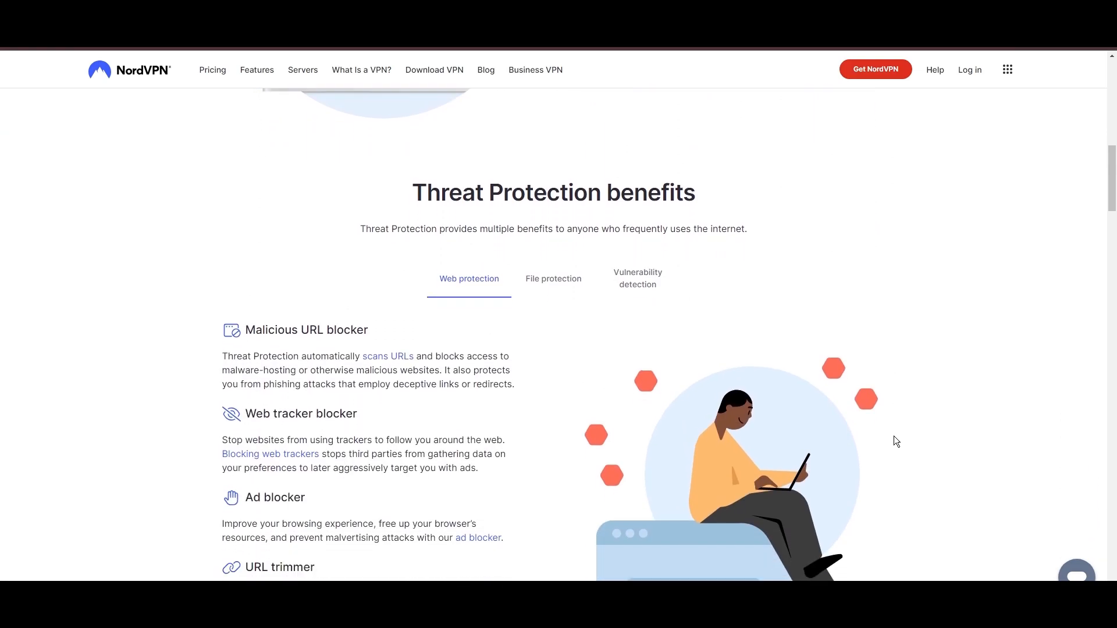
{"action": "scroll", "scroll_direction": "down", "scroll_amount": 3}
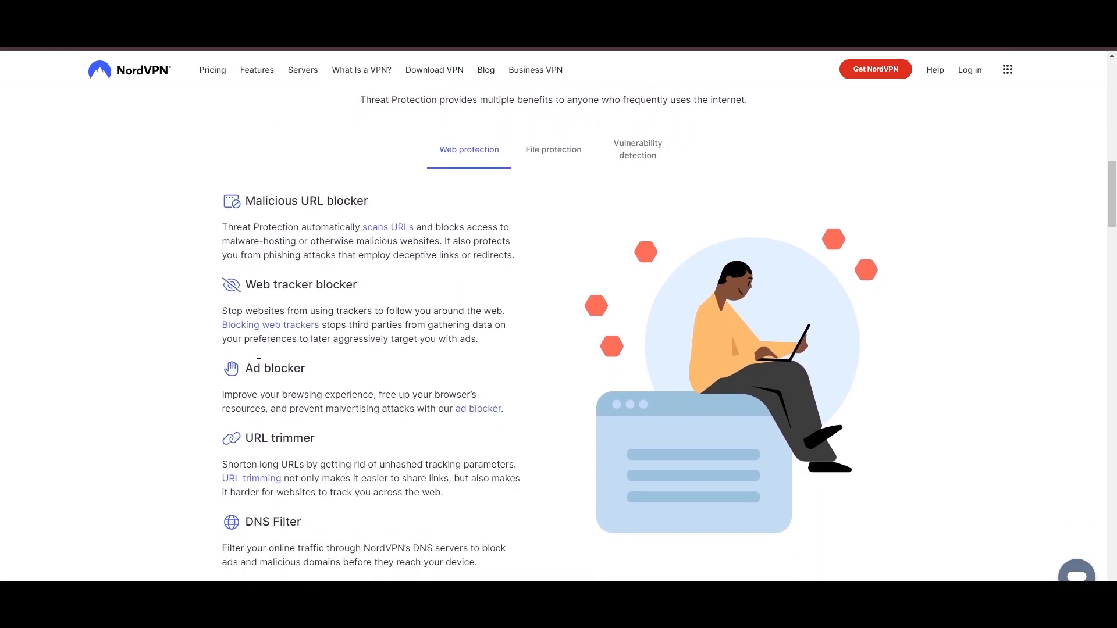
{"action": "mouse_move", "coordinate": [274, 511]}
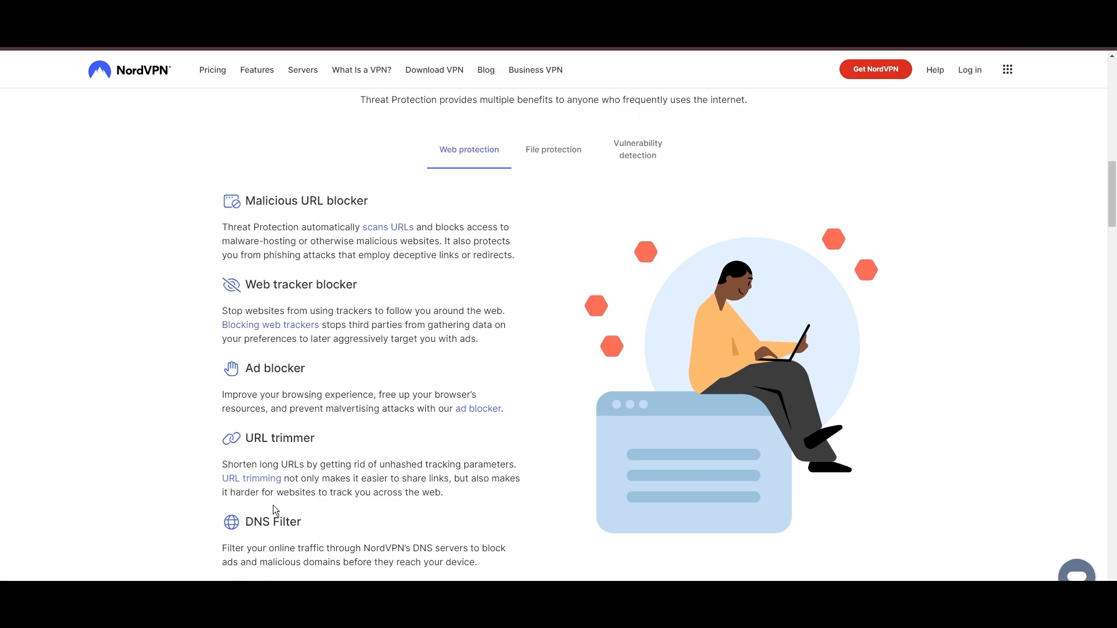
Step: View the File protection benefits, then the Vulnerability detection benefits
{"action": "left_click", "coordinate": [554, 149]}
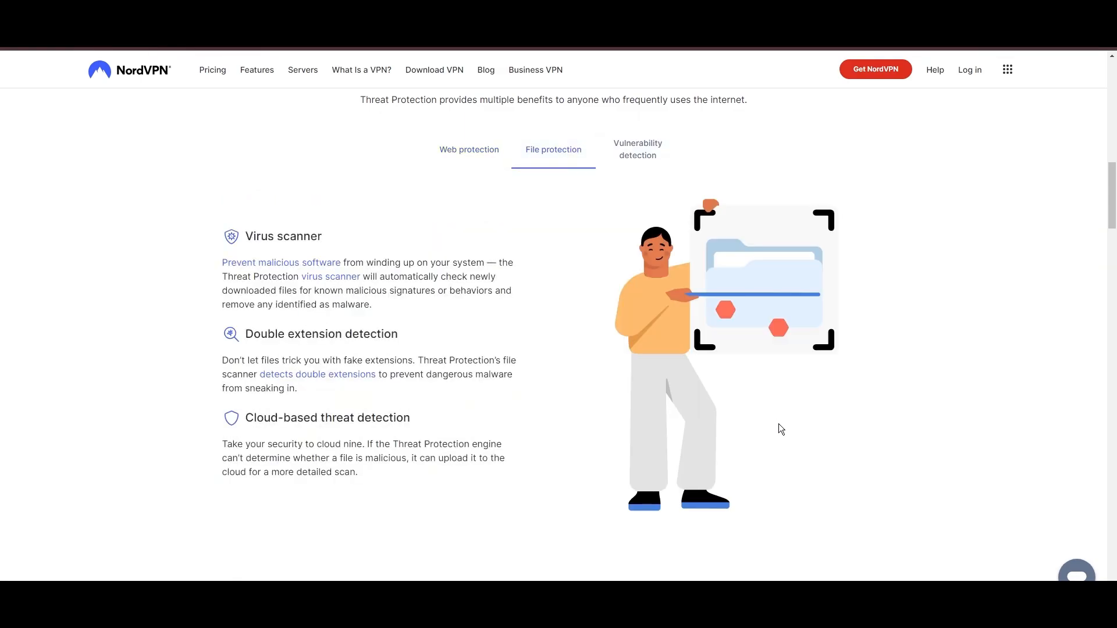
{"action": "mouse_move", "coordinate": [626, 157]}
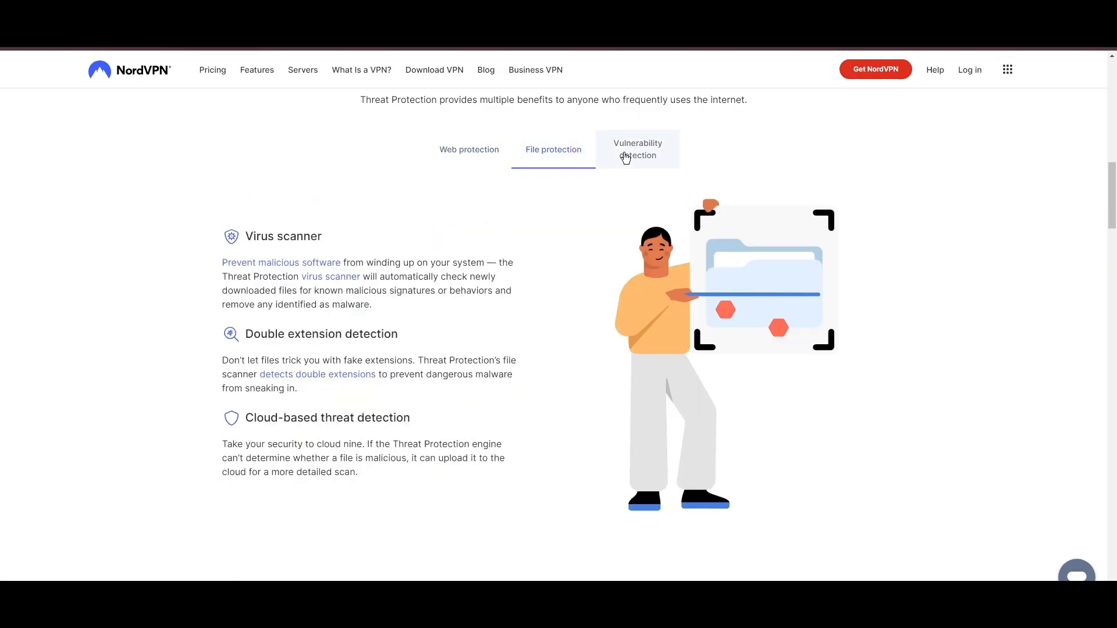
{"action": "left_click", "coordinate": [637, 149]}
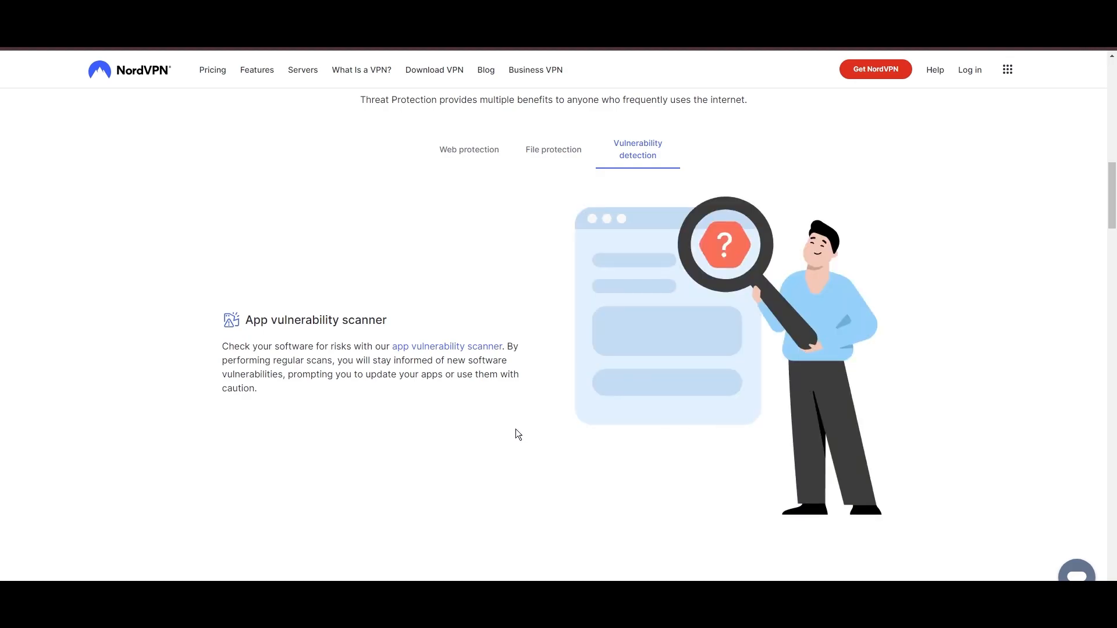
{"action": "scroll", "scroll_direction": "down", "scroll_amount": 3}
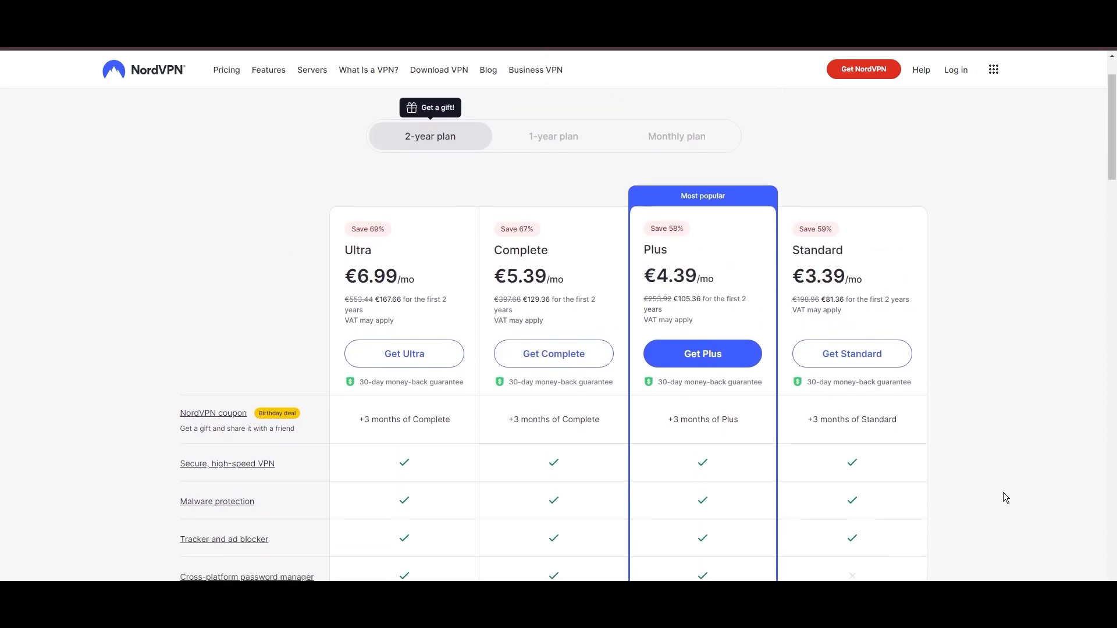
Step: Scroll through NordVPN's 2-year plan comparison of Ultra, Complete, Plus and Standard
{"action": "scroll", "scroll_direction": "down", "scroll_amount": 3}
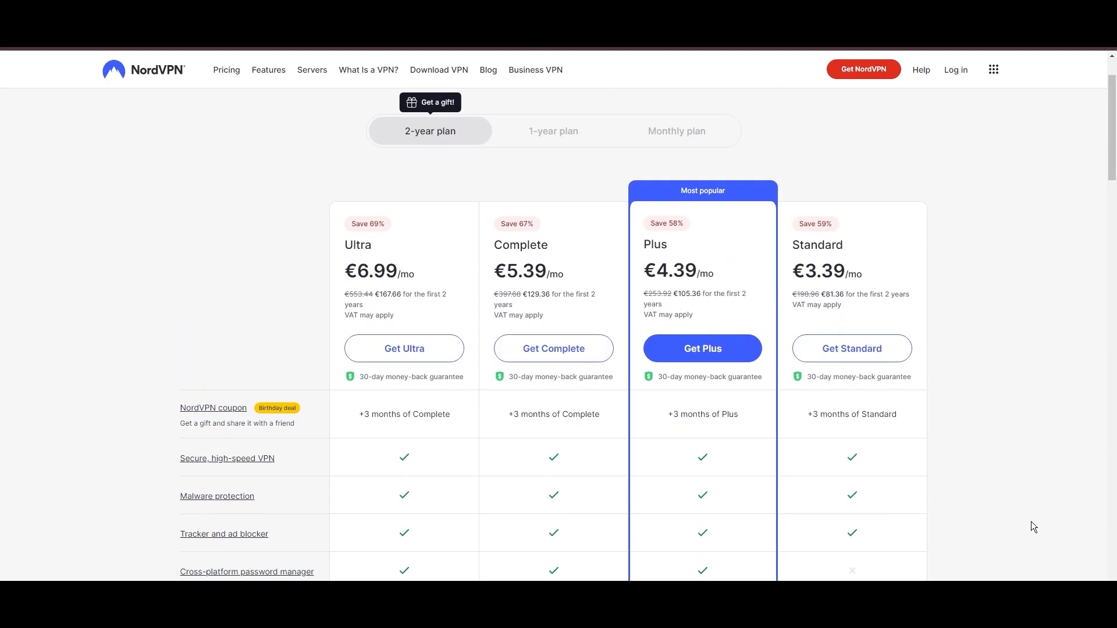
{"action": "scroll", "scroll_direction": "down", "scroll_amount": 3}
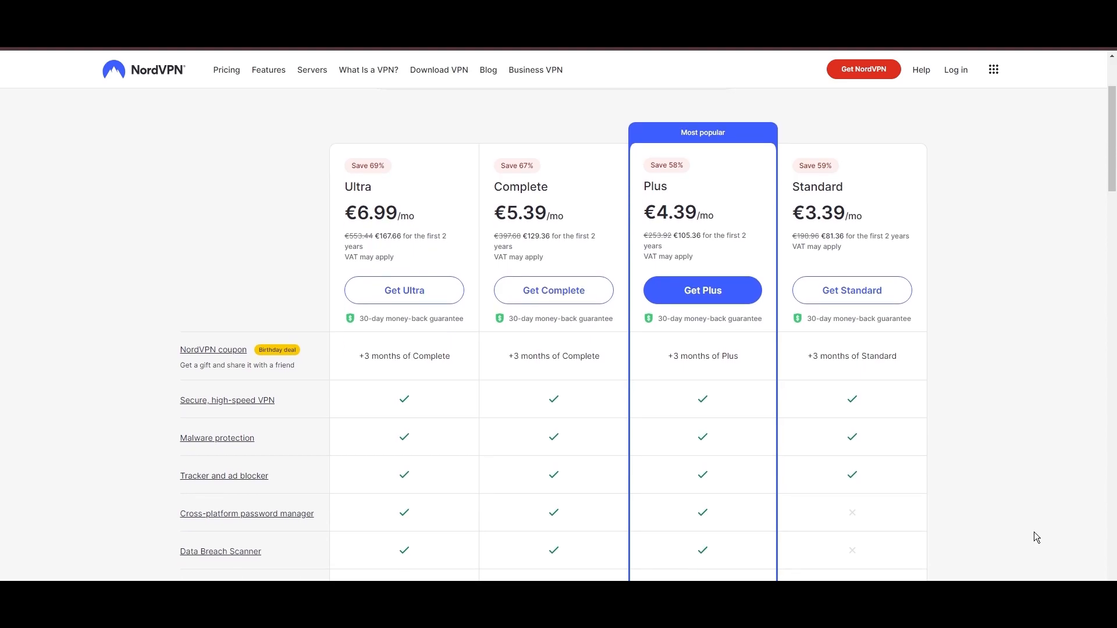
{"action": "scroll", "scroll_direction": "down", "scroll_amount": 3}
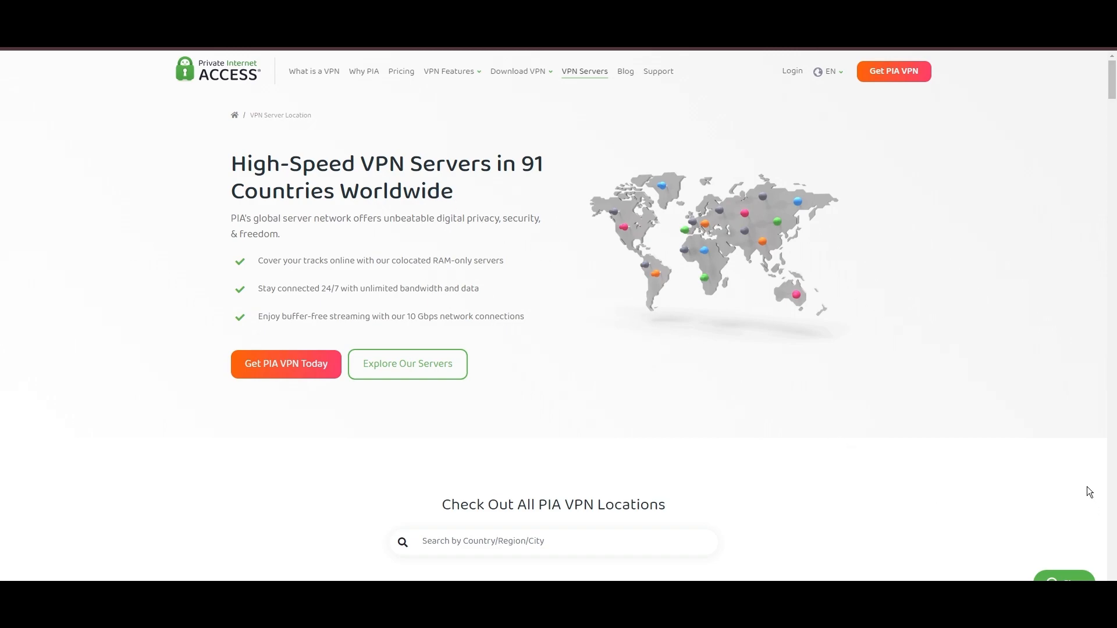
Step: Scroll through PIA's Americas and Europe server location tables, including Mexico
{"action": "scroll", "scroll_direction": "down", "scroll_amount": 3}
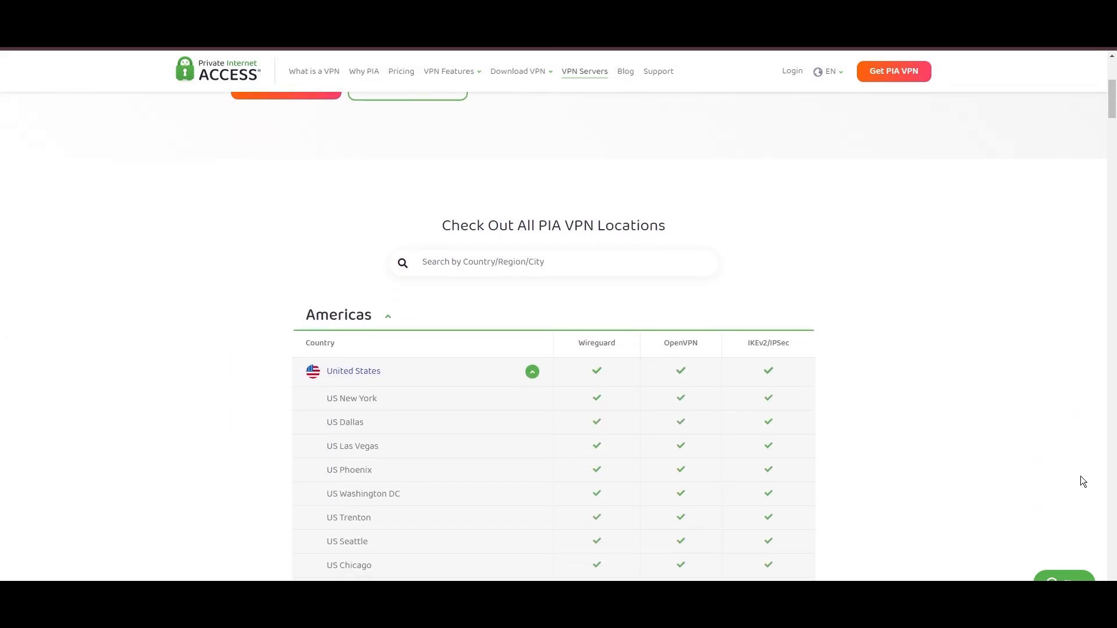
{"action": "scroll", "scroll_direction": "down", "scroll_amount": 3}
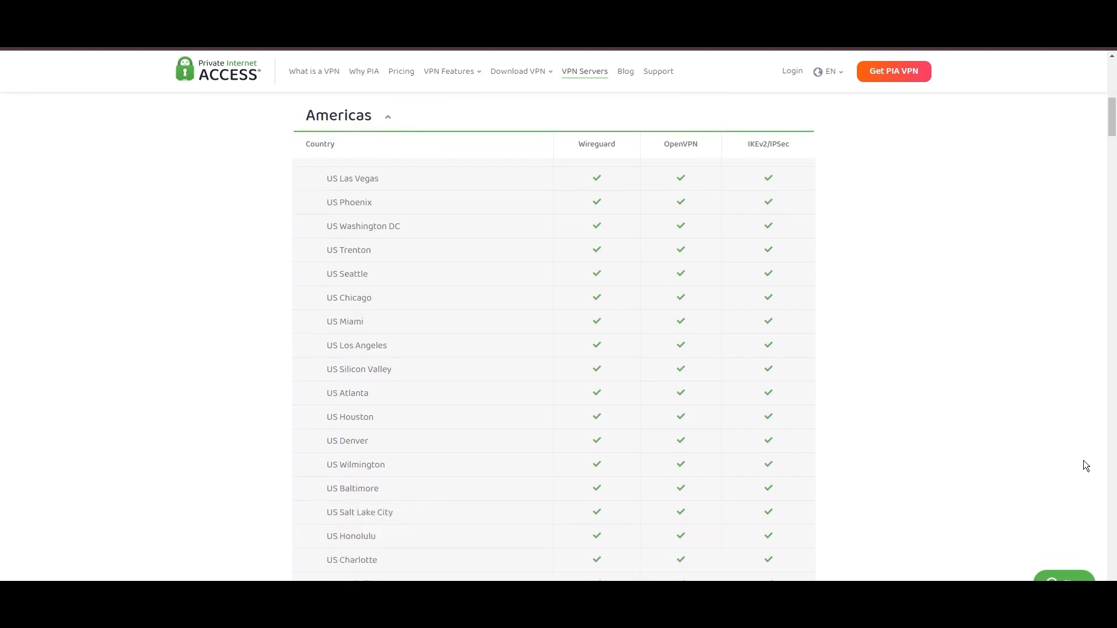
{"action": "scroll", "scroll_direction": "down", "scroll_amount": 3}
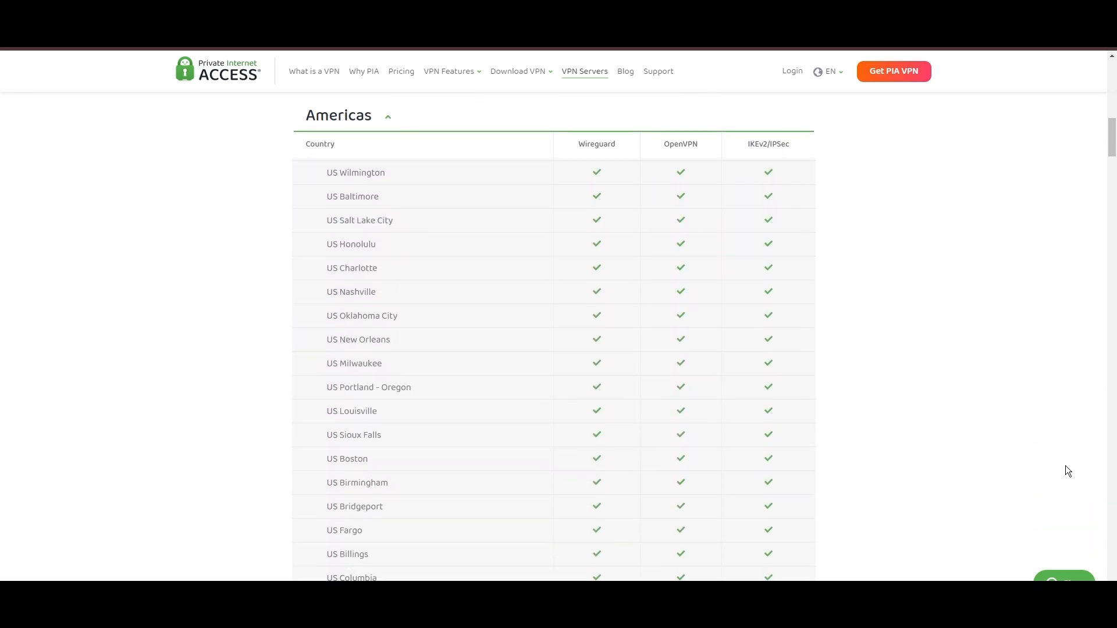
{"action": "scroll", "scroll_direction": "down", "scroll_amount": 3}
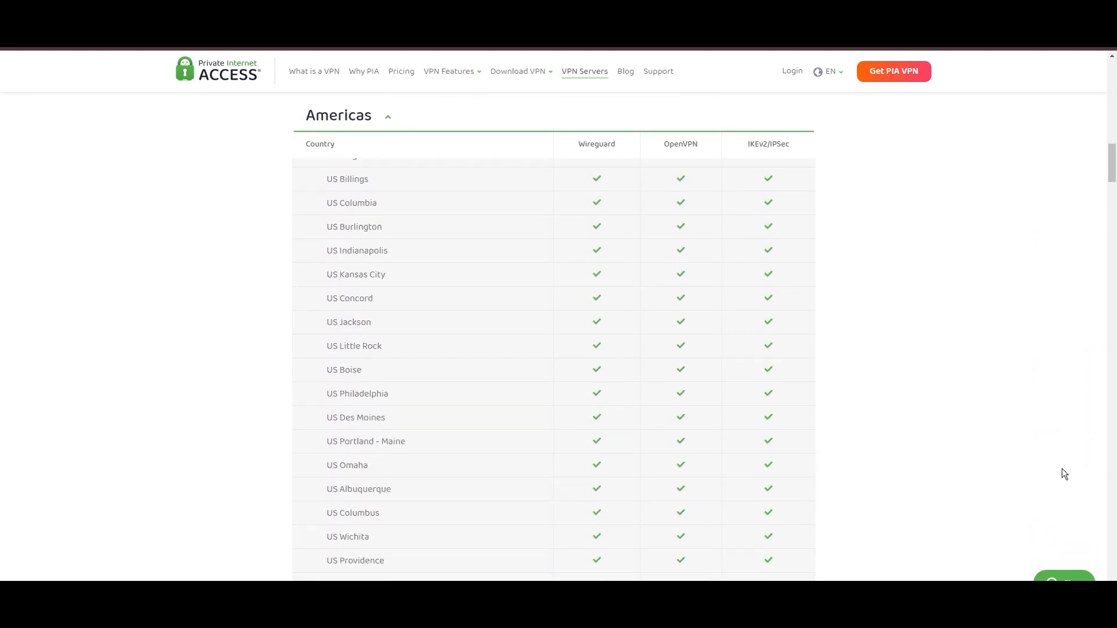
{"action": "scroll", "scroll_direction": "down", "scroll_amount": 3}
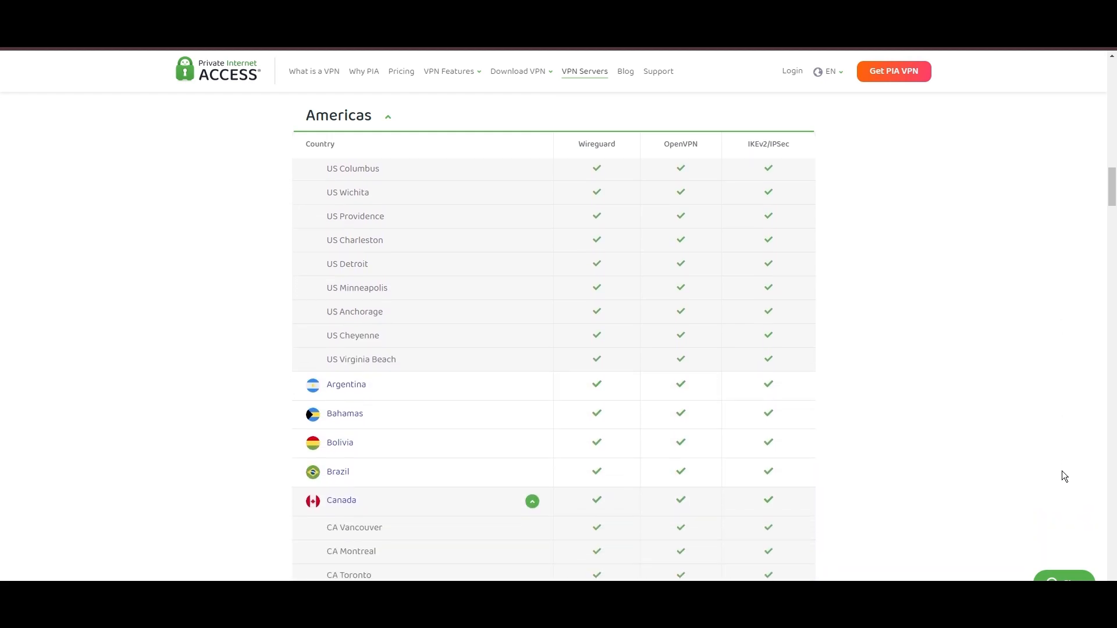
{"action": "scroll", "scroll_direction": "down", "scroll_amount": 3}
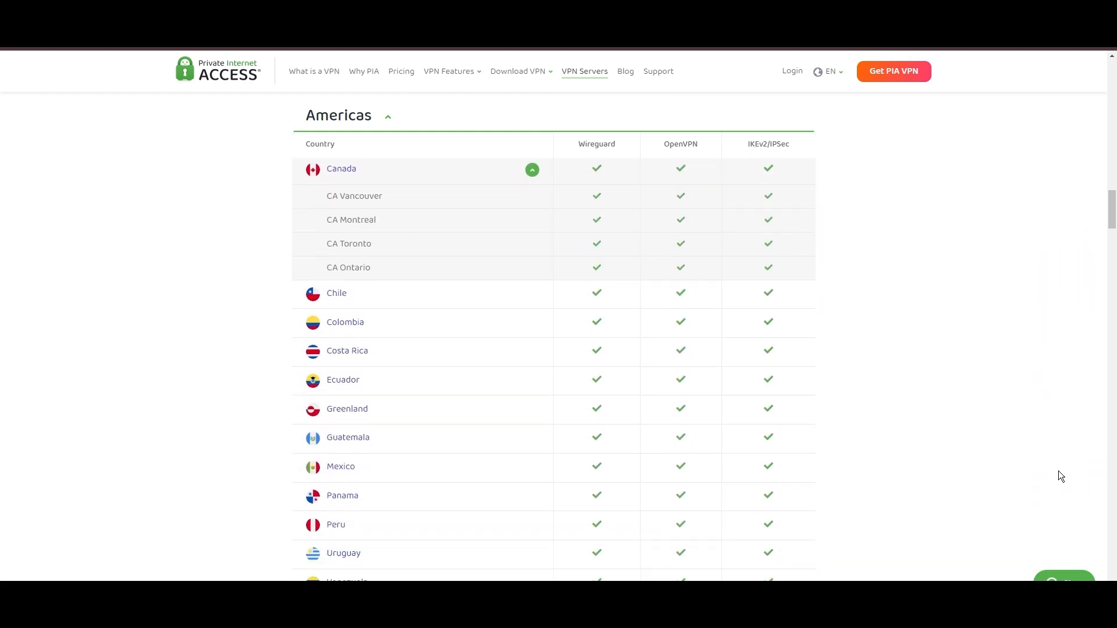
{"action": "scroll", "scroll_direction": "down", "scroll_amount": 3}
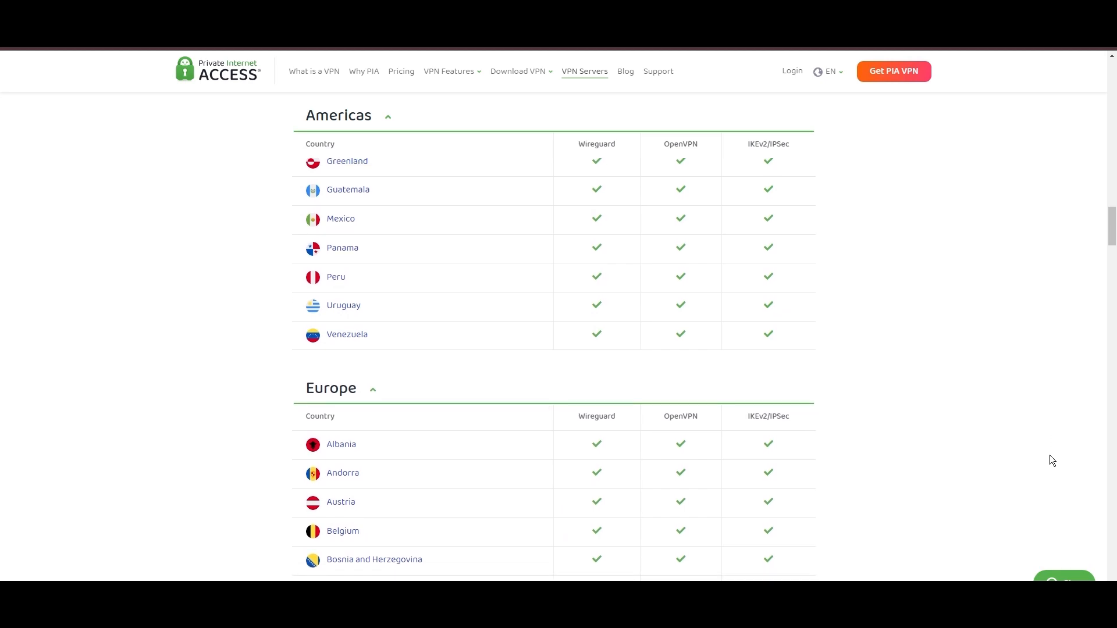
{"action": "scroll", "scroll_direction": "down", "scroll_amount": 3}
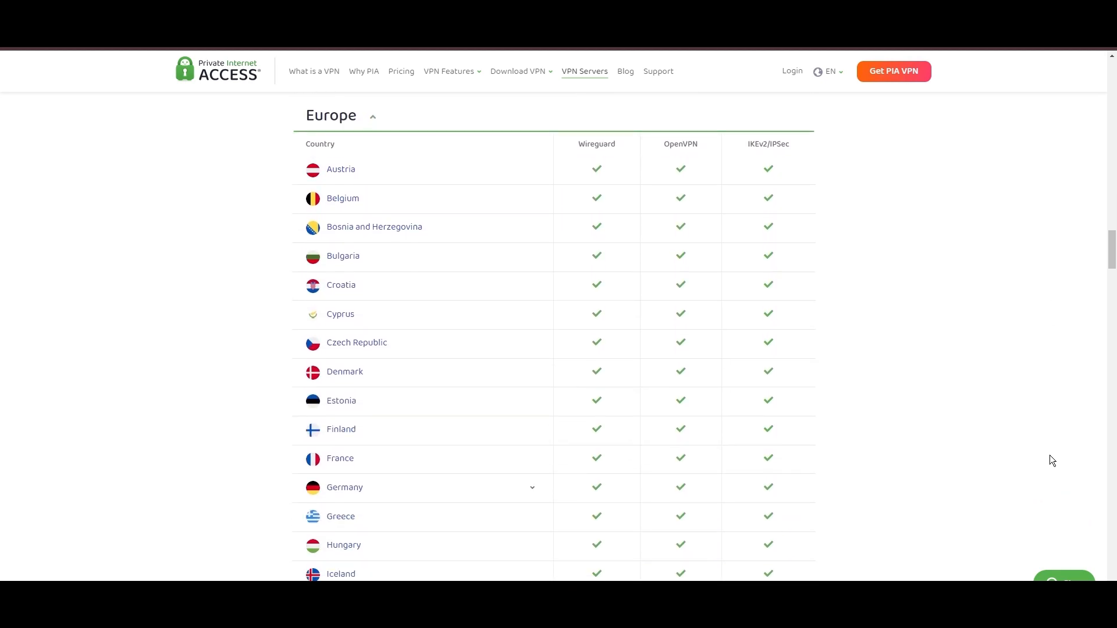
{"action": "scroll", "scroll_direction": "down", "scroll_amount": 3}
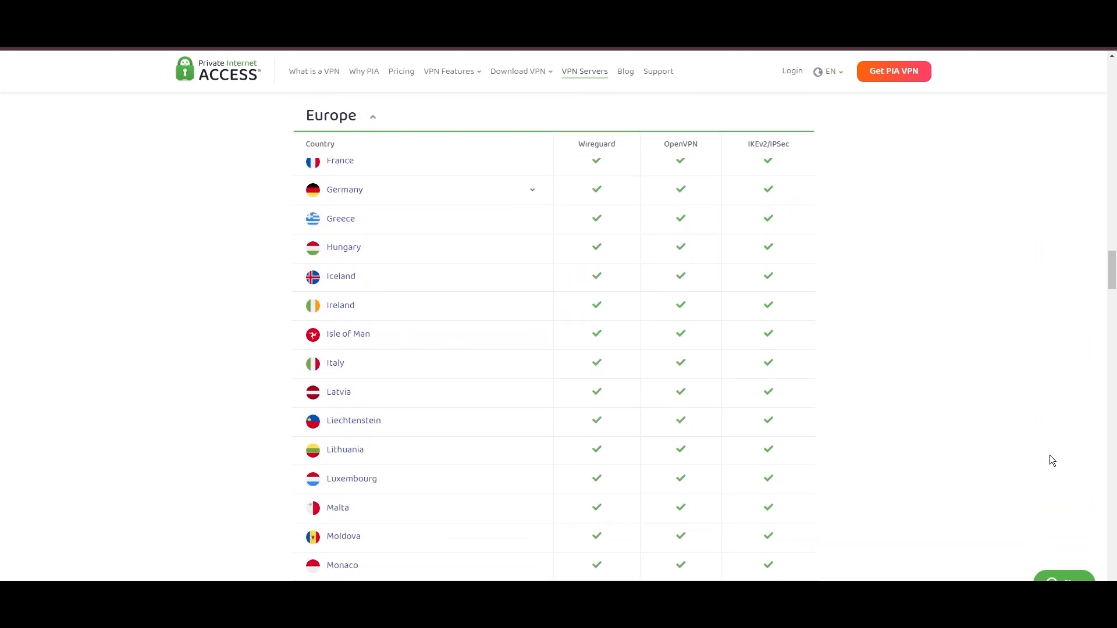
Step: Continue through the Asia Pacific and Middle East tables to the server features overview
{"action": "scroll", "scroll_direction": "down", "scroll_amount": 3}
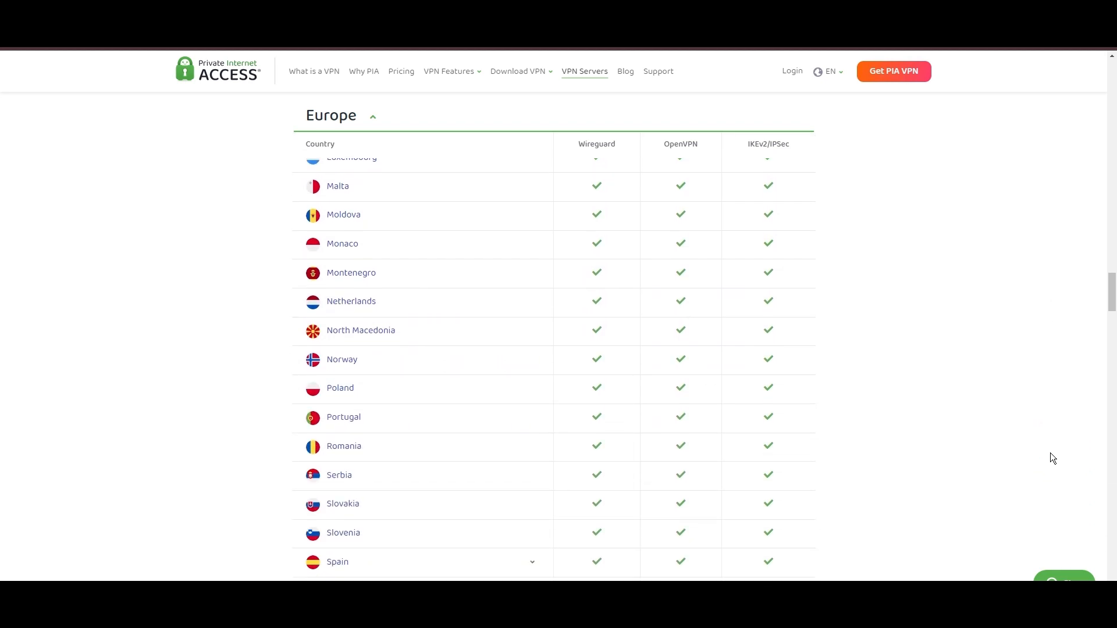
{"action": "scroll", "scroll_direction": "down", "scroll_amount": 3}
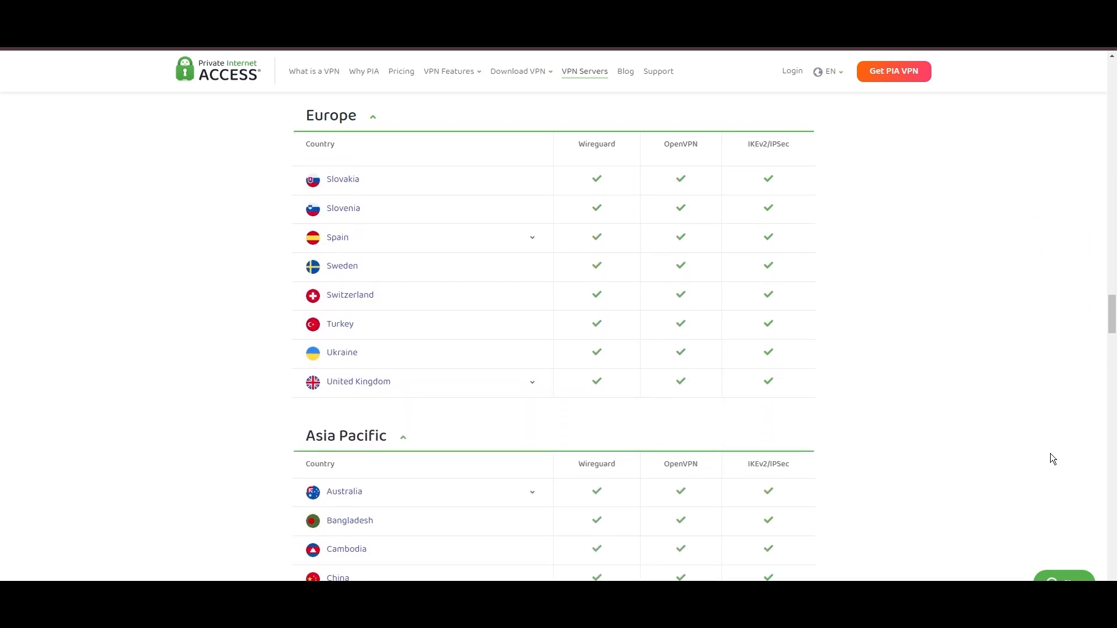
{"action": "scroll", "scroll_direction": "down", "scroll_amount": 3}
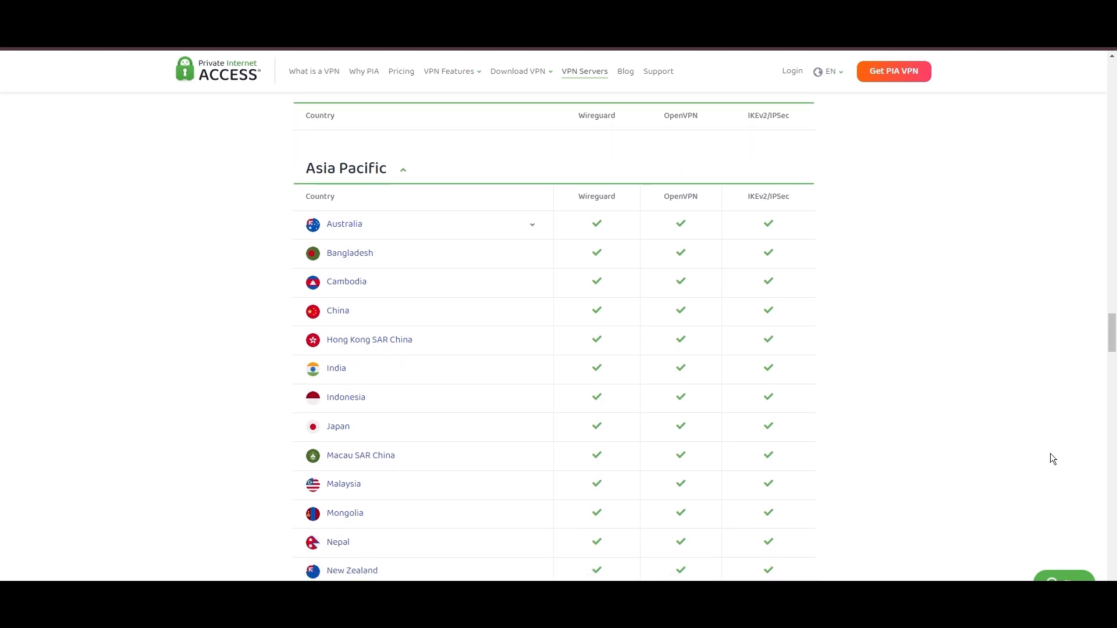
{"action": "scroll", "scroll_direction": "down", "scroll_amount": 3}
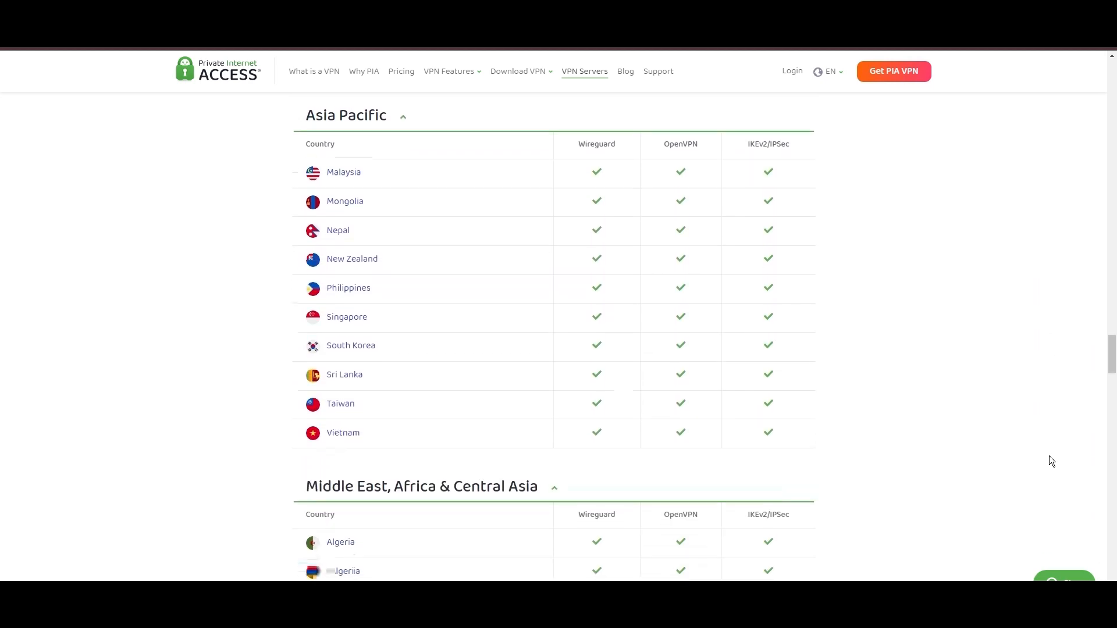
{"action": "scroll", "scroll_direction": "down", "scroll_amount": 3}
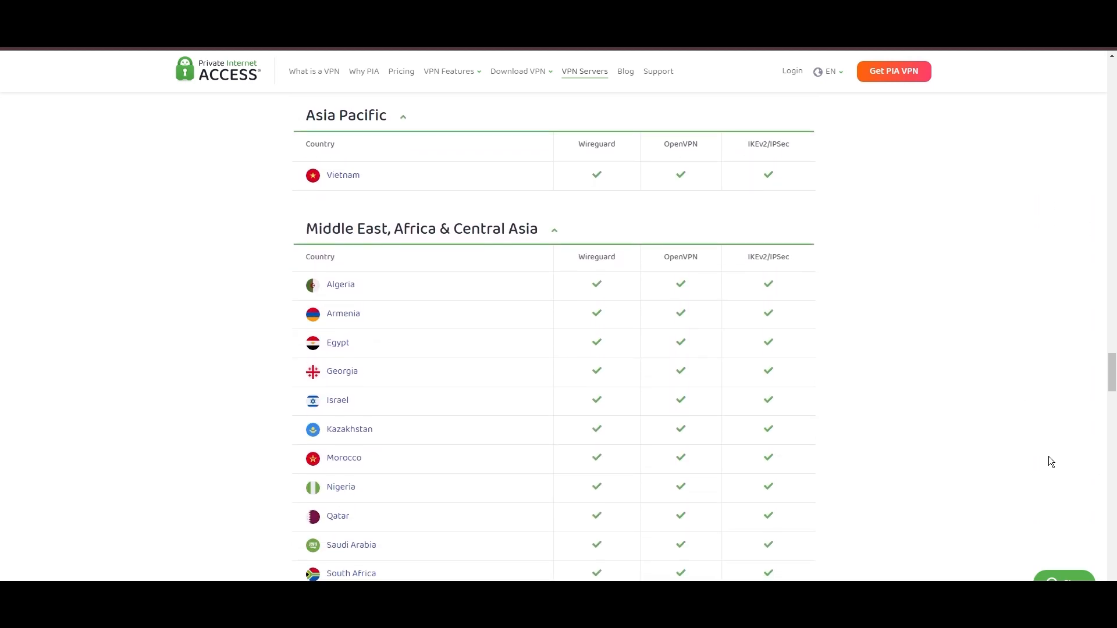
{"action": "scroll", "scroll_direction": "down", "scroll_amount": 3}
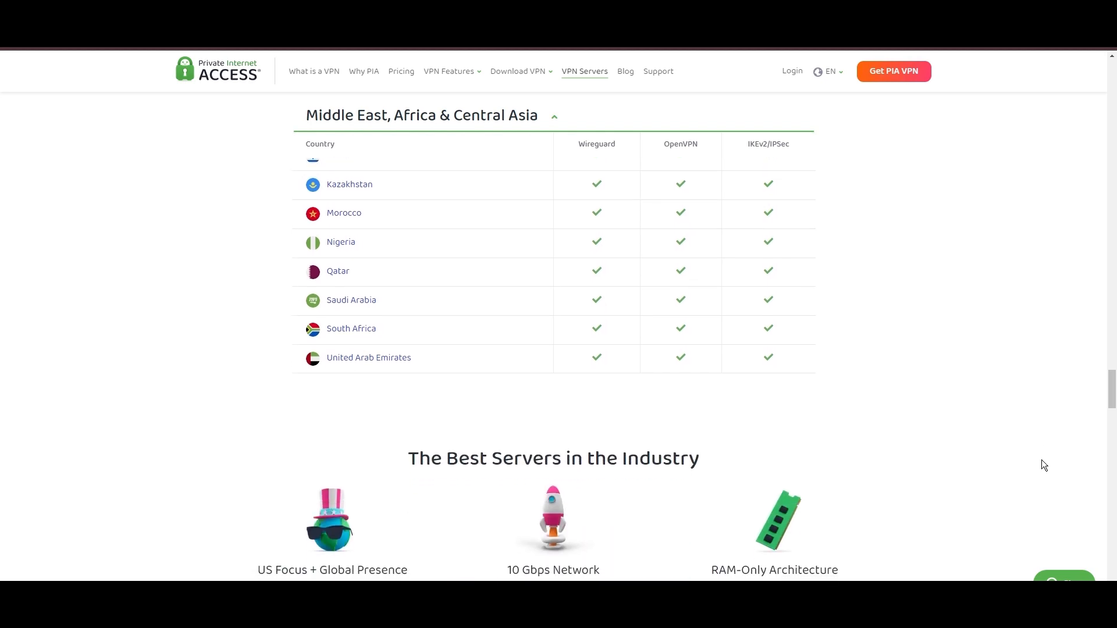
{"action": "scroll", "scroll_direction": "down", "scroll_amount": 3}
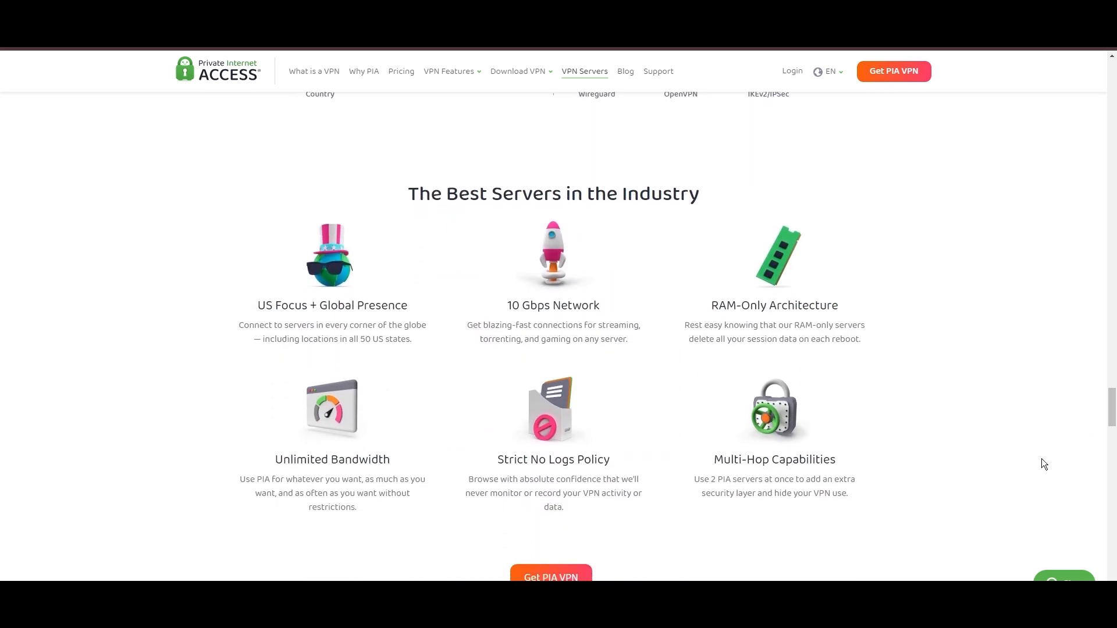
{"action": "scroll", "scroll_direction": "down", "scroll_amount": 3}
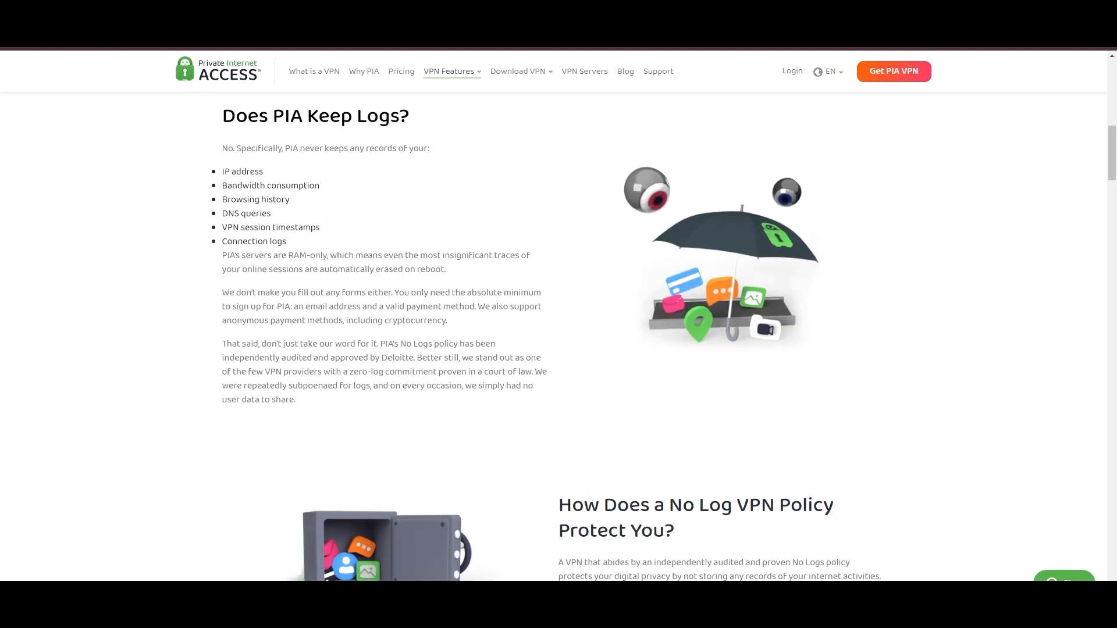
{"action": "mouse_move", "coordinate": [168, 219]}
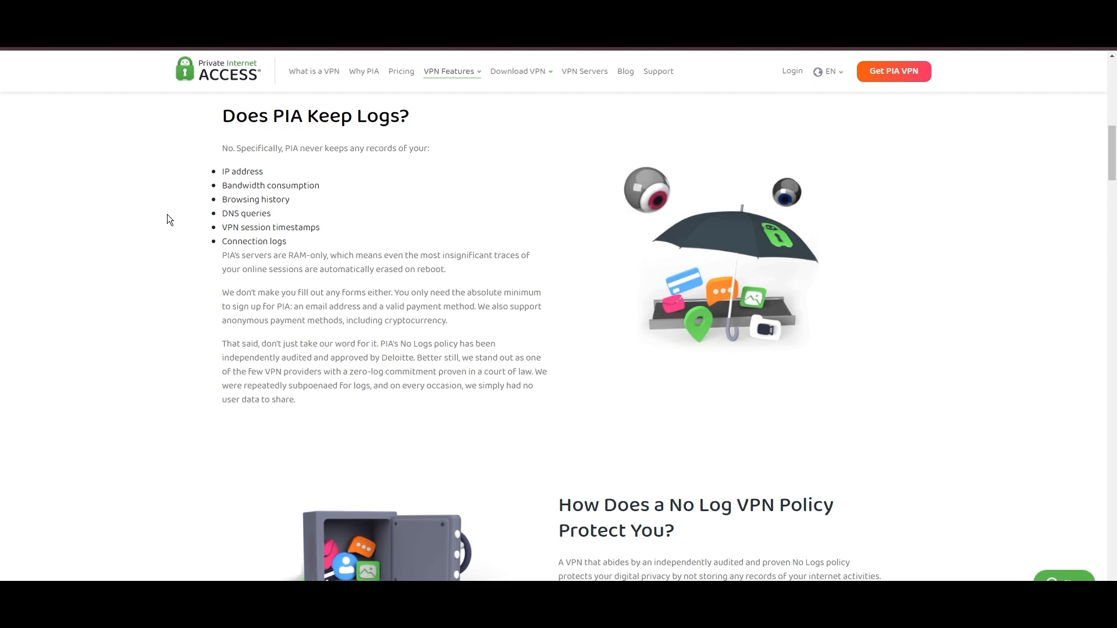
{"action": "mouse_move", "coordinate": [3, 309]}
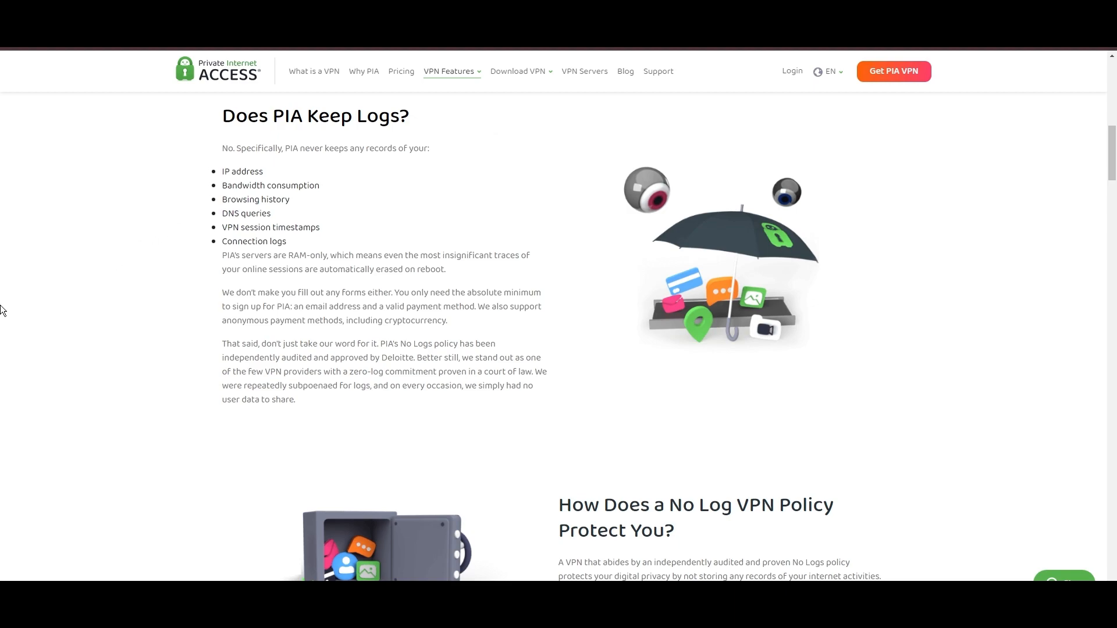
{"action": "mouse_move", "coordinate": [6, 309]}
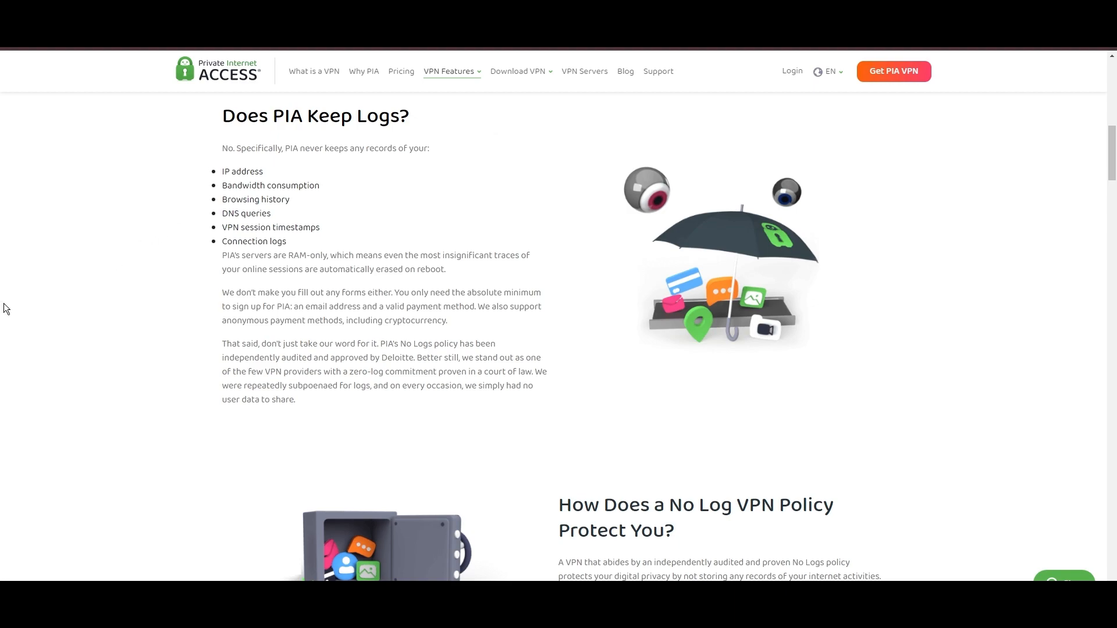
{"action": "mouse_move", "coordinate": [40, 307]}
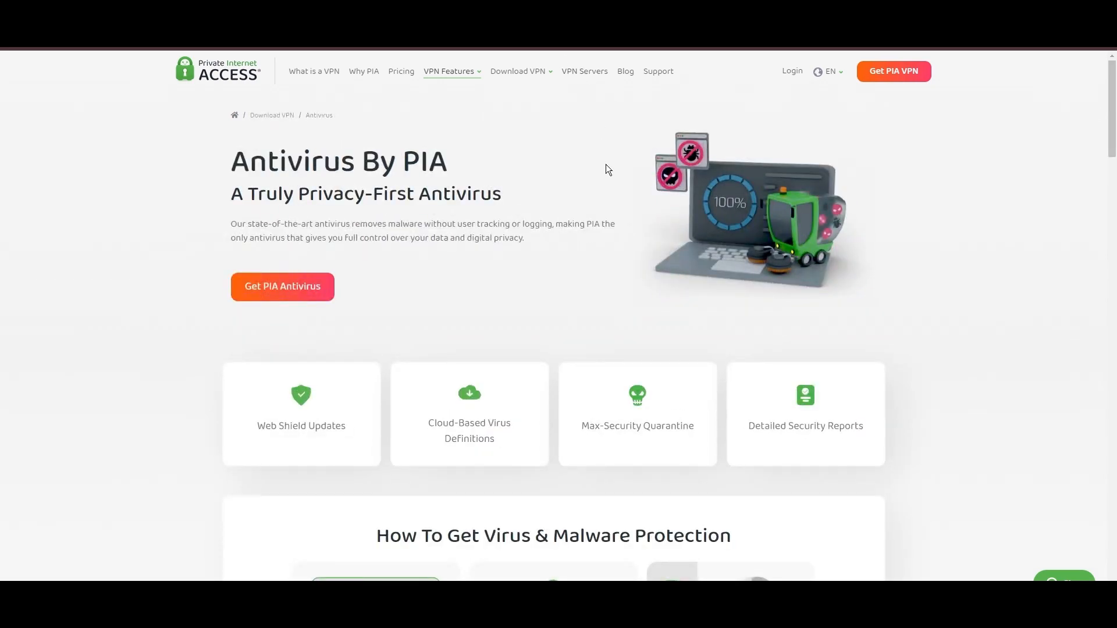
{"action": "mouse_move", "coordinate": [725, 254]}
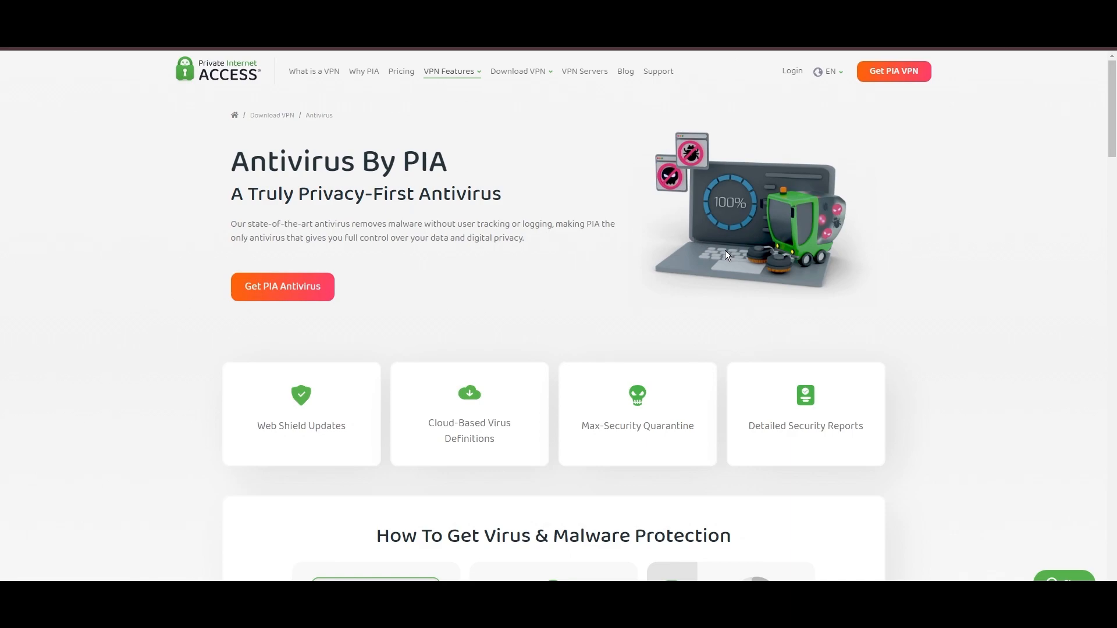
{"action": "mouse_move", "coordinate": [596, 280]}
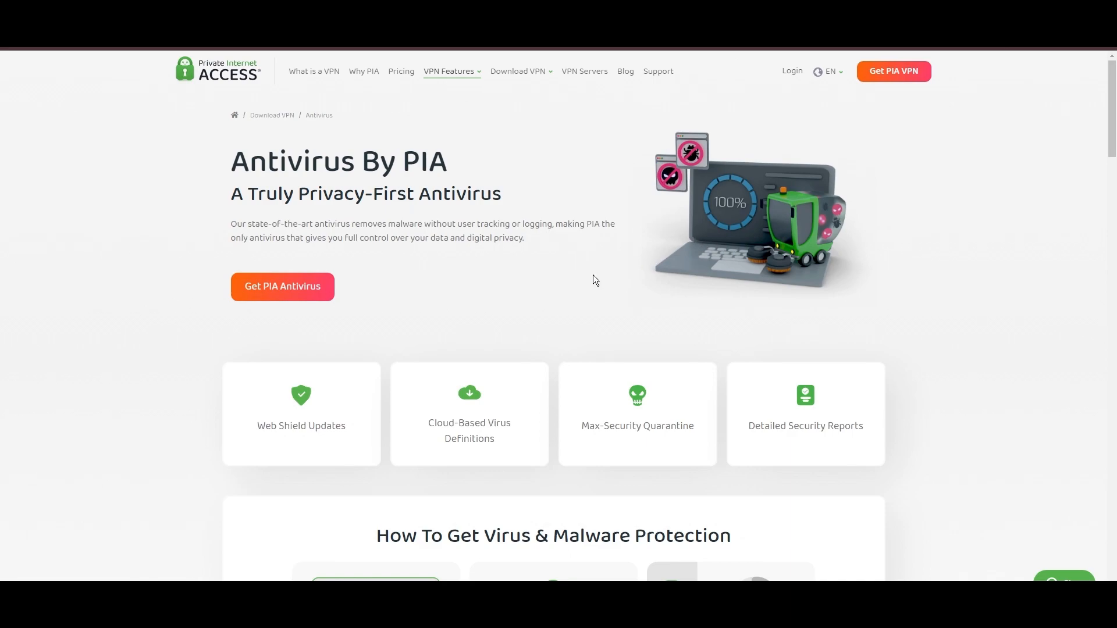
{"action": "mouse_move", "coordinate": [624, 300]}
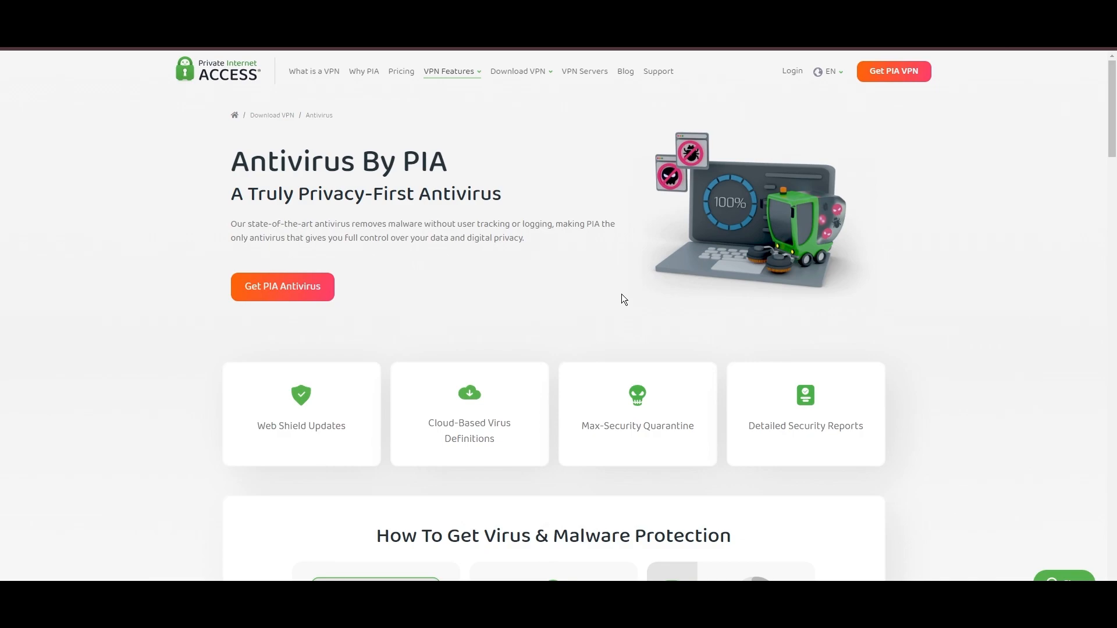
{"action": "mouse_move", "coordinate": [812, 207]}
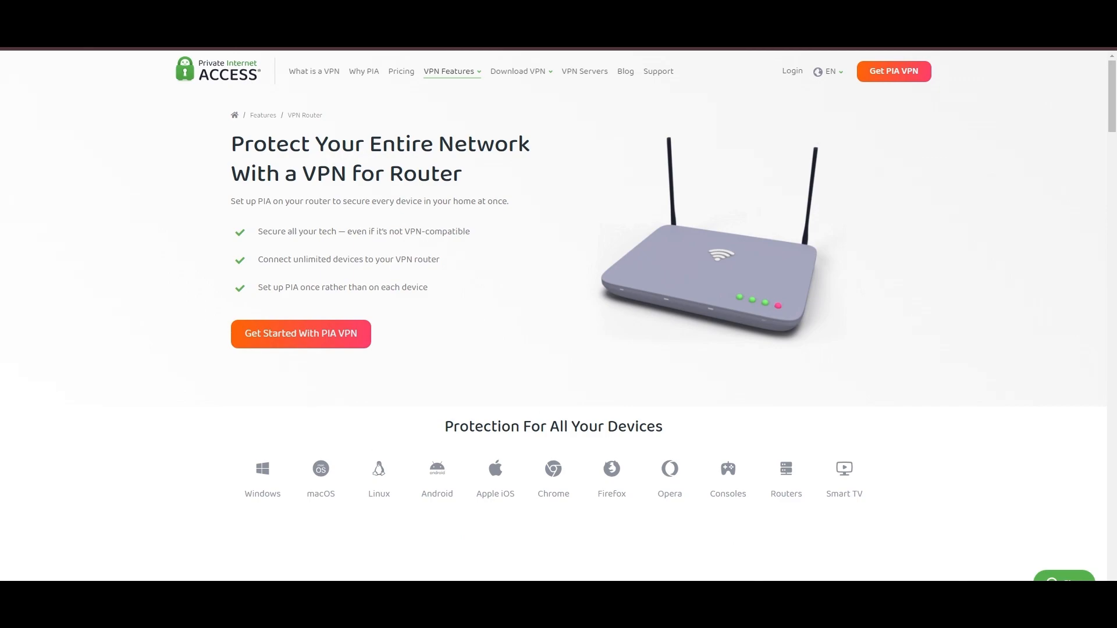
{"action": "mouse_move", "coordinate": [745, 219]}
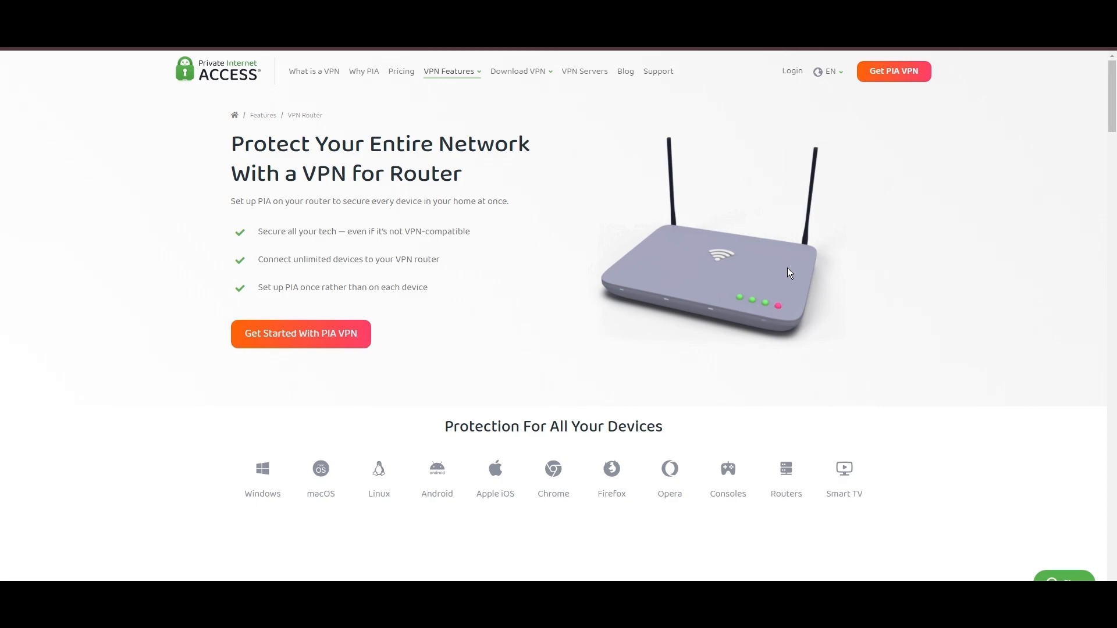
Step: Scroll the VPN Router page to the device list, then go to PIA's plans and pricing page
{"action": "scroll", "scroll_direction": "down", "scroll_amount": 3}
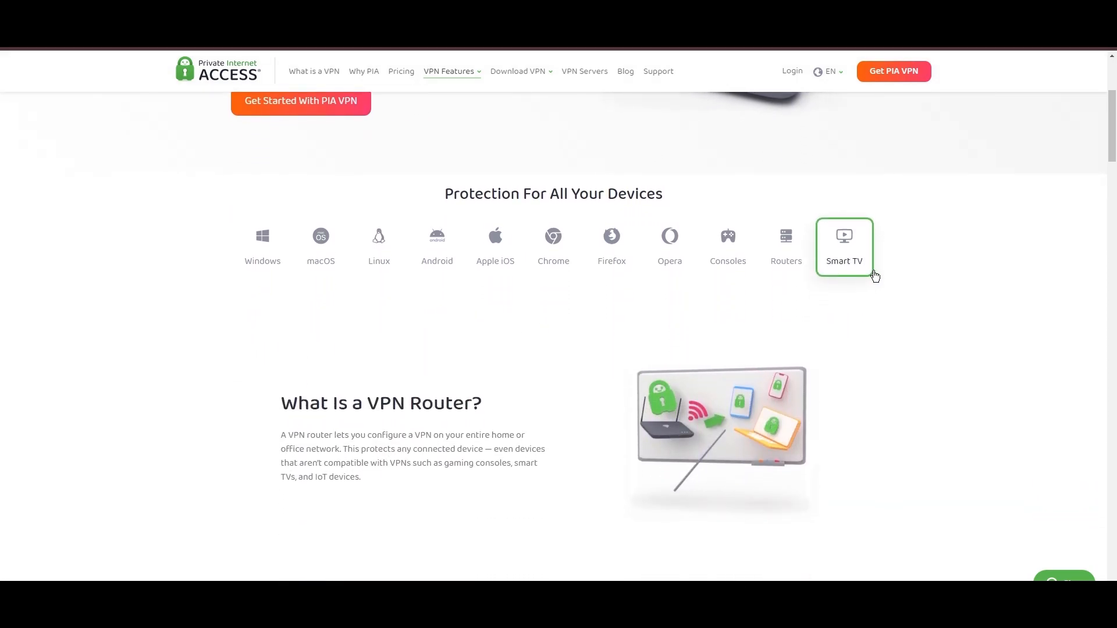
{"action": "scroll", "scroll_direction": "down", "scroll_amount": 3}
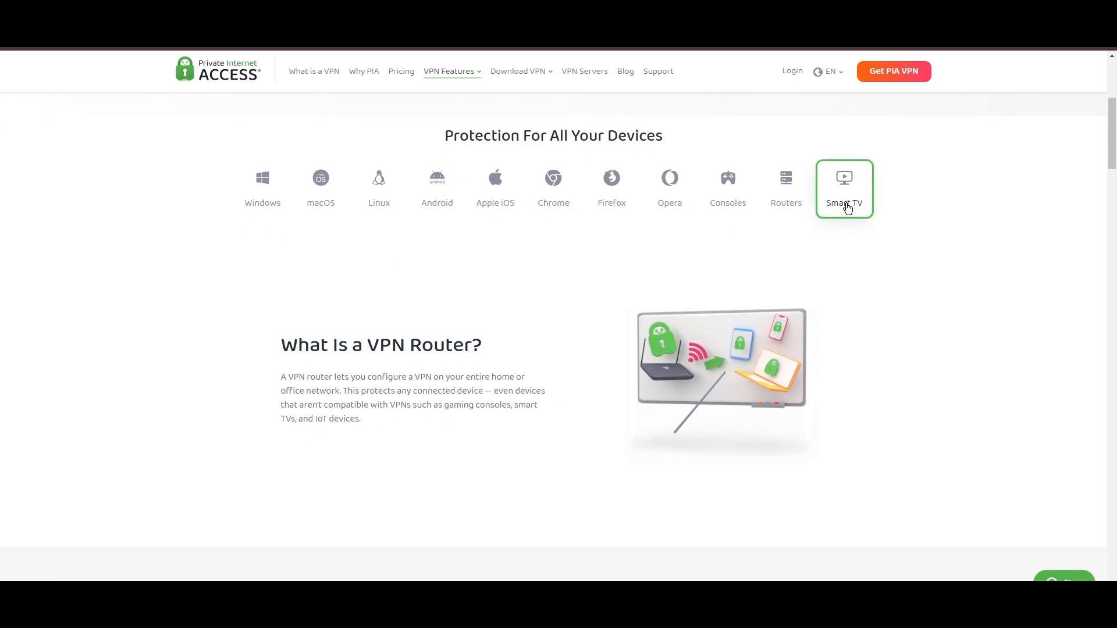
{"action": "mouse_move", "coordinate": [809, 442]}
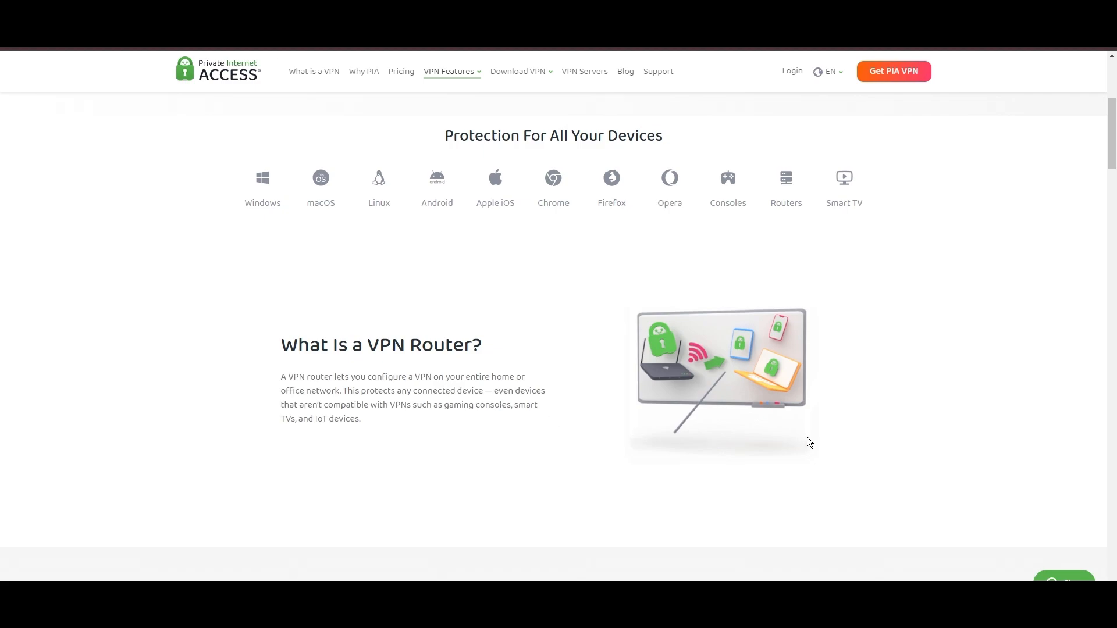
{"action": "left_click", "coordinate": [400, 71]}
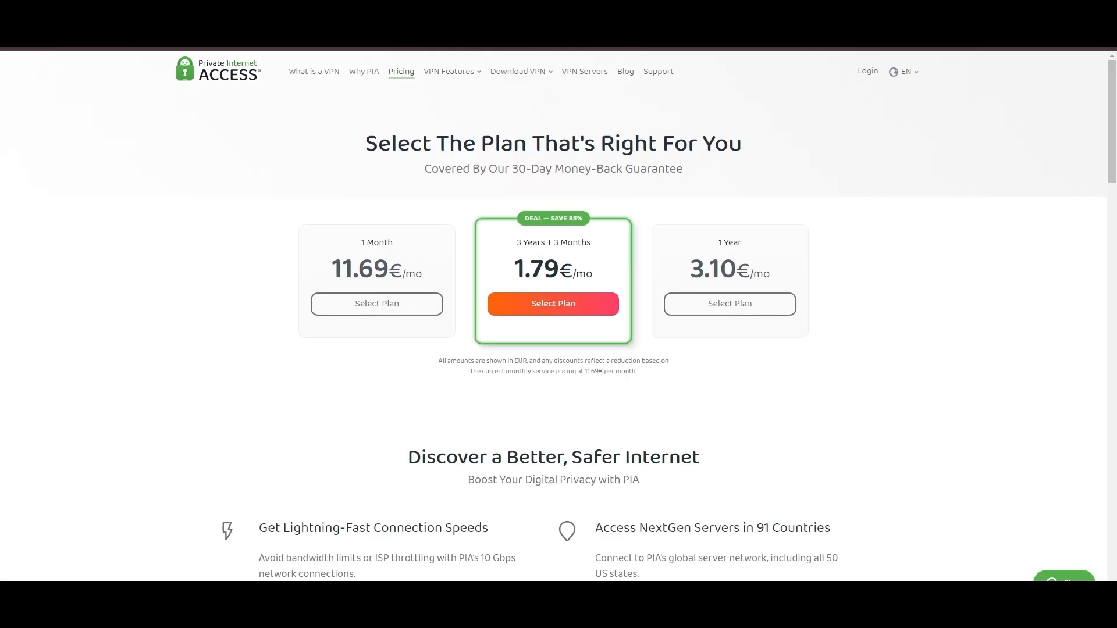
{"action": "mouse_move", "coordinate": [1050, 230]}
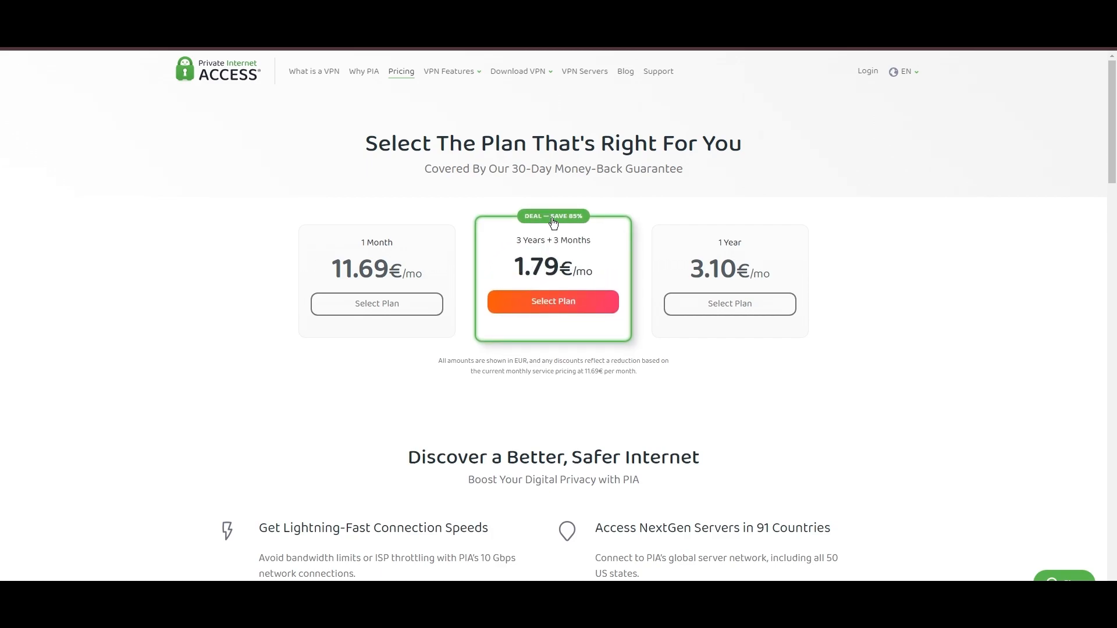
{"action": "mouse_move", "coordinate": [823, 431]}
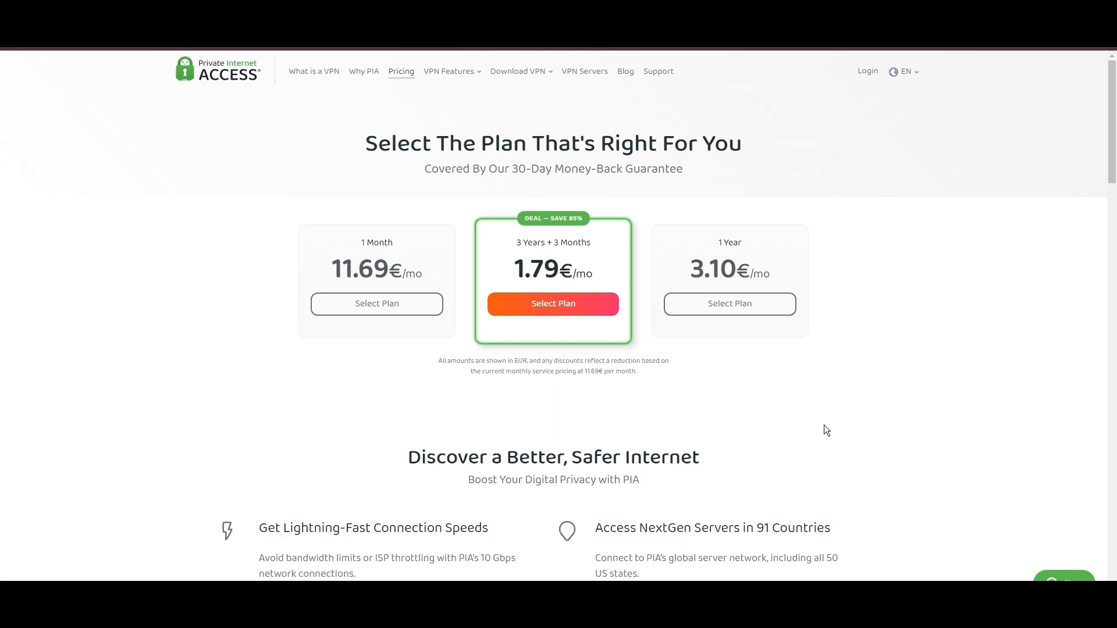
{"action": "mouse_move", "coordinate": [1028, 405]}
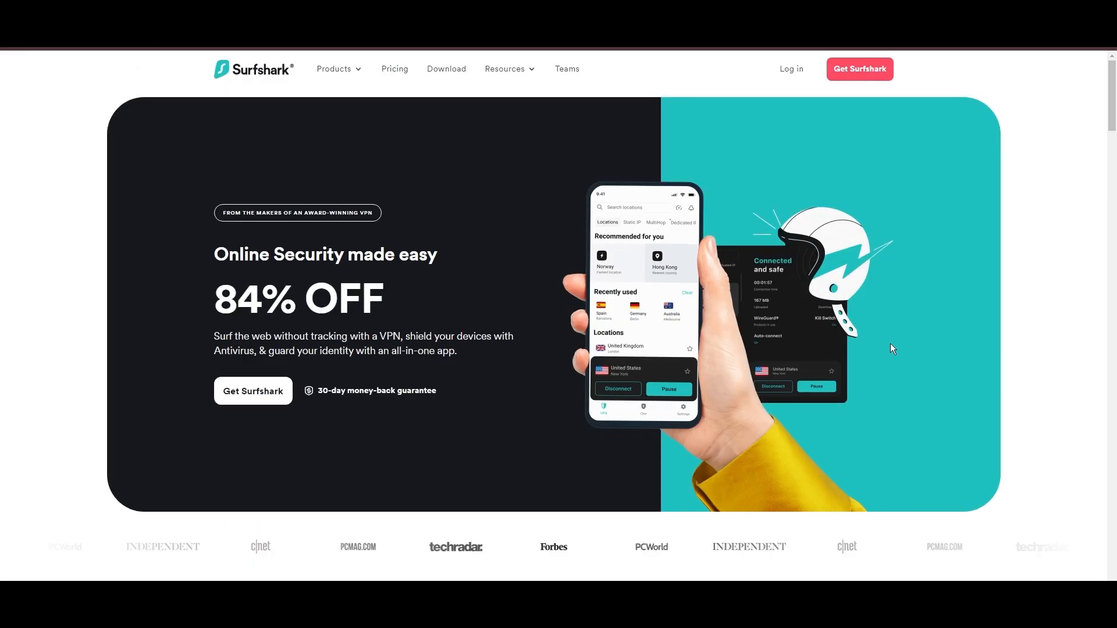
Step: Scroll the Surfshark homepage to the benefits section and highlight the 30 days risk-free phrase
{"action": "scroll", "scroll_direction": "down", "scroll_amount": 3}
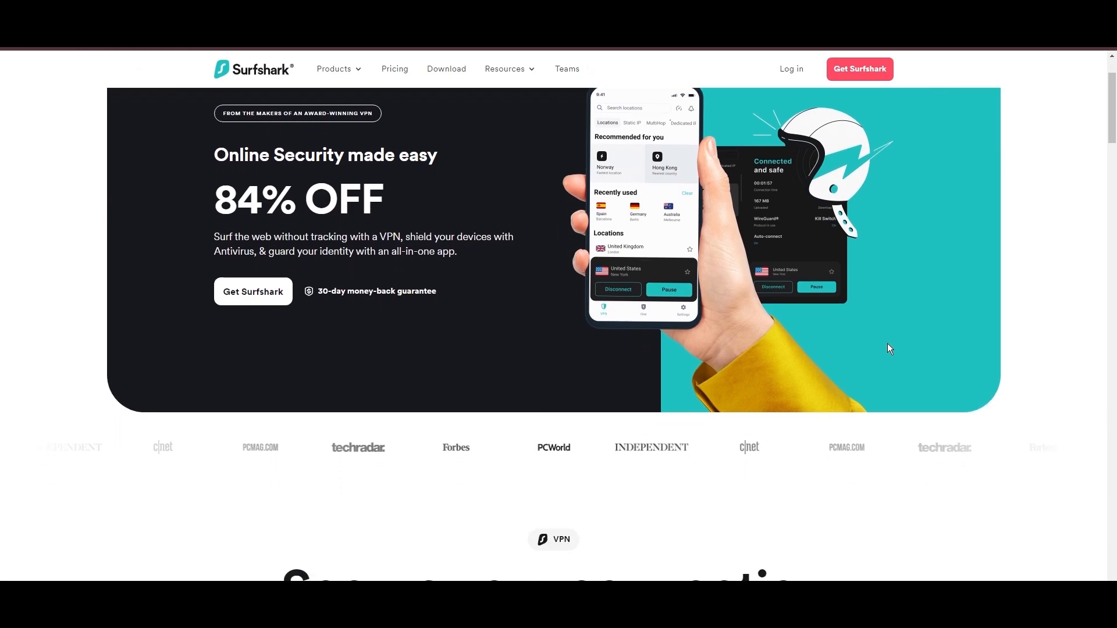
{"action": "scroll", "scroll_direction": "down", "scroll_amount": 3}
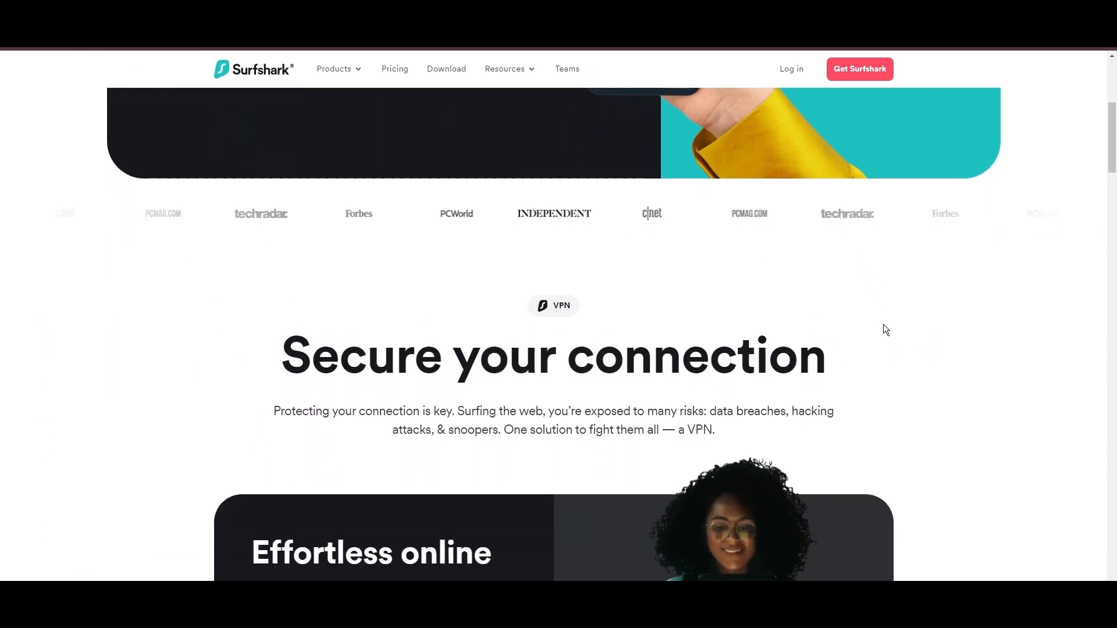
{"action": "scroll", "scroll_direction": "down", "scroll_amount": 3}
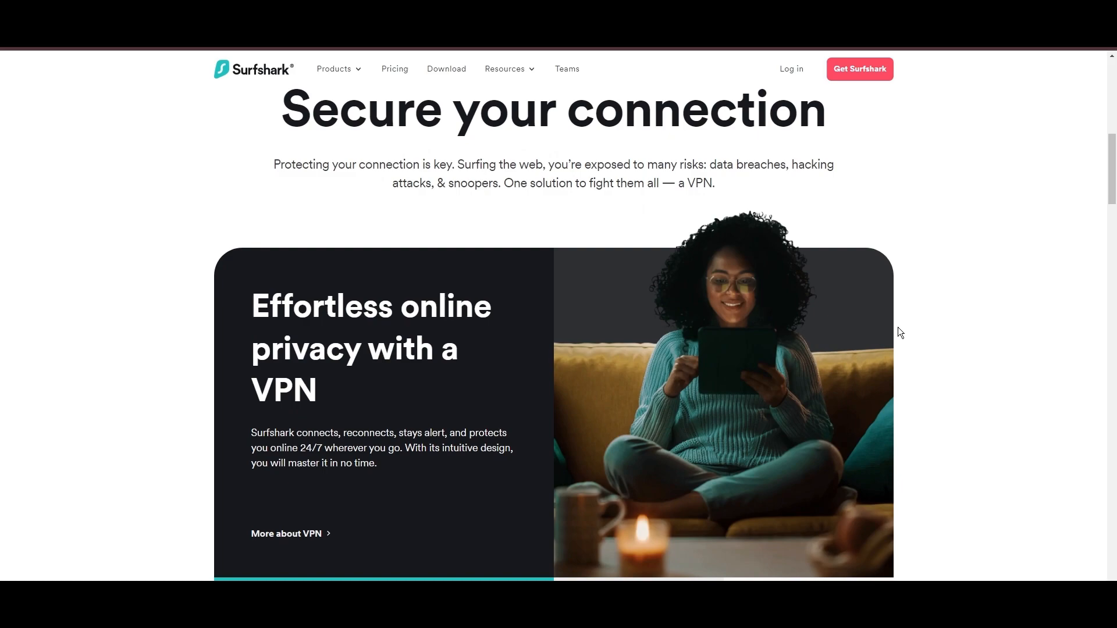
{"action": "scroll", "scroll_direction": "down", "scroll_amount": 3}
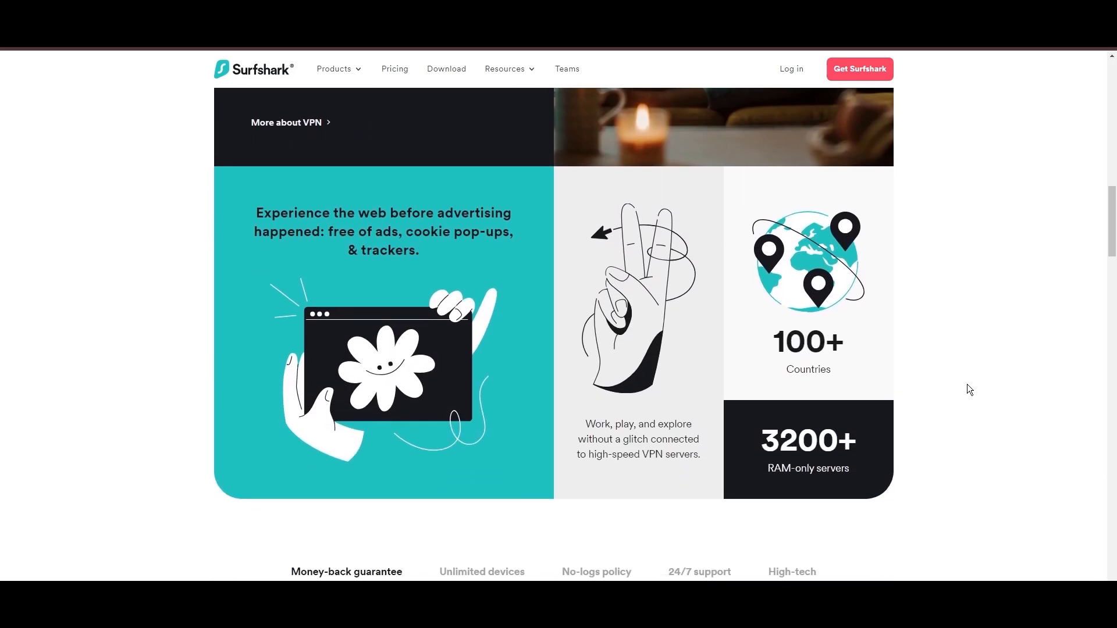
{"action": "scroll", "scroll_direction": "down", "scroll_amount": 3}
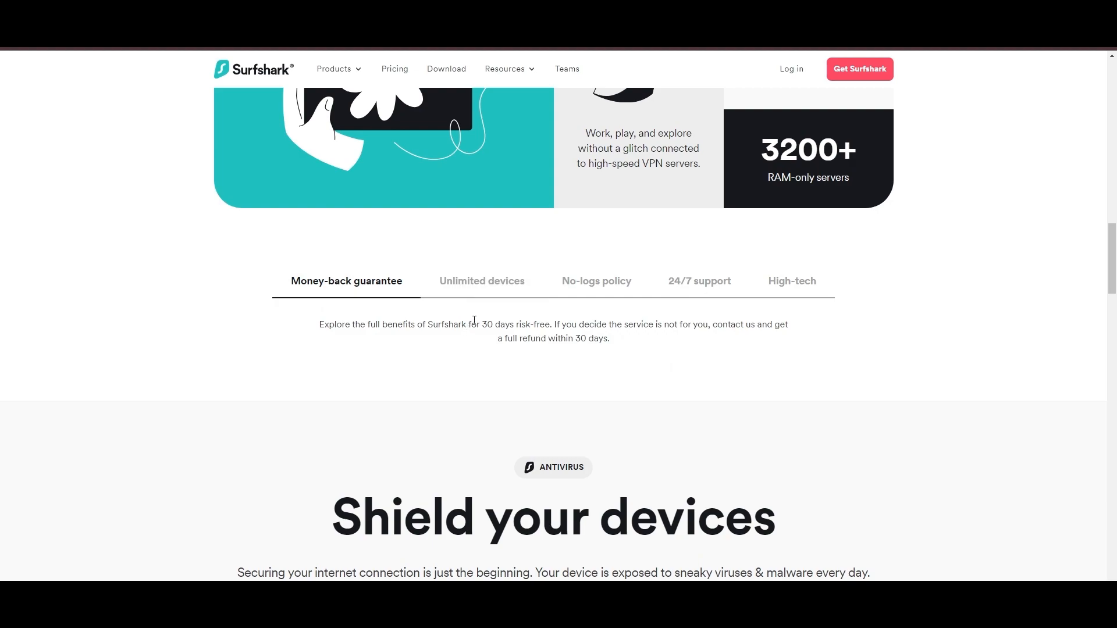
{"action": "left_click_drag", "start_coordinate": [481, 325], "coordinate": [551, 324]}
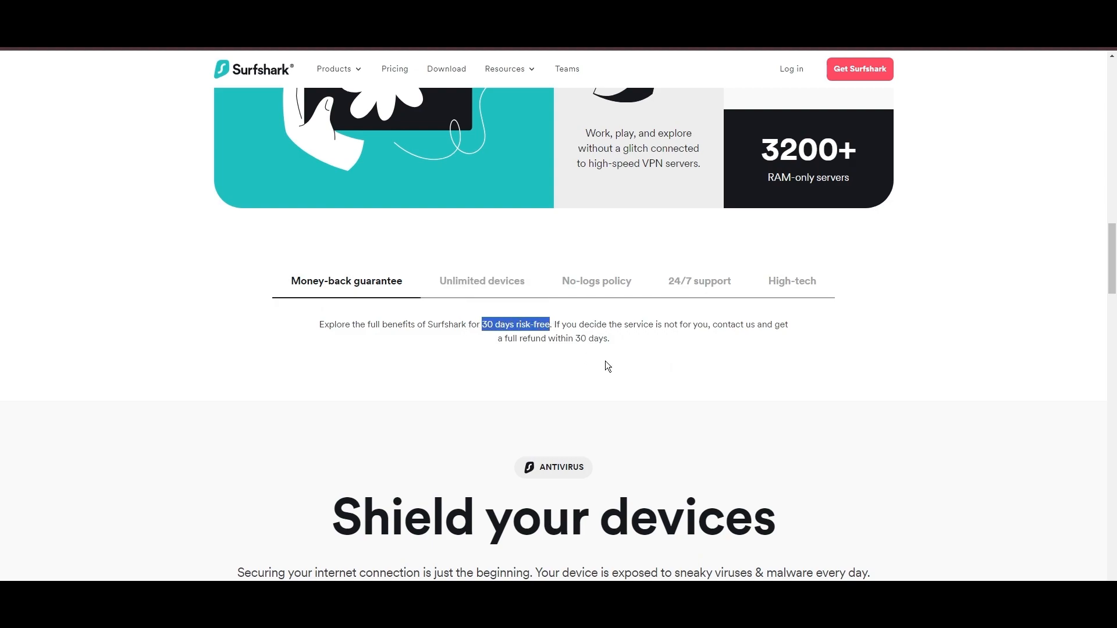
Step: View the Unlimited devices, 24/7 support and High-tech benefit descriptions, then reach the plans table
{"action": "left_click", "coordinate": [481, 280]}
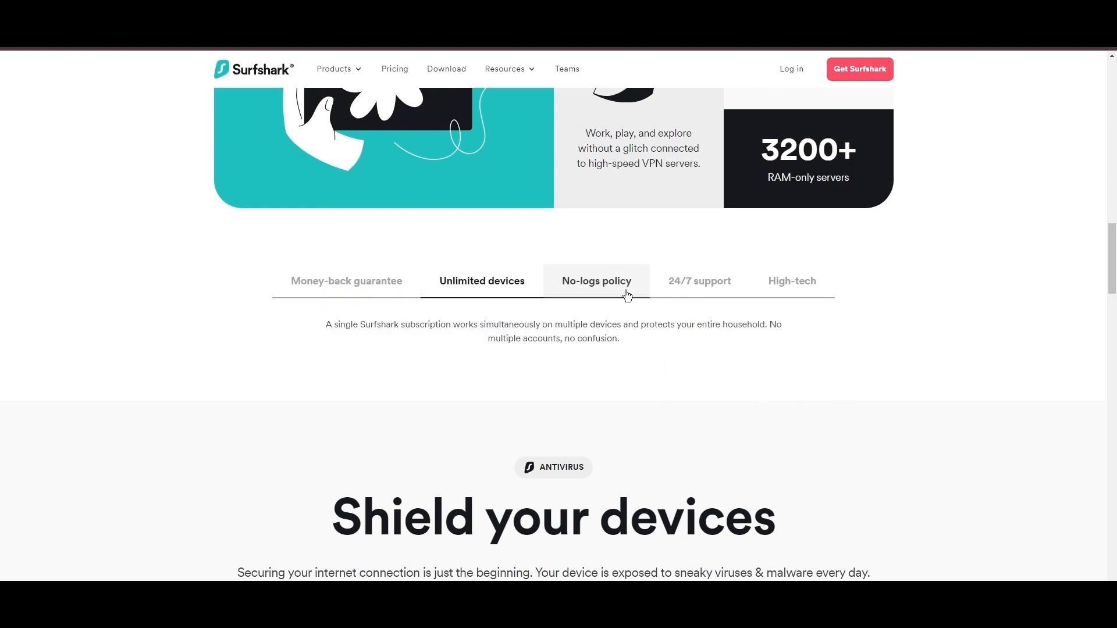
{"action": "left_click", "coordinate": [699, 280]}
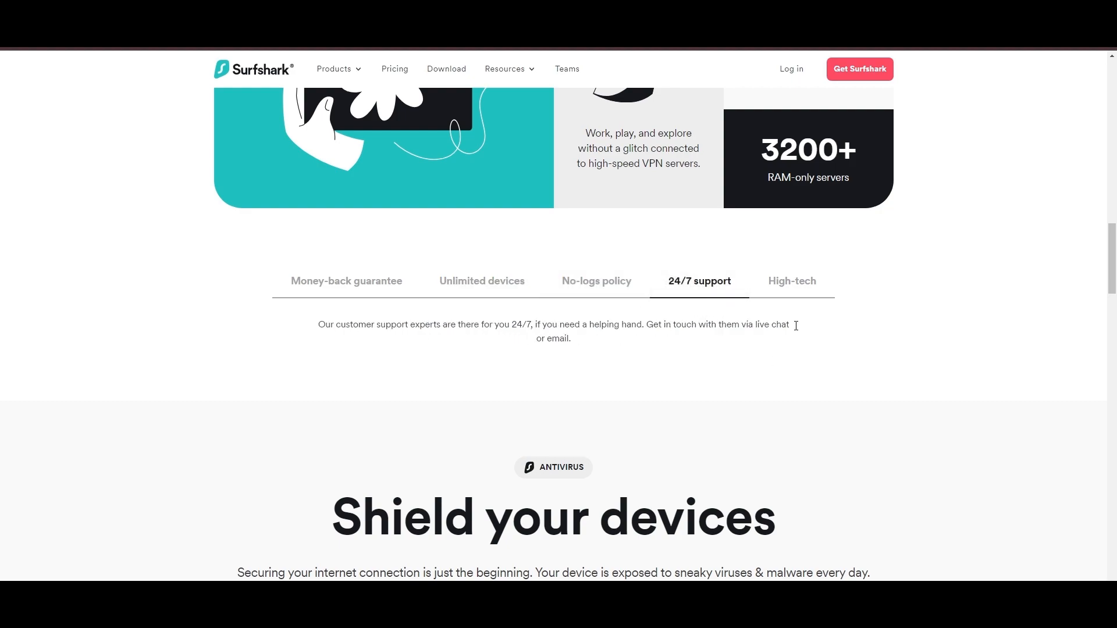
{"action": "left_click", "coordinate": [791, 281]}
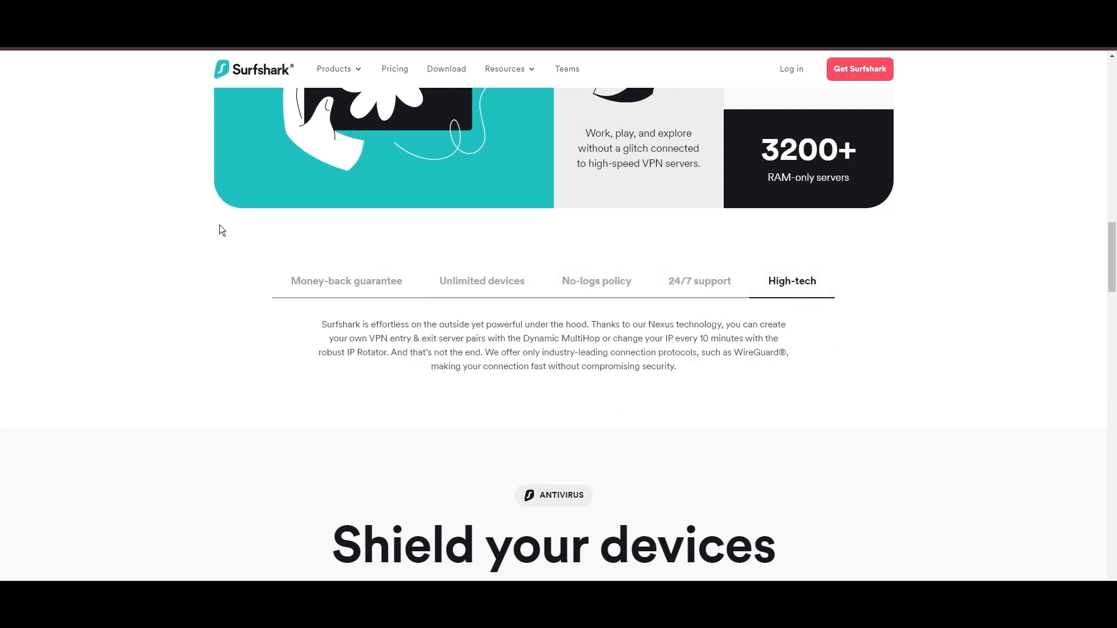
{"action": "scroll", "scroll_direction": "down", "scroll_amount": 3}
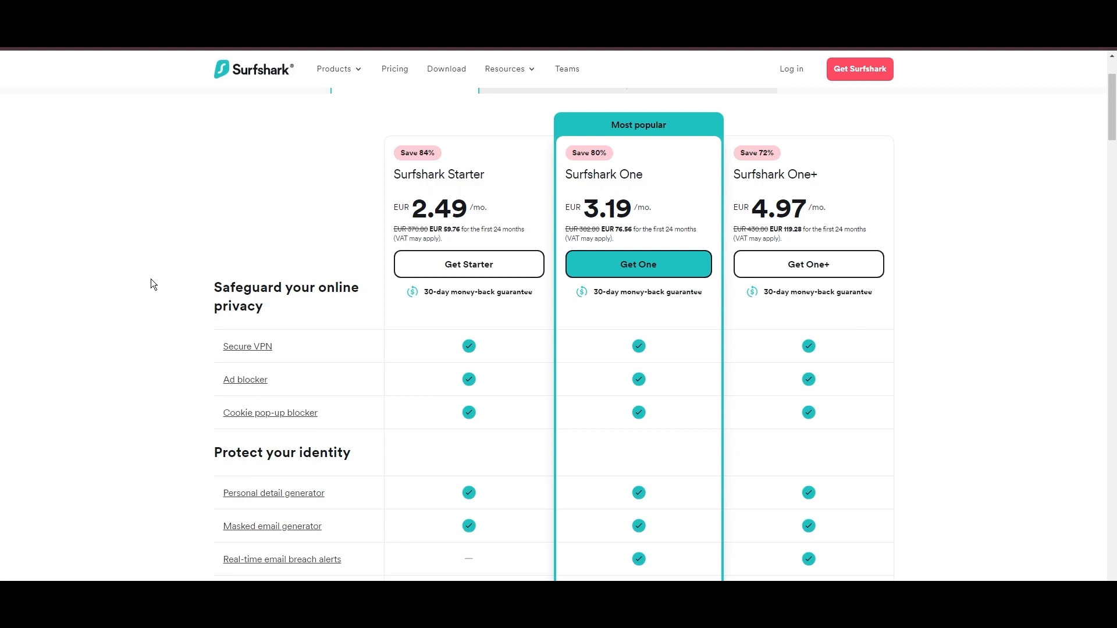
{"action": "mouse_move", "coordinate": [443, 337]}
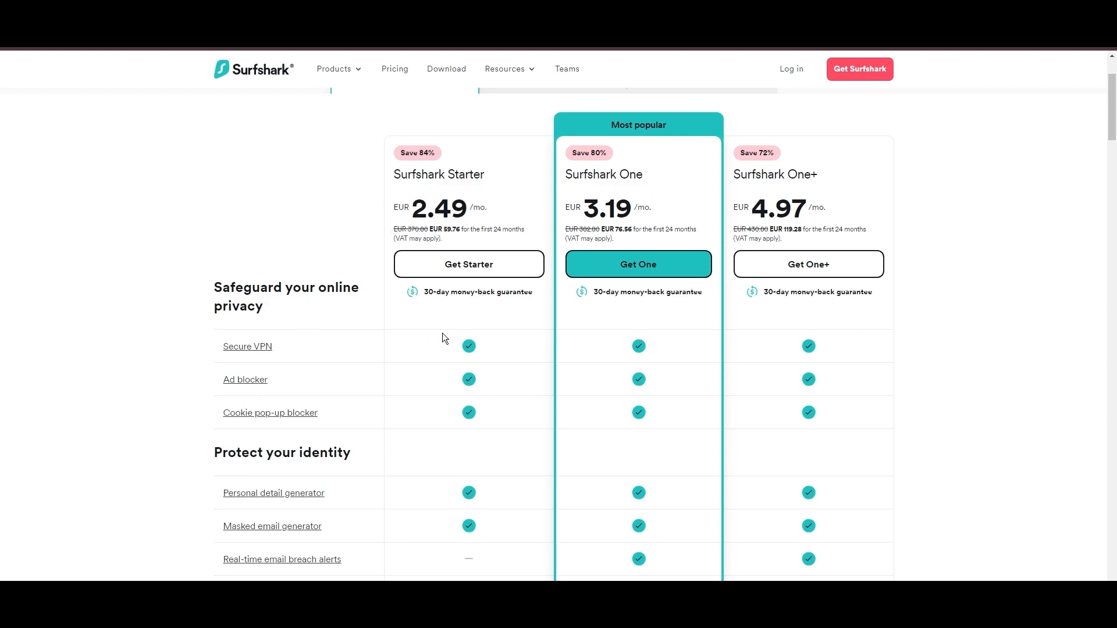
{"action": "mouse_move", "coordinate": [949, 310]}
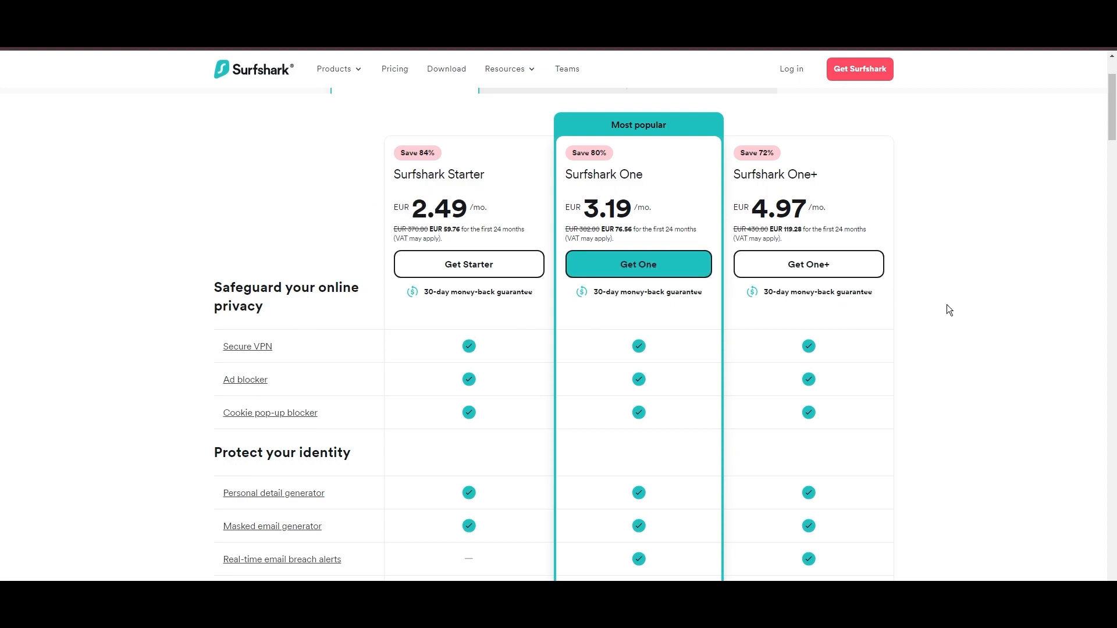
Step: Scroll down Surfshark's Starter, One and One+ feature comparison table
{"action": "scroll", "scroll_direction": "down", "scroll_amount": 3}
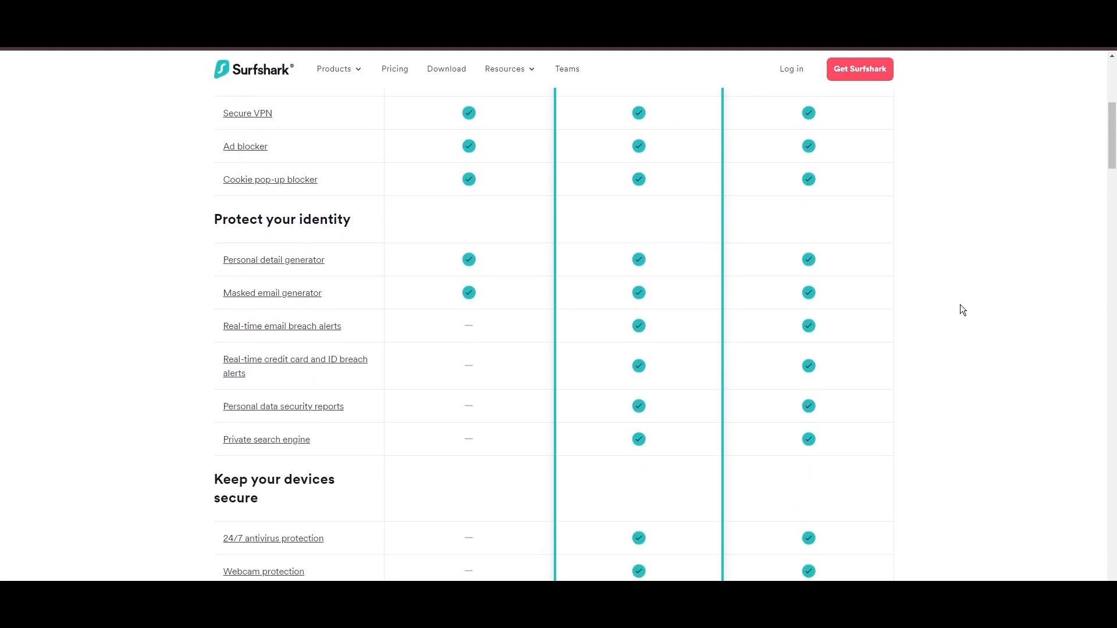
{"action": "scroll", "scroll_direction": "down", "scroll_amount": 3}
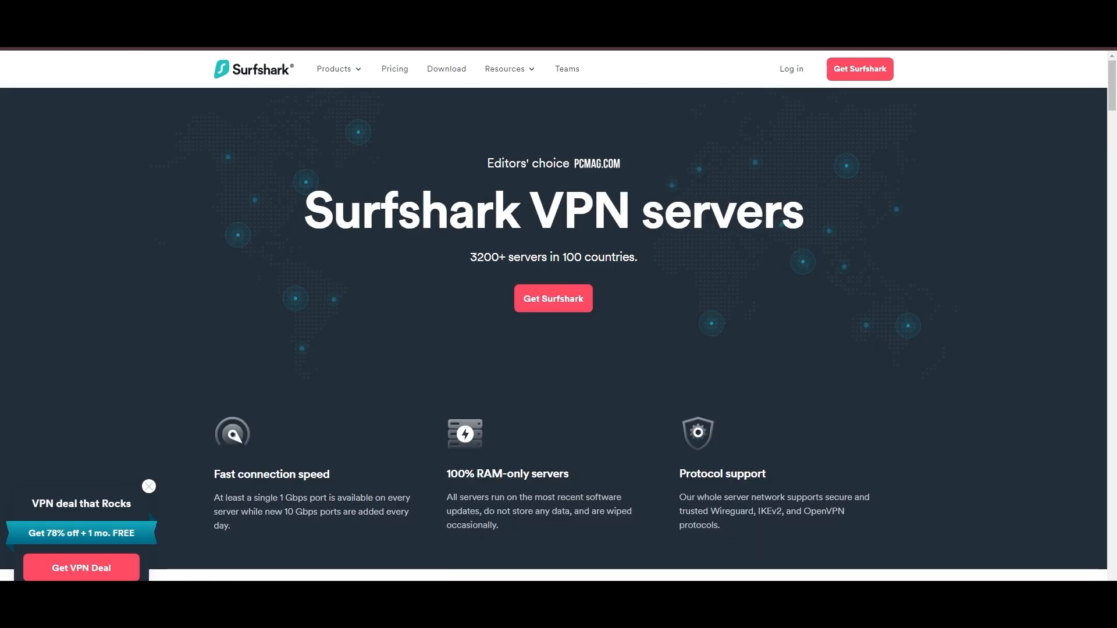
Step: Scroll through Surfshark's Europe server location table
{"action": "scroll", "scroll_direction": "down", "scroll_amount": 3}
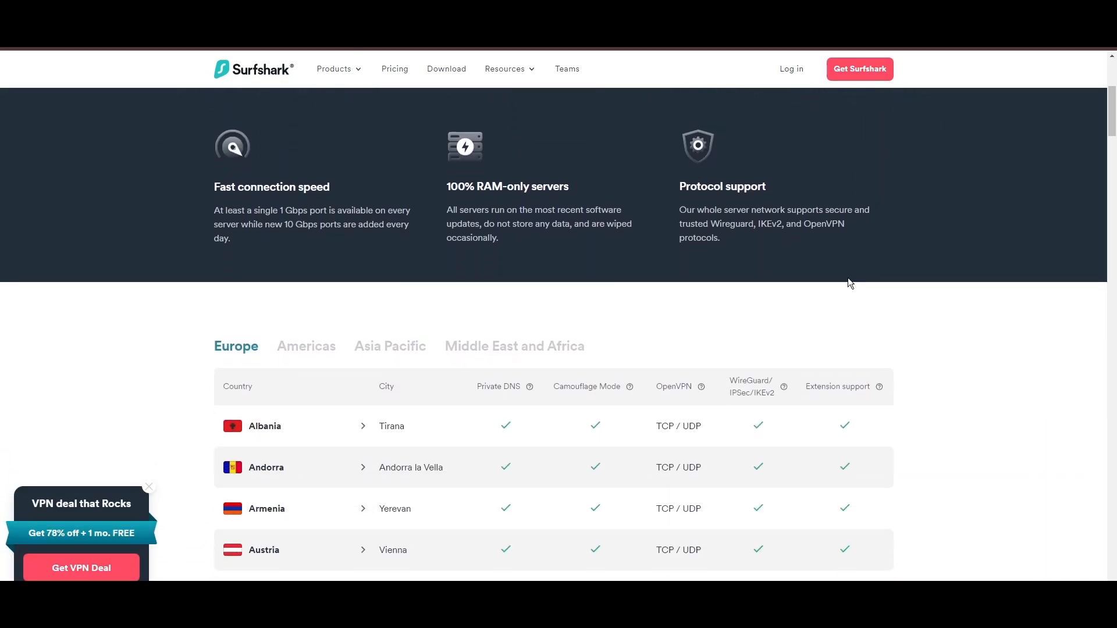
{"action": "scroll", "scroll_direction": "down", "scroll_amount": 3}
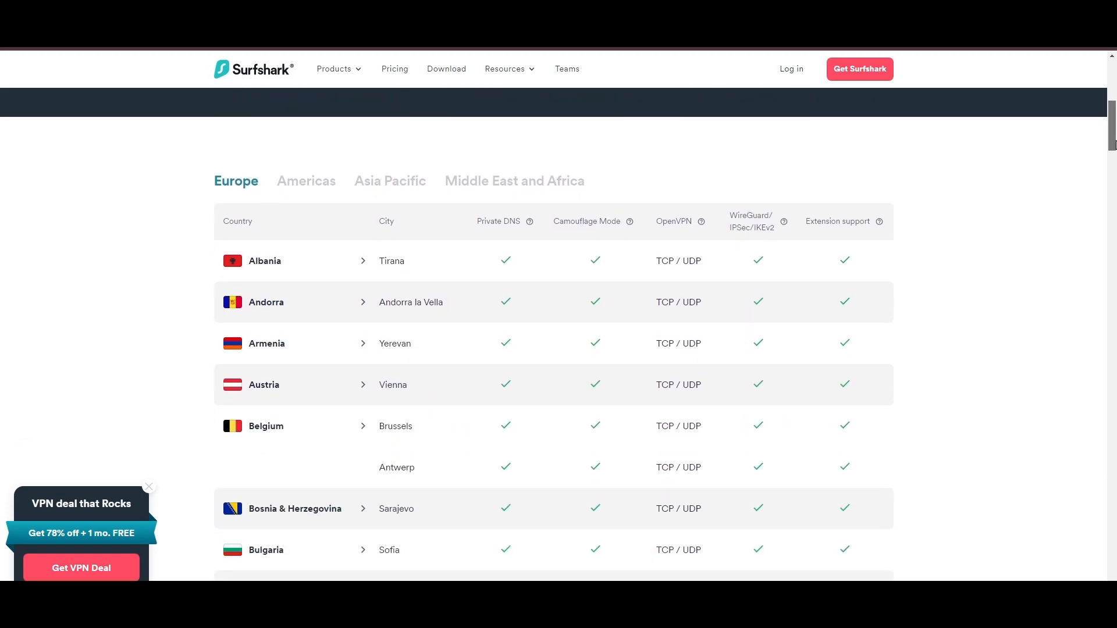
{"action": "scroll", "scroll_direction": "down", "scroll_amount": 3}
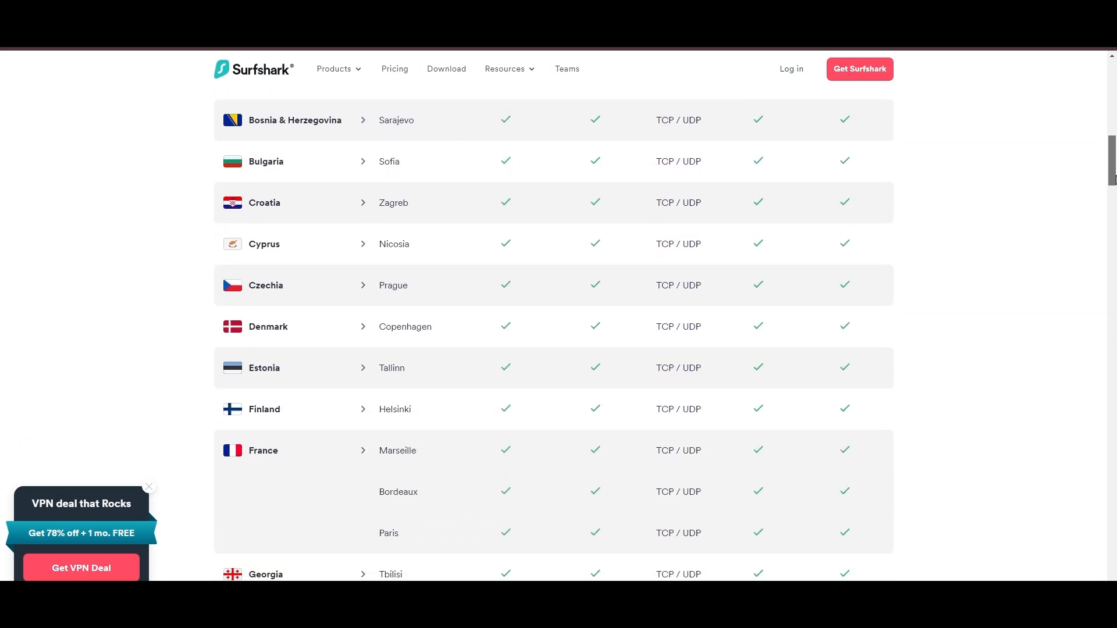
{"action": "scroll", "scroll_direction": "down", "scroll_amount": 3}
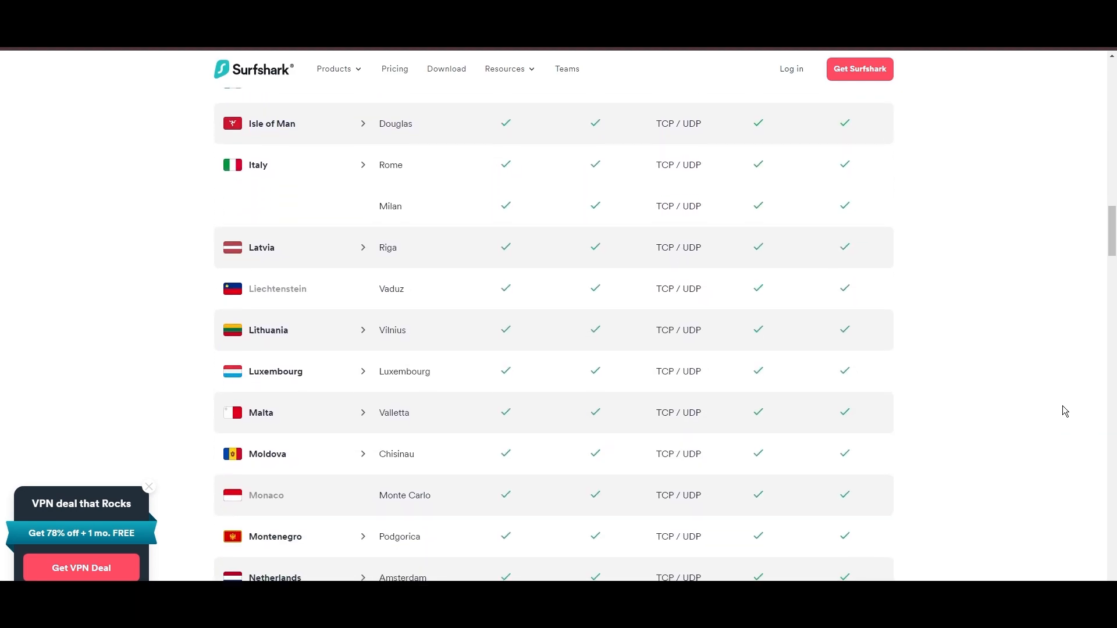
{"action": "scroll", "scroll_direction": "down", "scroll_amount": 3}
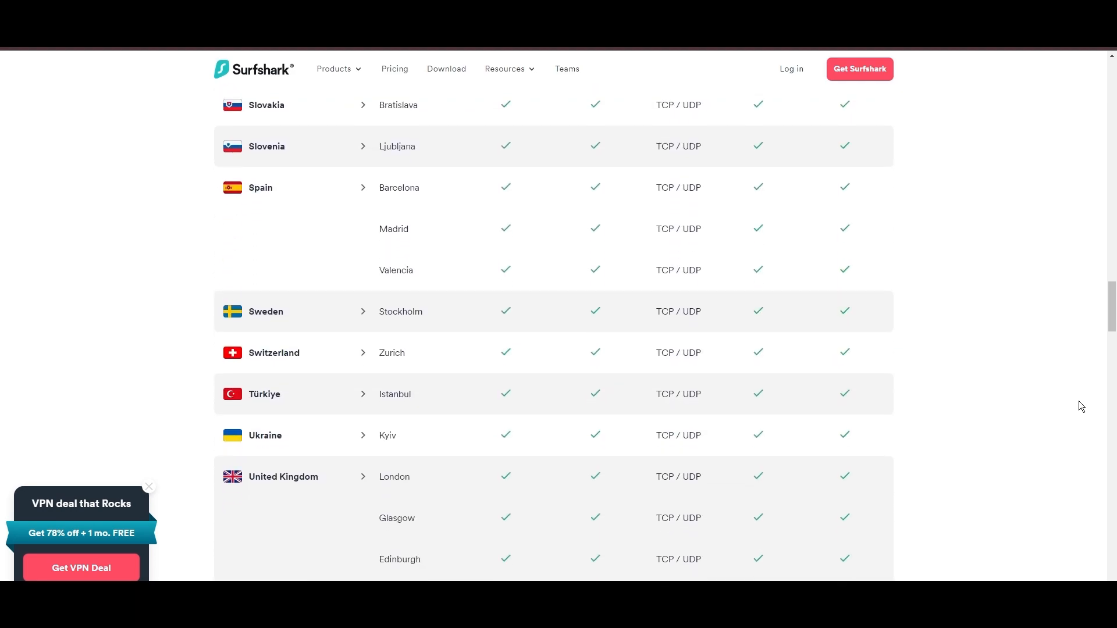
{"action": "scroll", "scroll_direction": "down", "scroll_amount": 3}
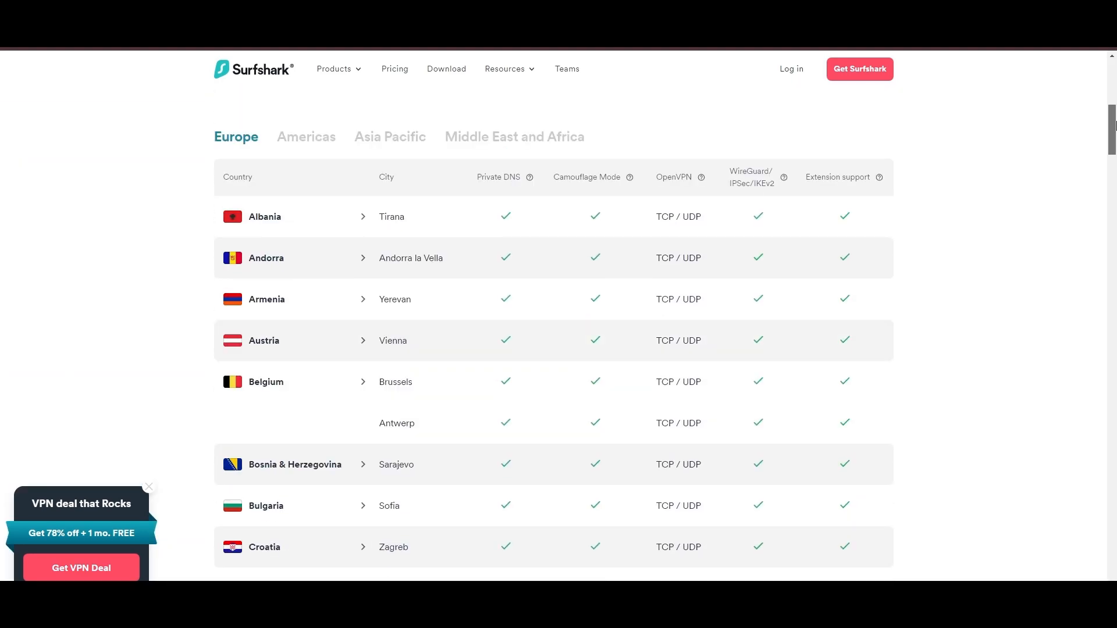
Step: Switch to the Americas server list and scroll to Mexico, continuing toward Asia Pacific
{"action": "left_click", "coordinate": [306, 349]}
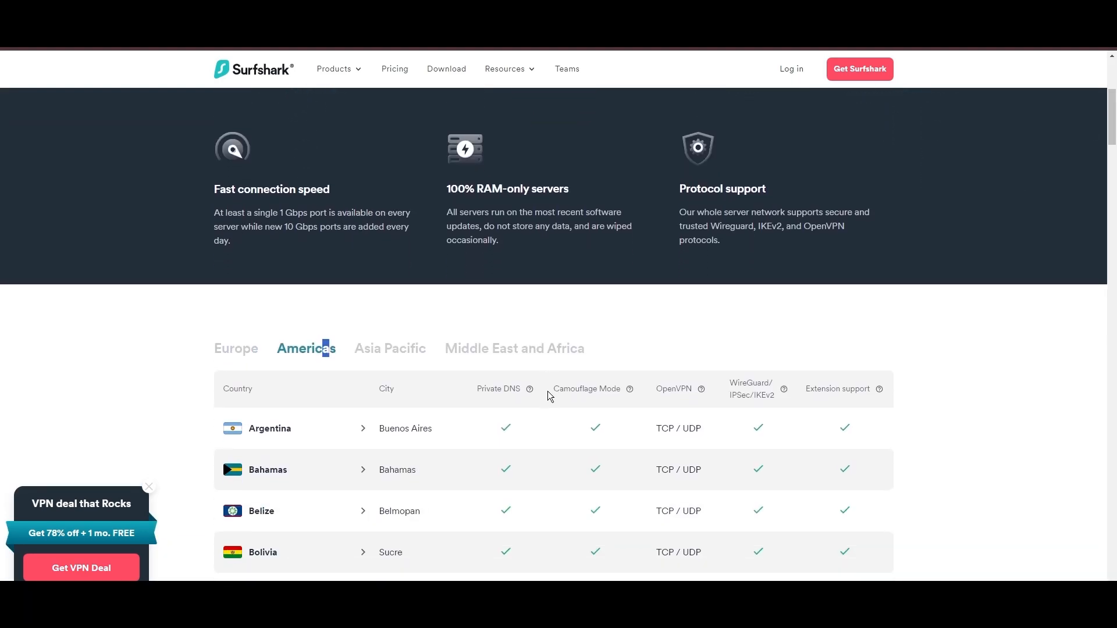
{"action": "scroll", "scroll_direction": "down", "scroll_amount": 3}
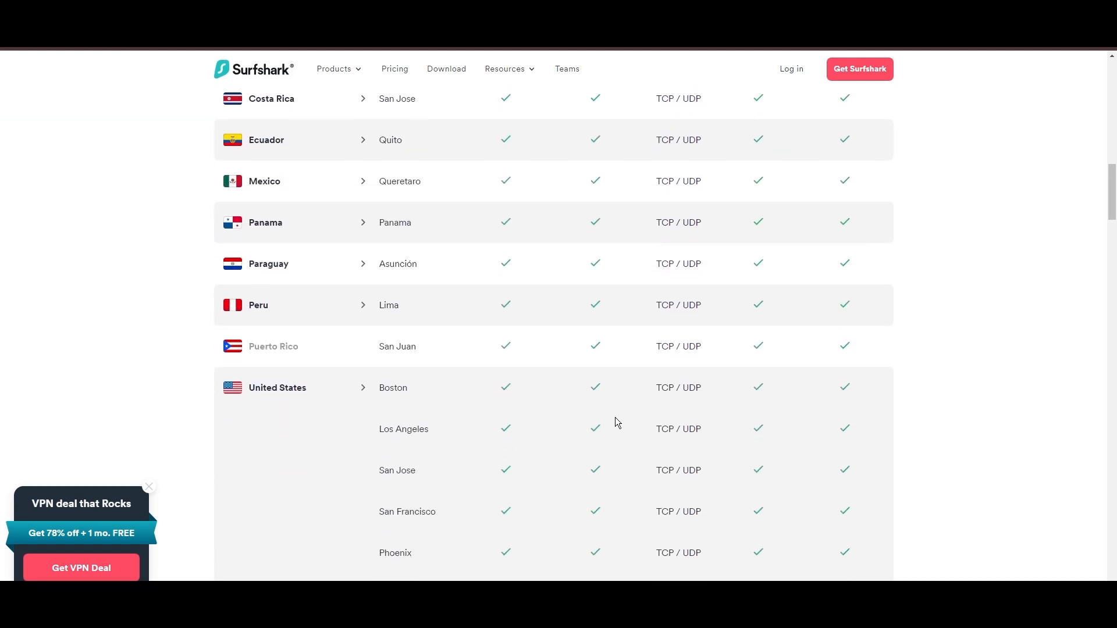
{"action": "scroll", "scroll_direction": "down", "scroll_amount": 3}
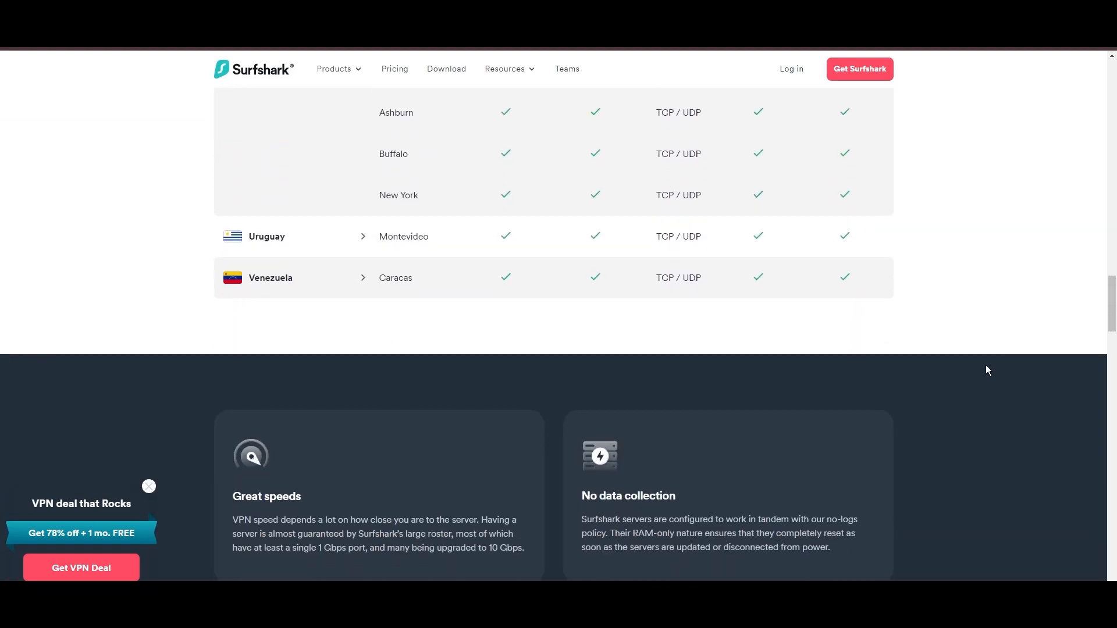
{"action": "scroll", "scroll_direction": "up", "scroll_amount": 3}
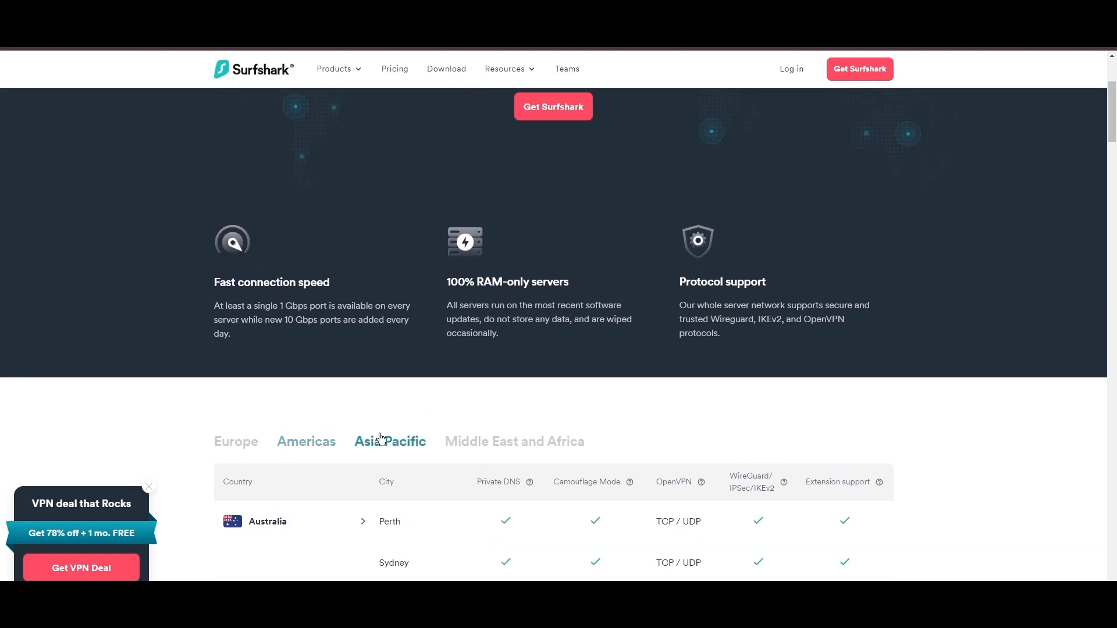
{"action": "scroll", "scroll_direction": "down", "scroll_amount": 3}
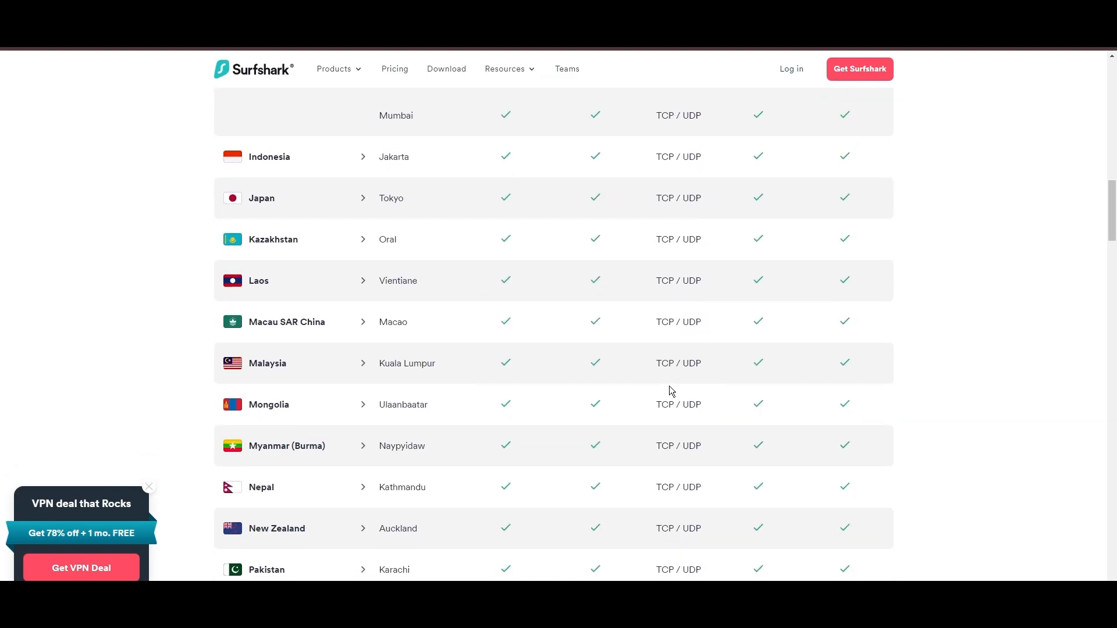
{"action": "scroll", "scroll_direction": "down", "scroll_amount": 3}
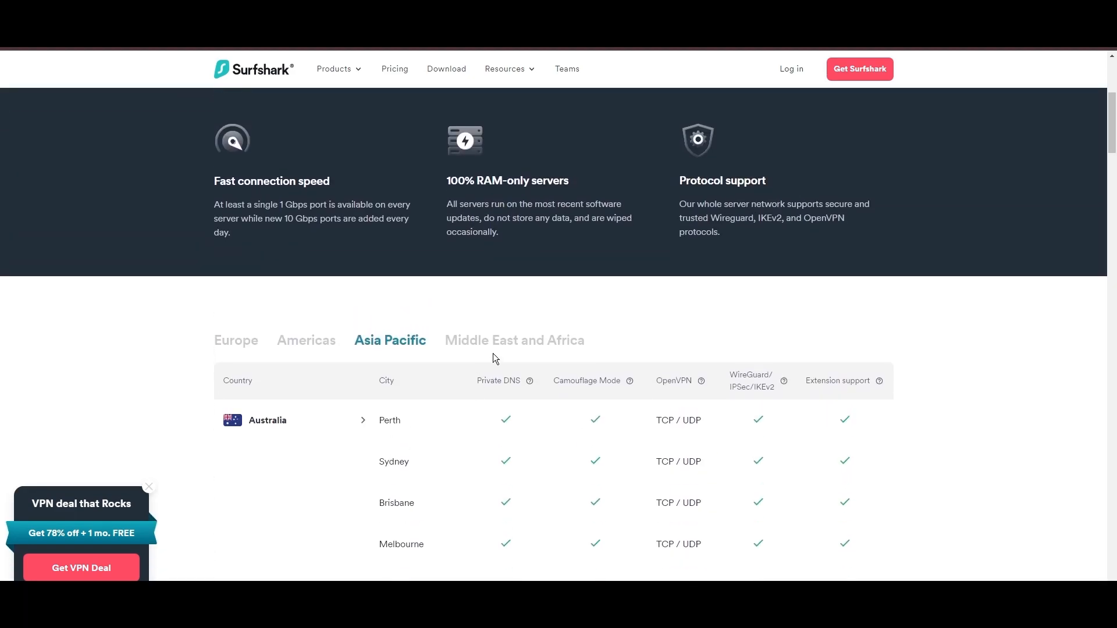
{"action": "scroll", "scroll_direction": "down", "scroll_amount": 3}
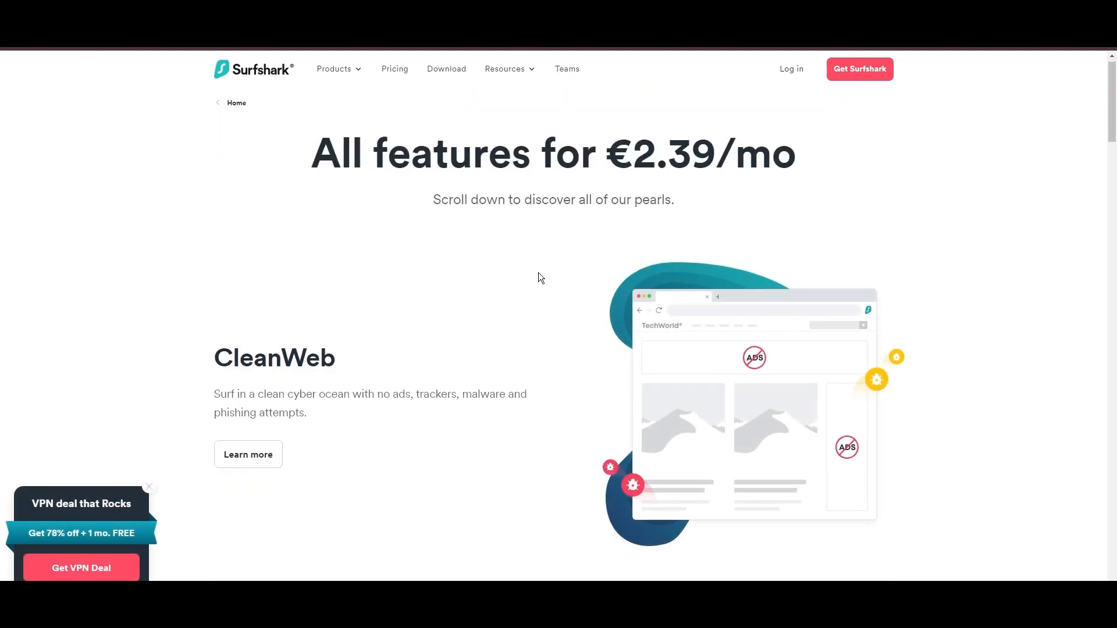
Step: Scroll Surfshark's features page from CleanWeb through the 'Pick the winning side' comparison to the footer
{"action": "scroll", "scroll_direction": "down", "scroll_amount": 3}
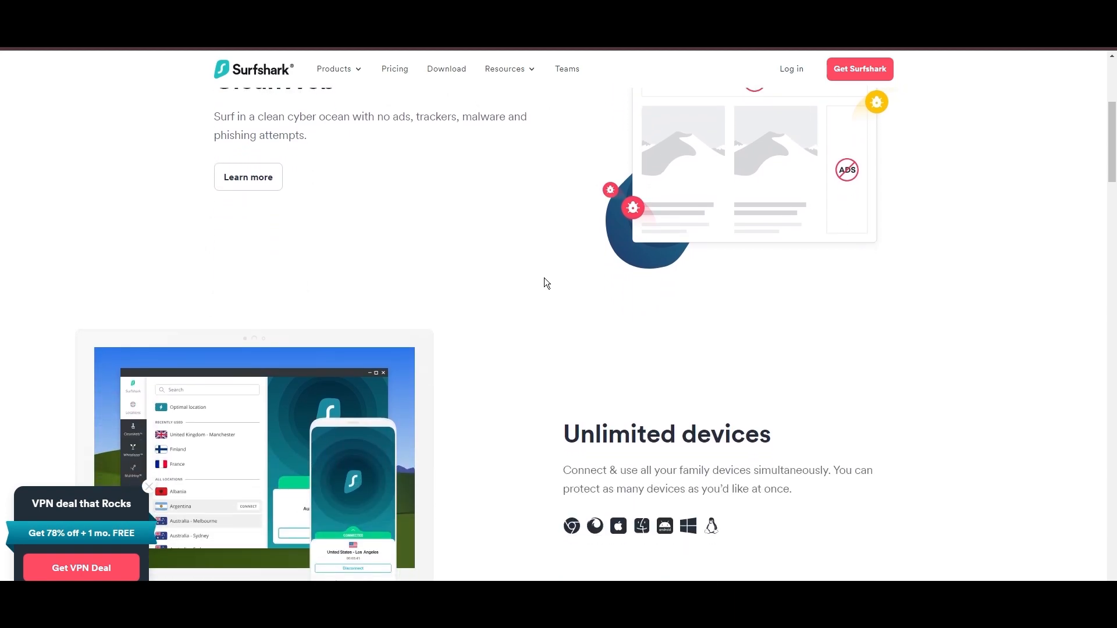
{"action": "scroll", "scroll_direction": "down", "scroll_amount": 3}
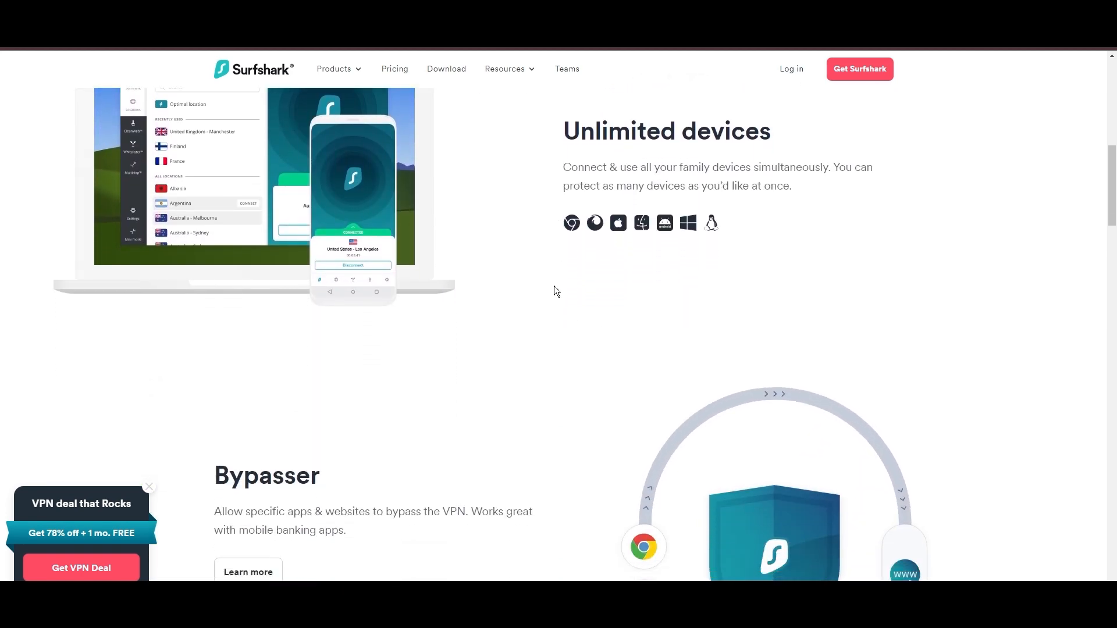
{"action": "scroll", "scroll_direction": "down", "scroll_amount": 3}
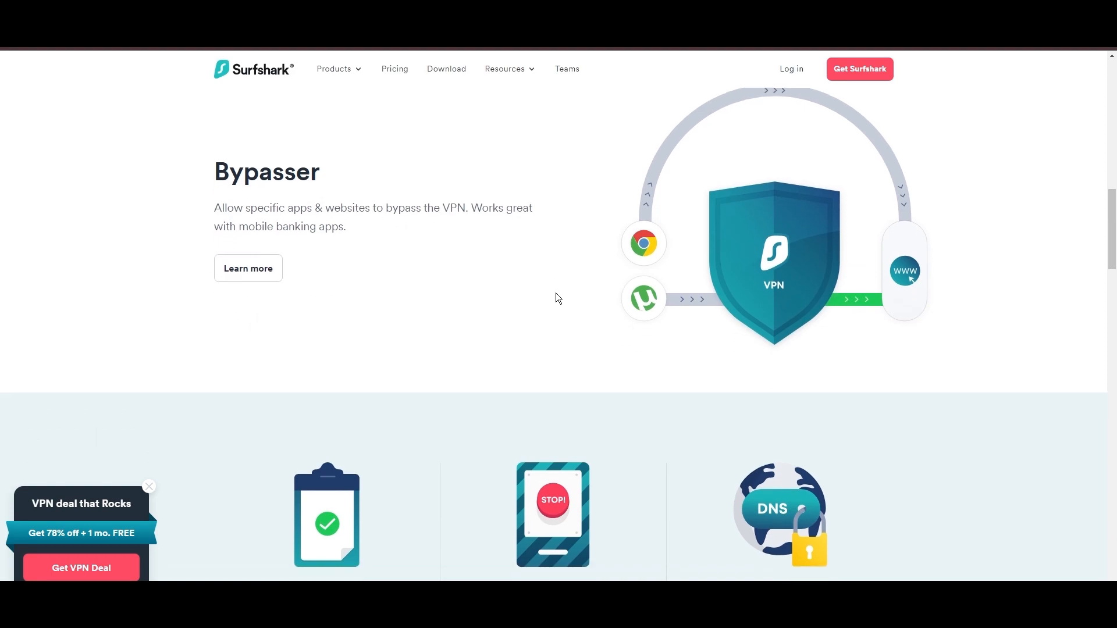
{"action": "scroll", "scroll_direction": "down", "scroll_amount": 3}
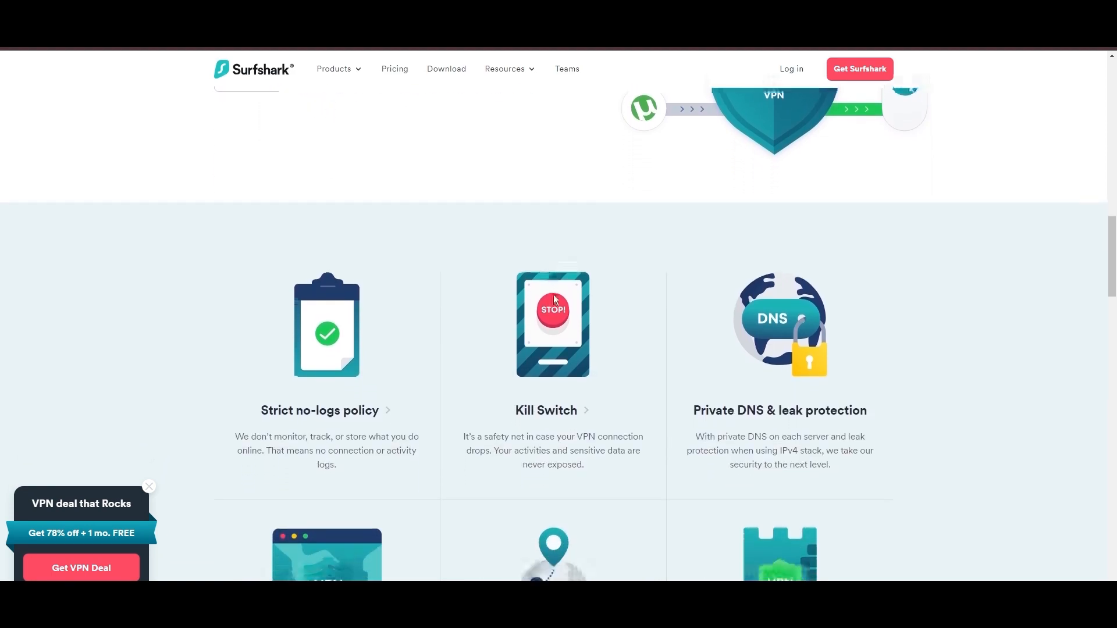
{"action": "scroll", "scroll_direction": "down", "scroll_amount": 3}
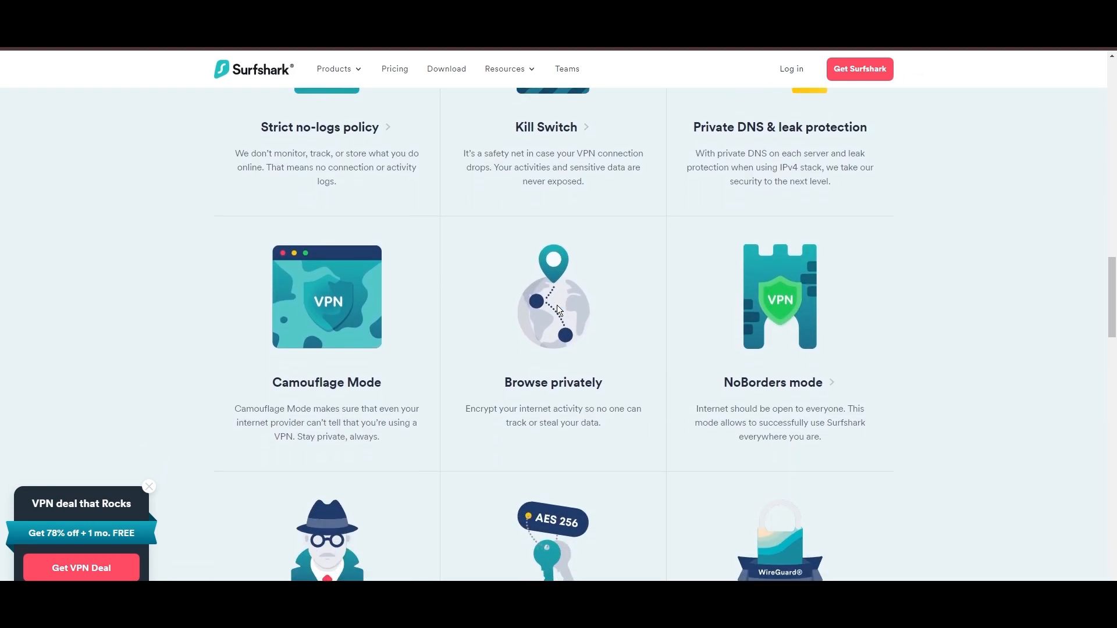
{"action": "scroll", "scroll_direction": "down", "scroll_amount": 3}
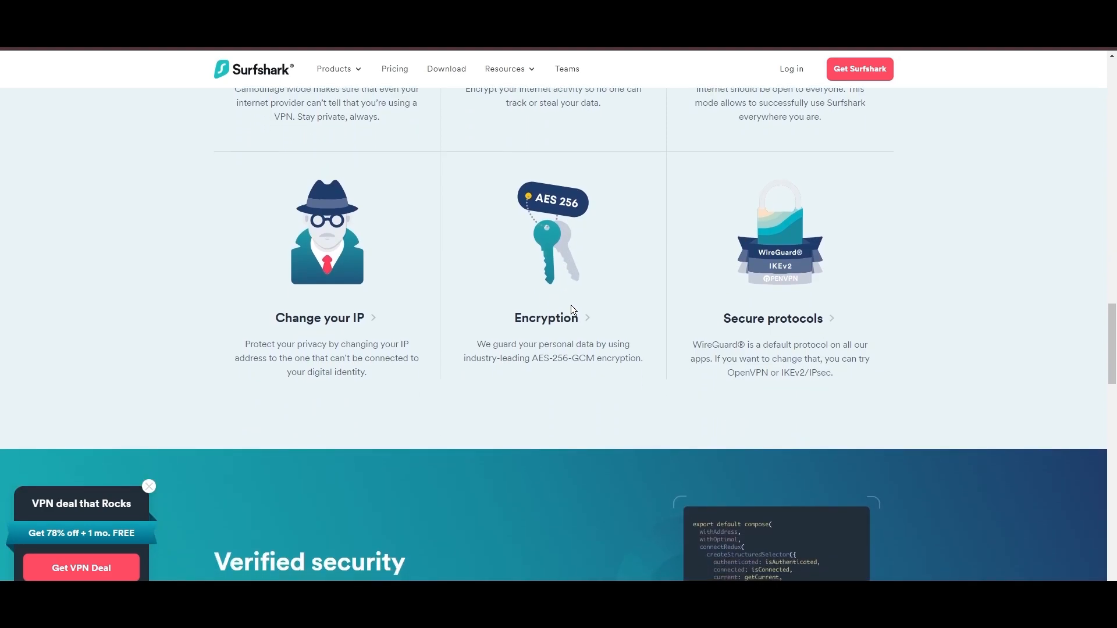
{"action": "scroll", "scroll_direction": "down", "scroll_amount": 3}
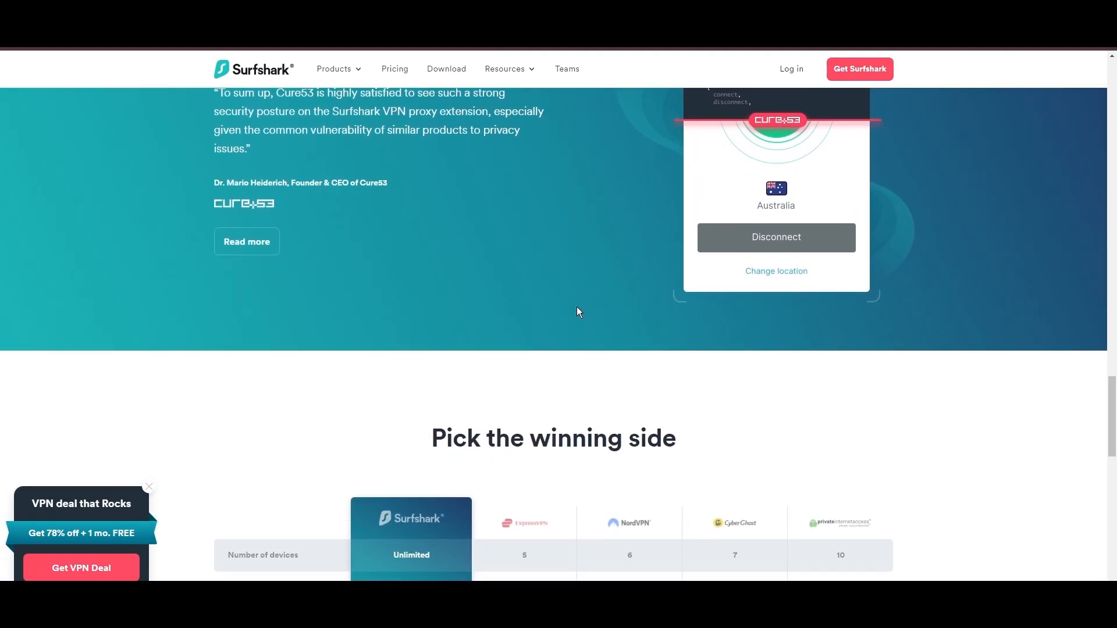
{"action": "scroll", "scroll_direction": "down", "scroll_amount": 3}
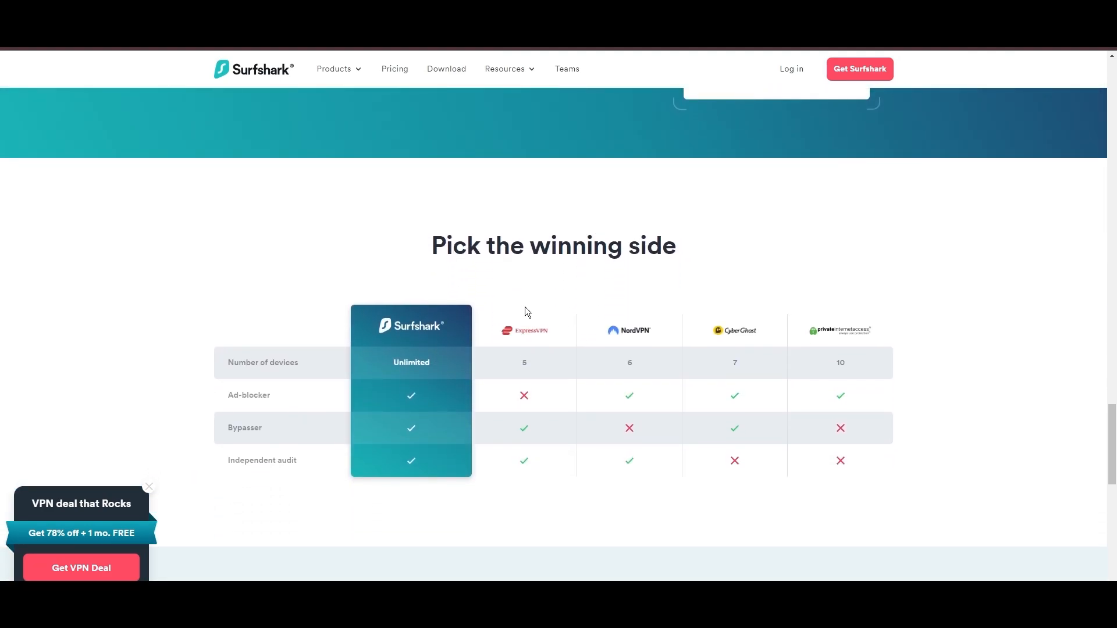
{"action": "scroll", "scroll_direction": "down", "scroll_amount": 3}
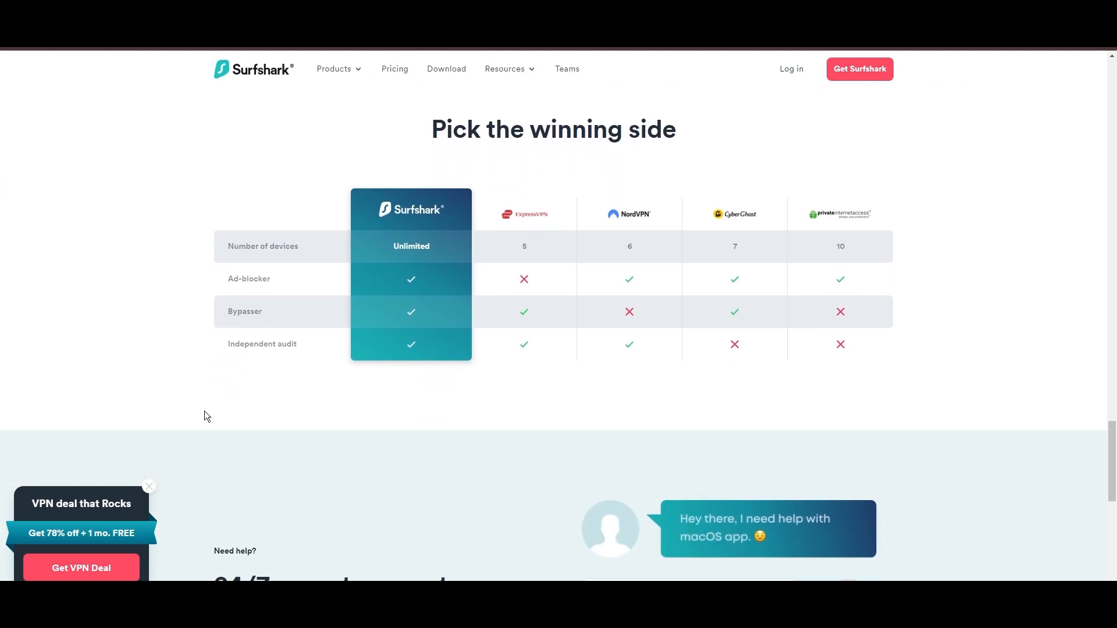
{"action": "scroll", "scroll_direction": "down", "scroll_amount": 3}
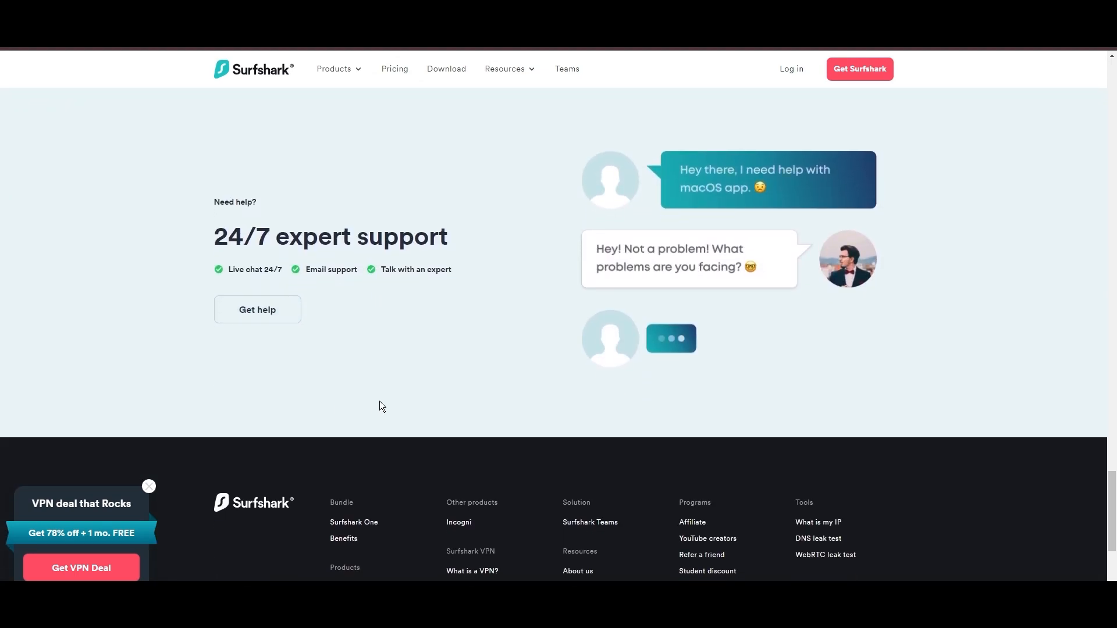
{"action": "scroll", "scroll_direction": "down", "scroll_amount": 3}
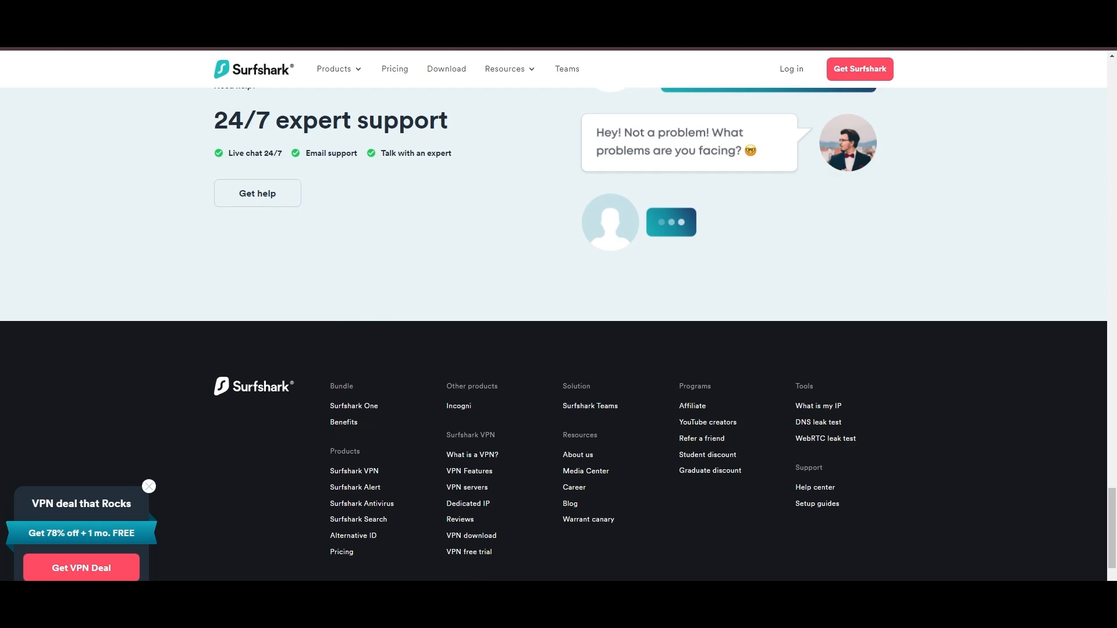